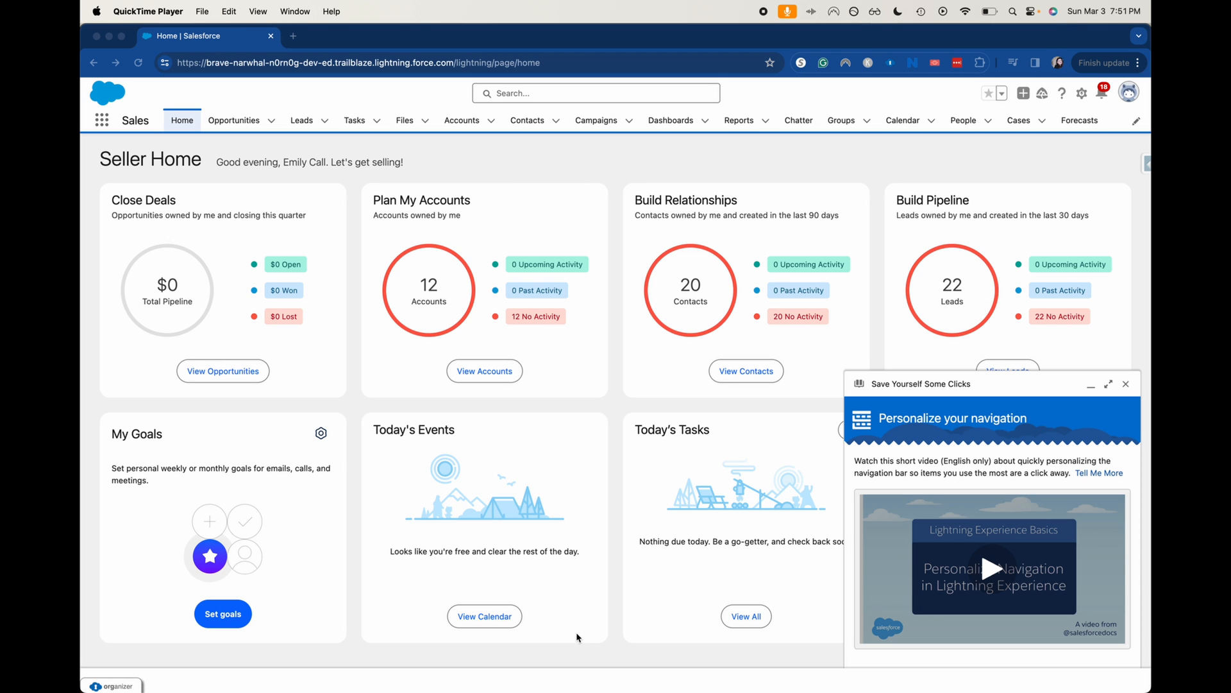
{"action": "mouse_move", "coordinate": [1029, 4]}
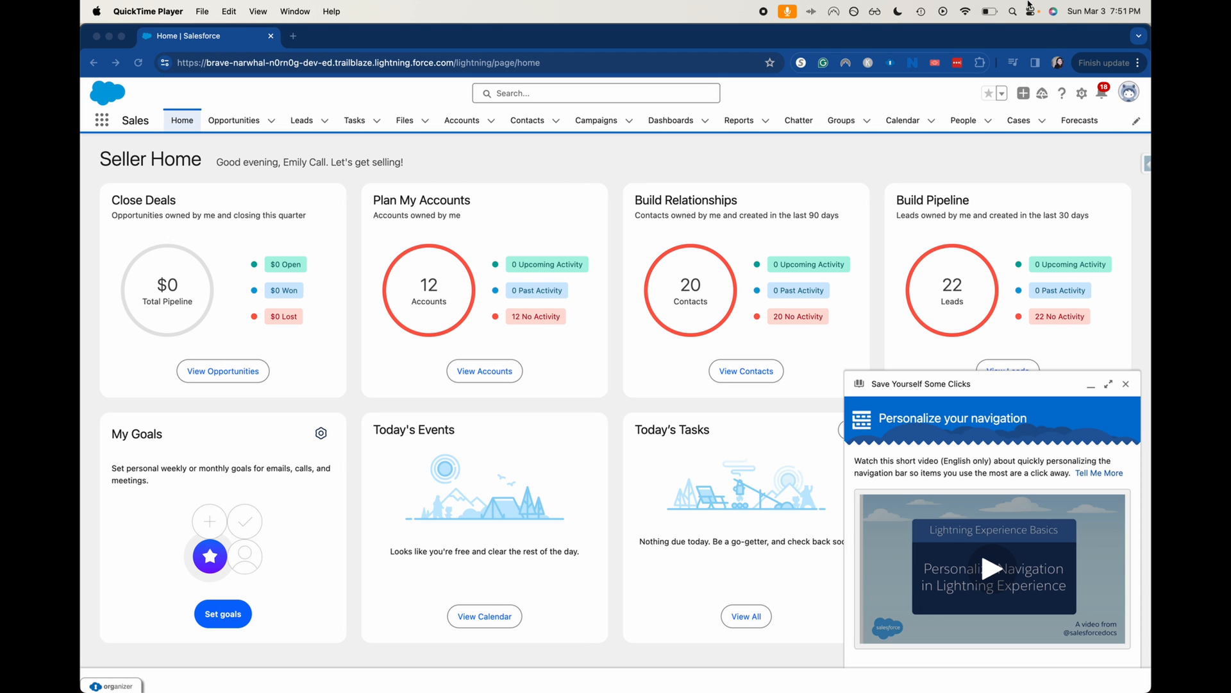
{"action": "mouse_move", "coordinate": [1088, 93]}
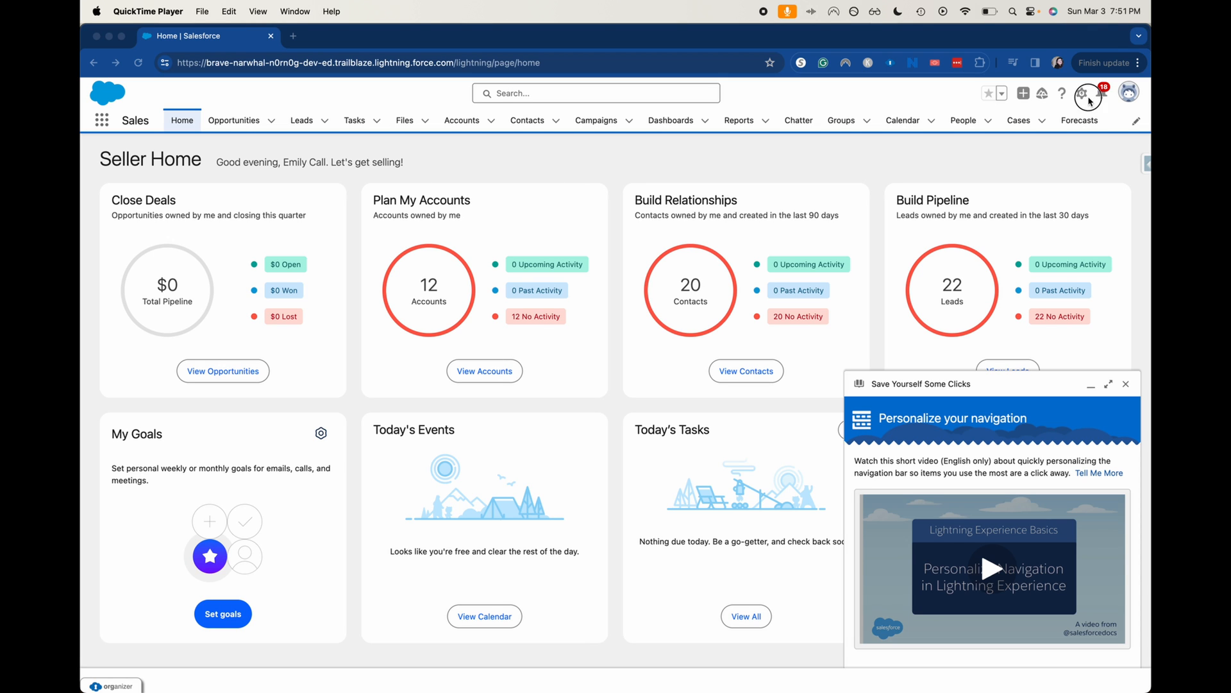
Open Setup from the gear menu and filter Quick Find by 'quick'.
{"action": "left_click", "coordinate": [1082, 92]}
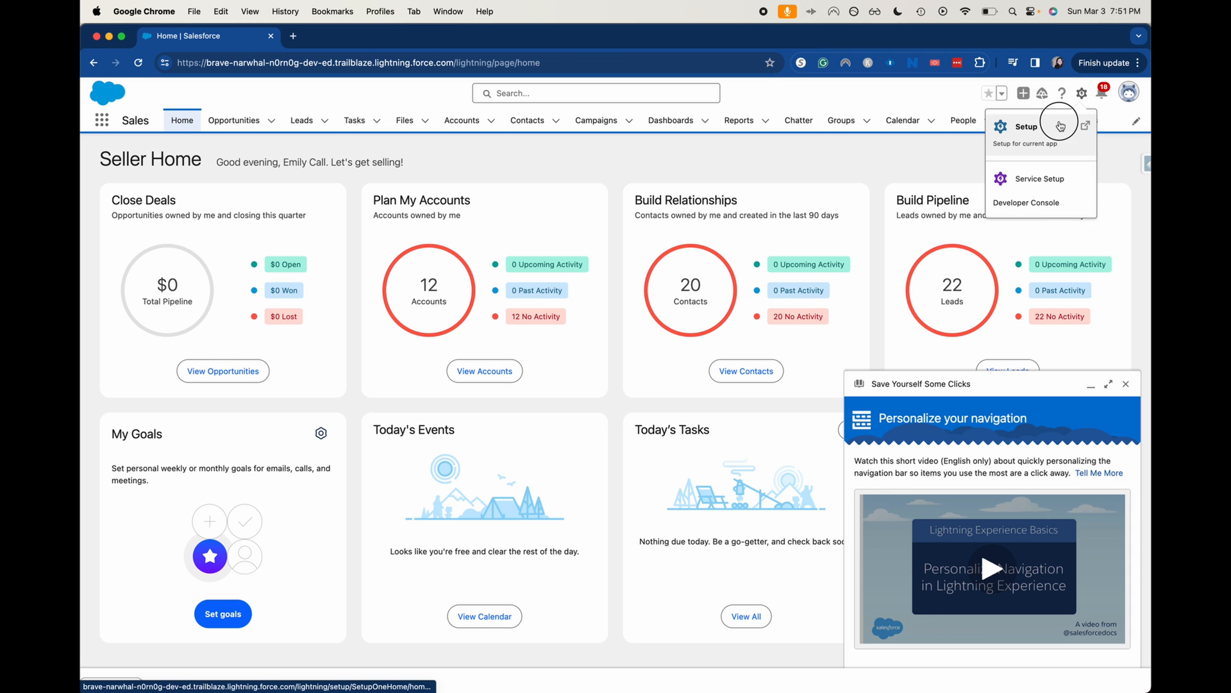
{"action": "left_click", "coordinate": [1025, 126]}
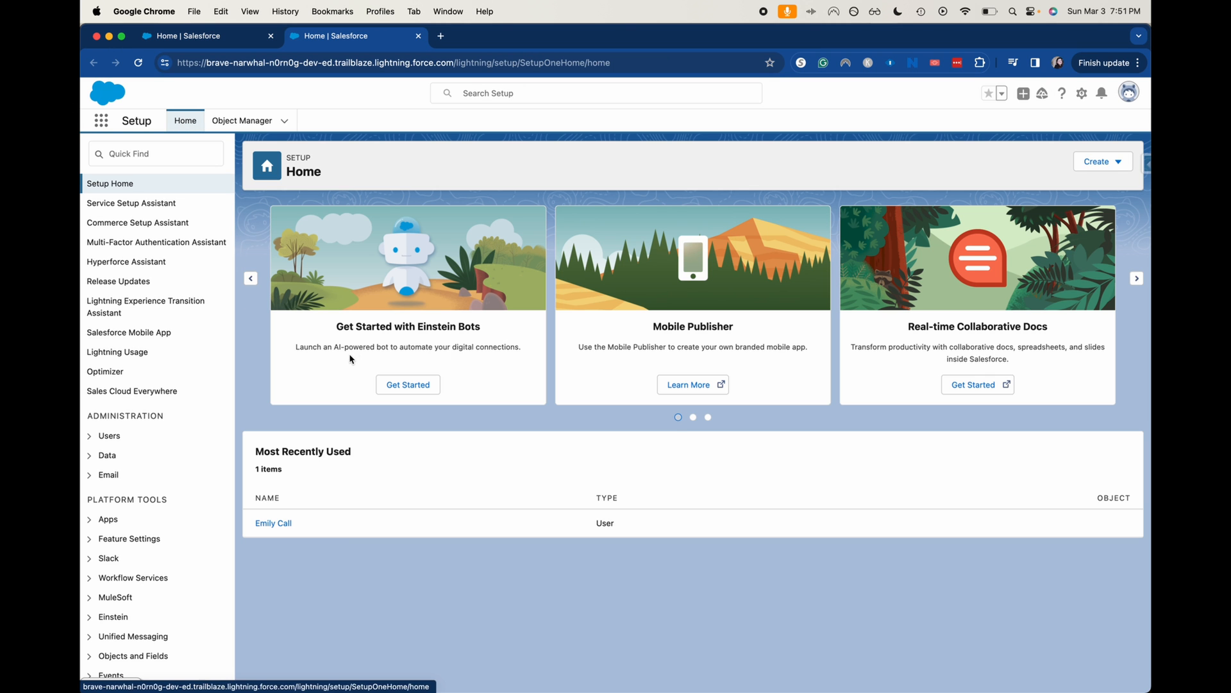
{"action": "type", "text": "qu"}
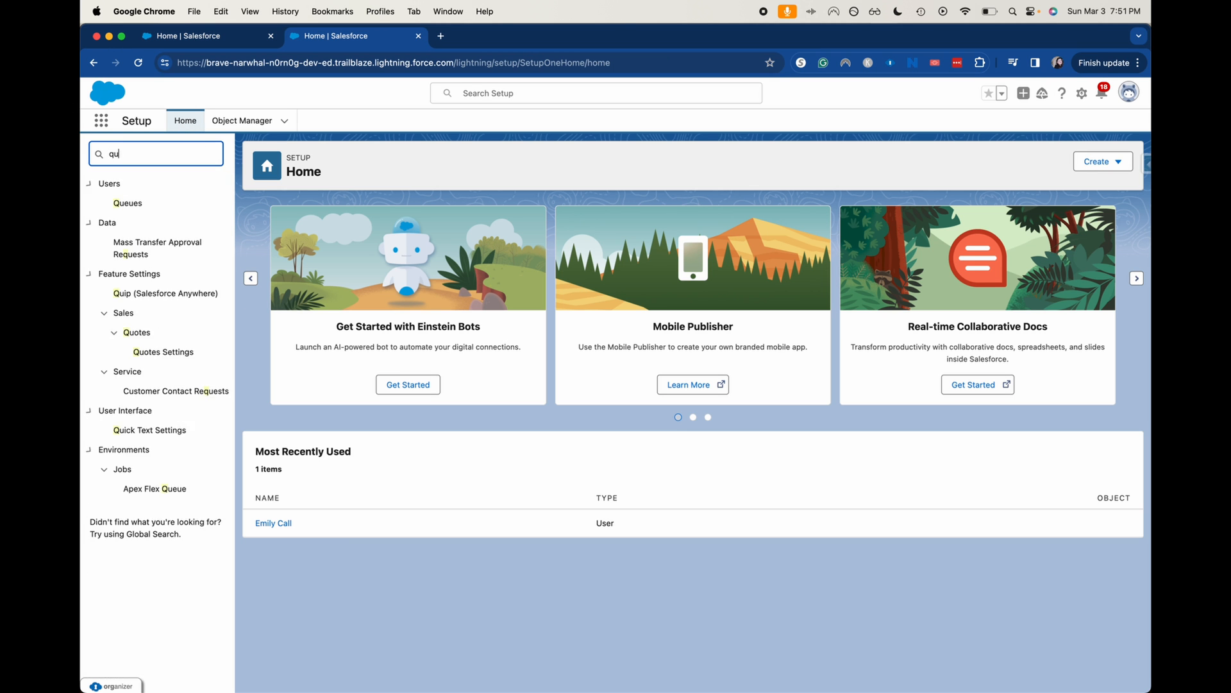
{"action": "type", "text": "ick"}
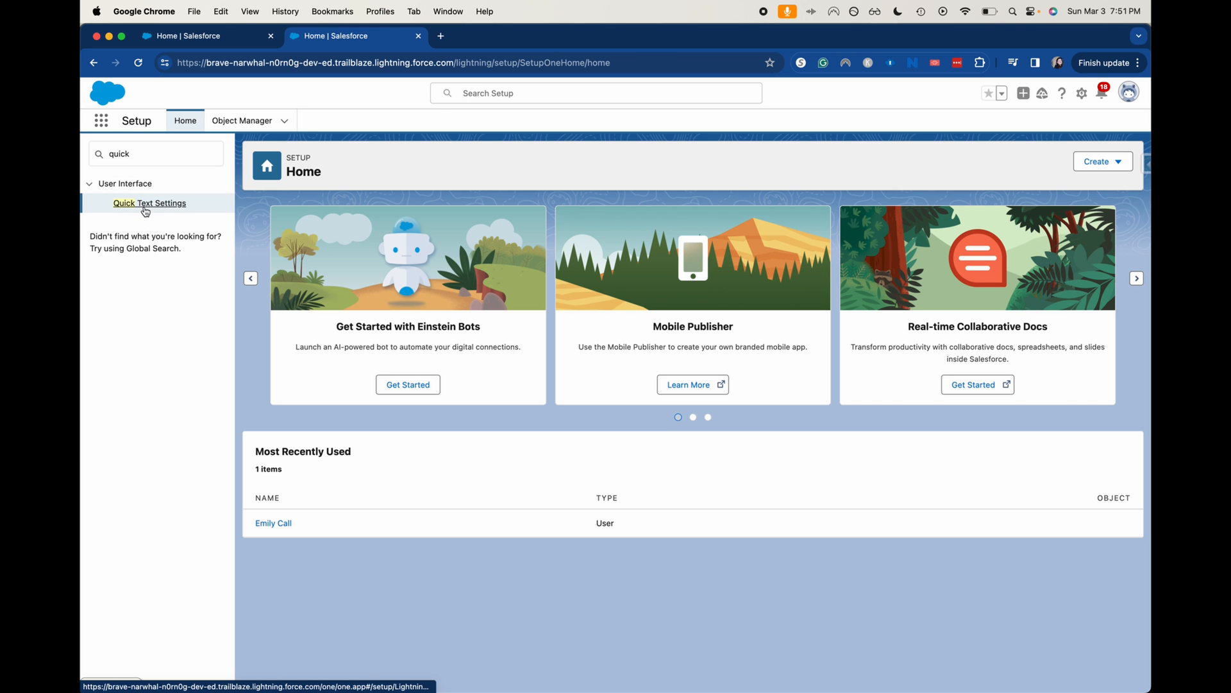
Open Quick Text Settings to confirm Enable Quick Text and folder sharing are on.
{"action": "left_click", "coordinate": [150, 203]}
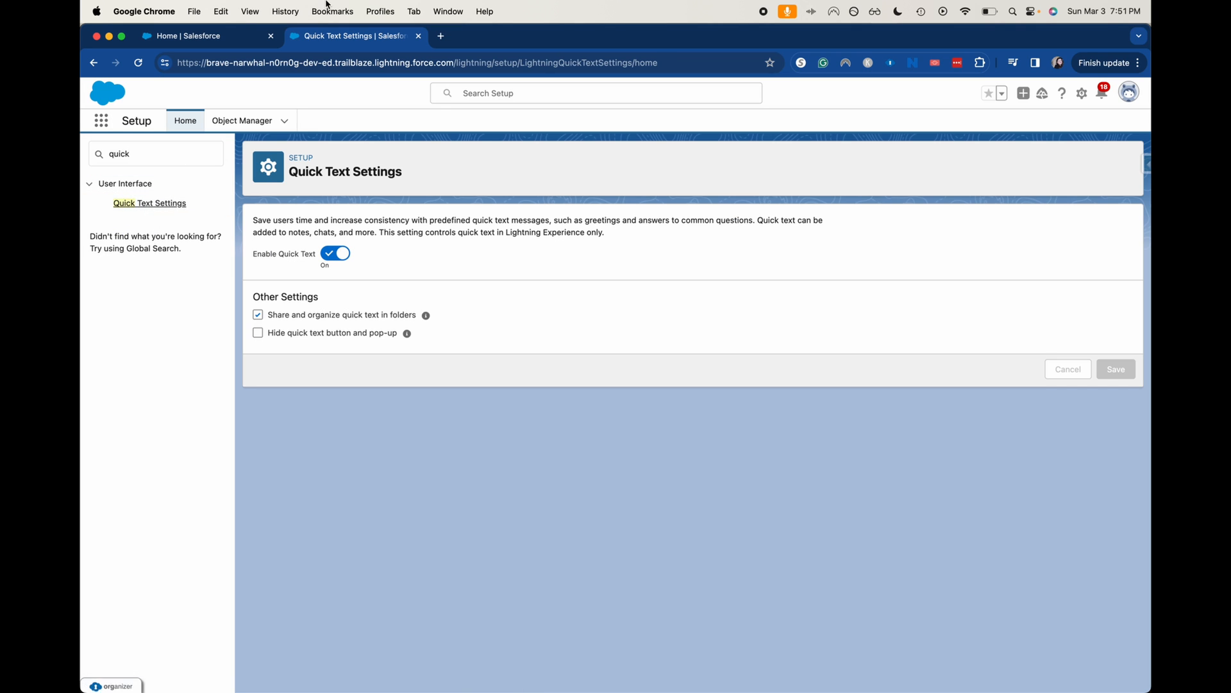
{"action": "mouse_move", "coordinate": [391, 202]}
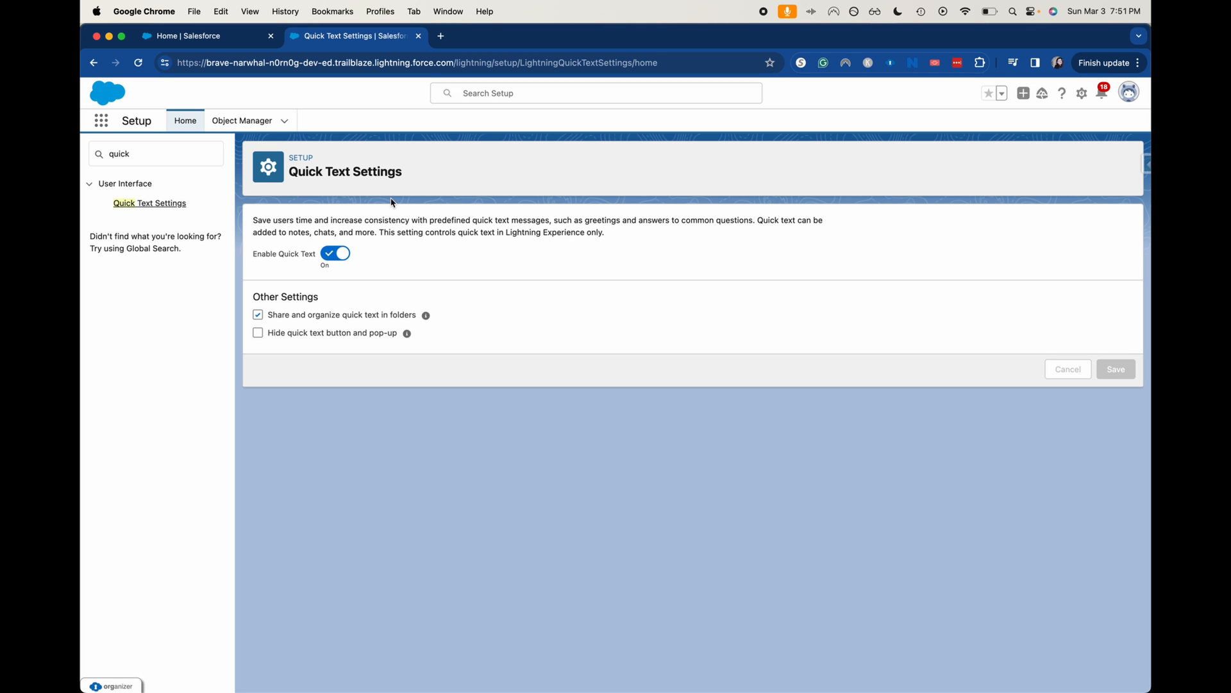
{"action": "mouse_move", "coordinate": [333, 271]}
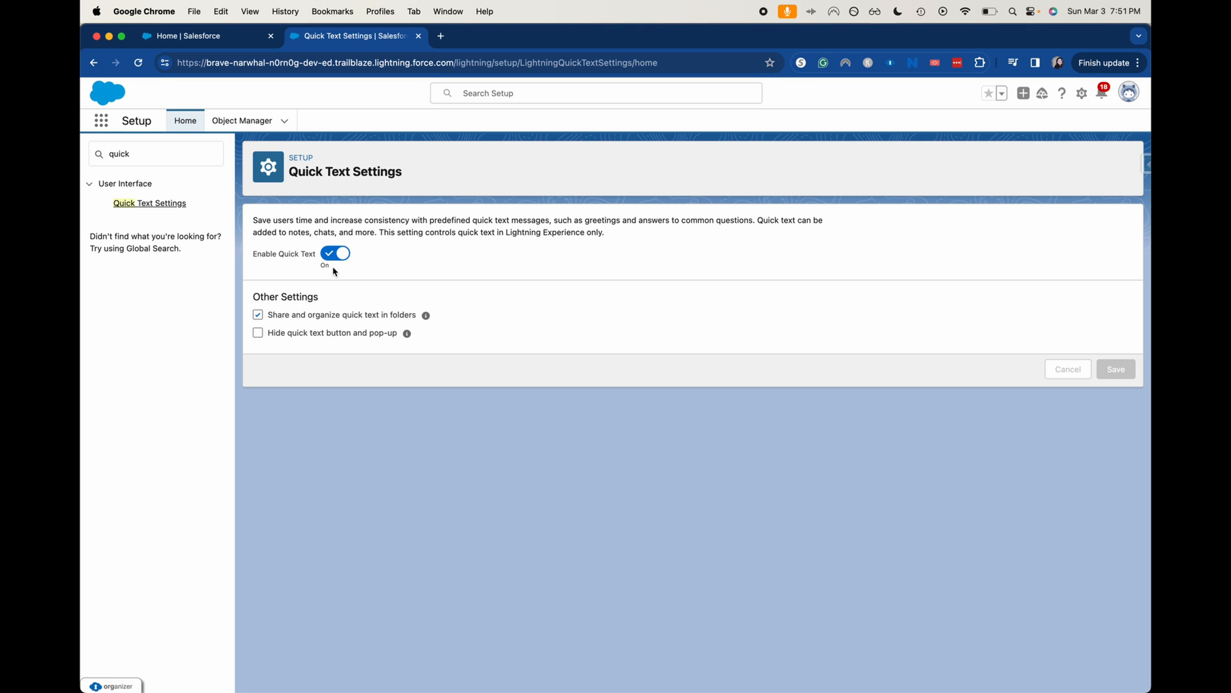
{"action": "mouse_move", "coordinate": [297, 249]}
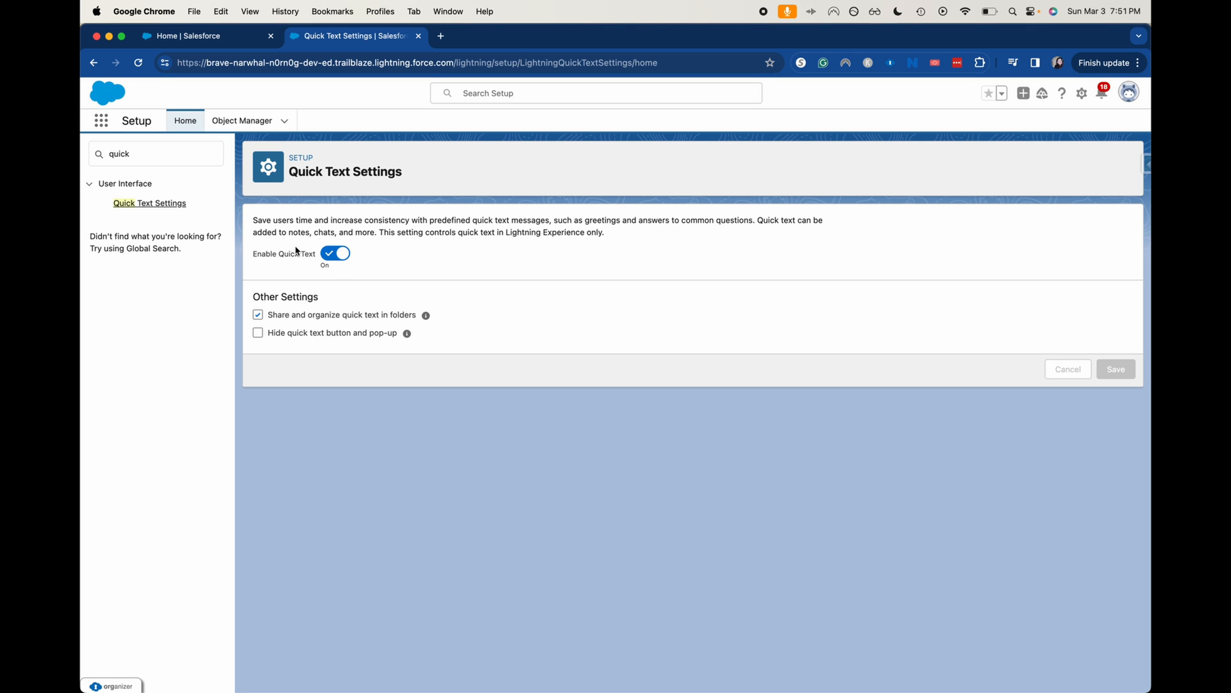
{"action": "mouse_move", "coordinate": [264, 298]}
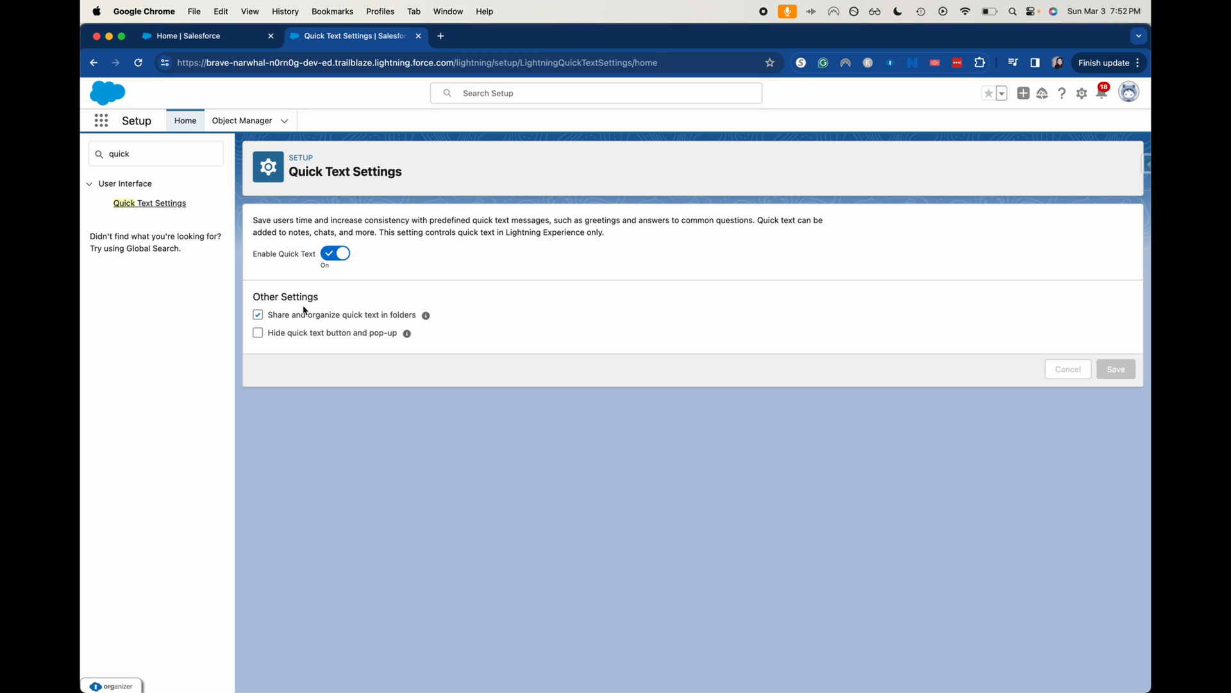
{"action": "mouse_move", "coordinate": [114, 127]}
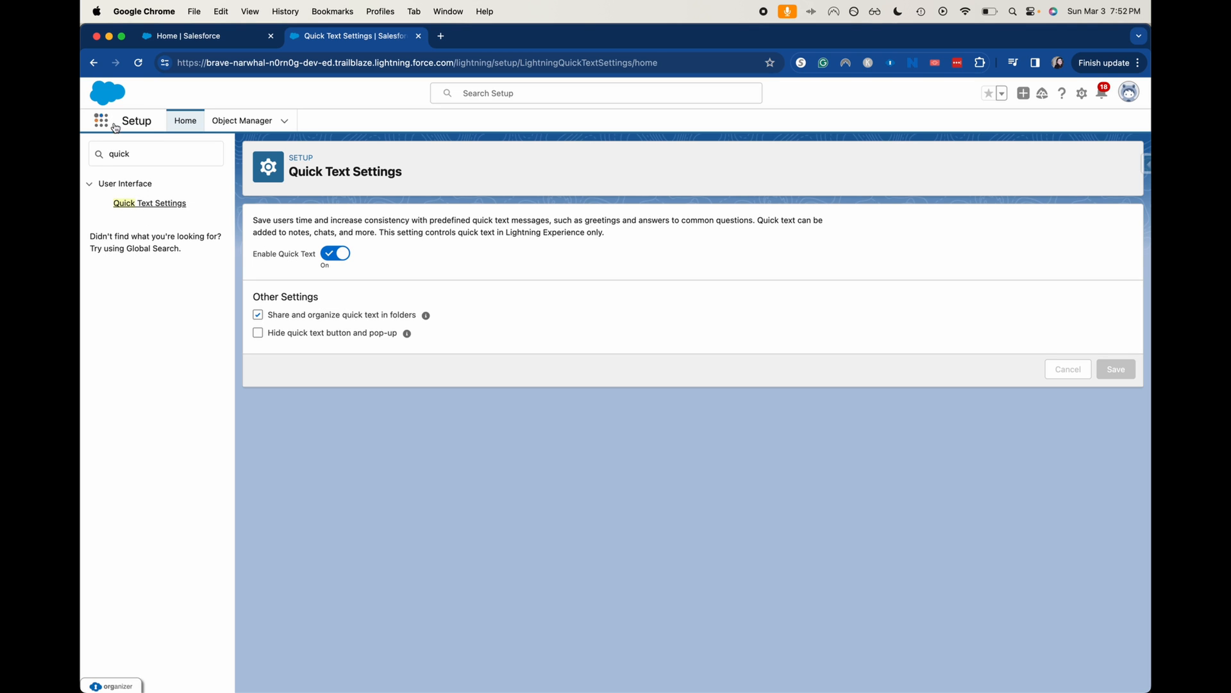
Search 'quick' in the App Launcher and open the Quick Text item.
{"action": "left_click", "coordinate": [101, 120]}
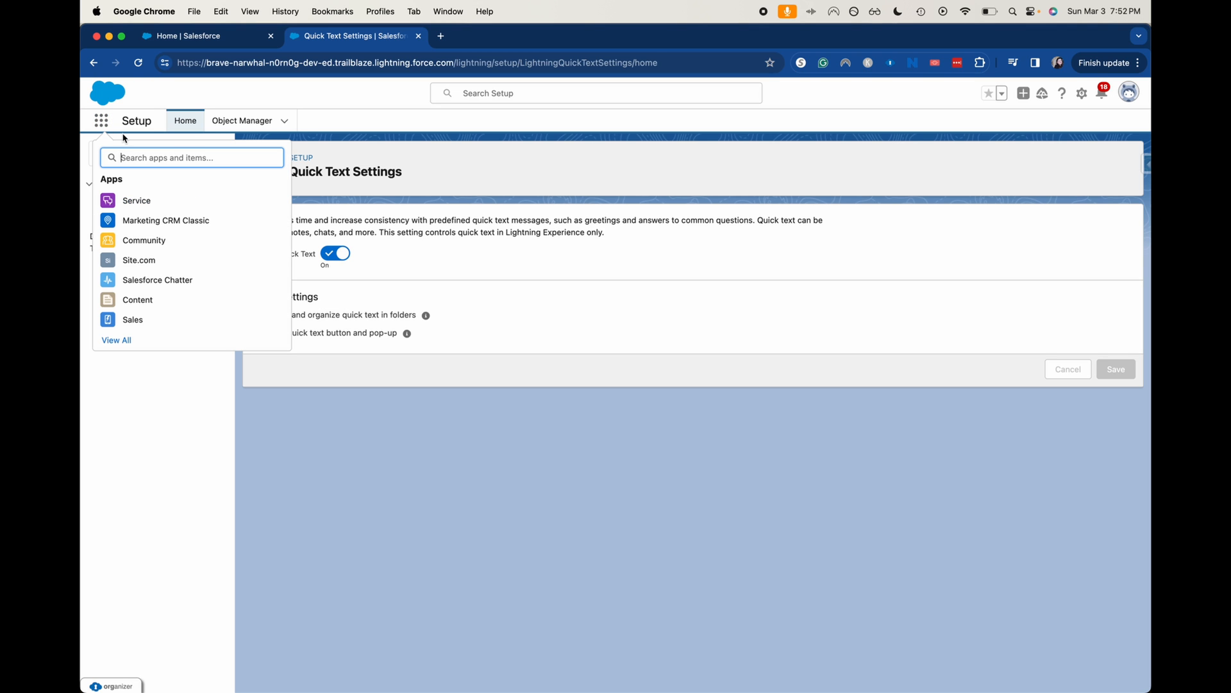
{"action": "type", "text": "quick"}
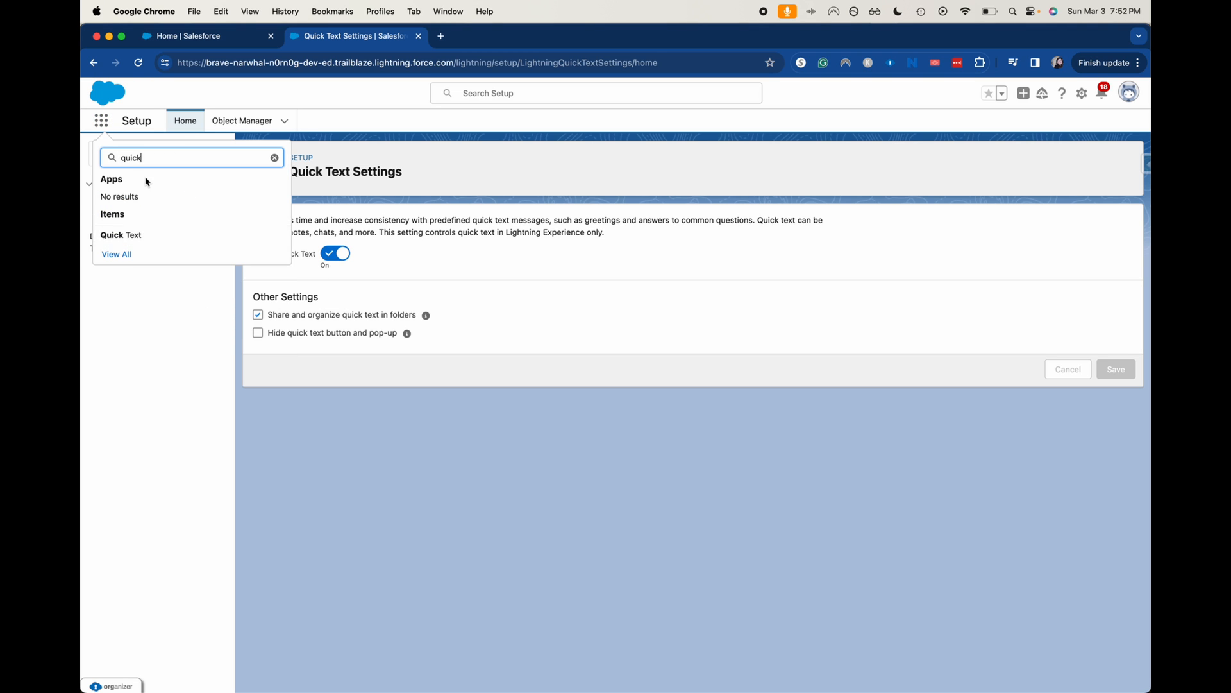
{"action": "left_click", "coordinate": [122, 235]}
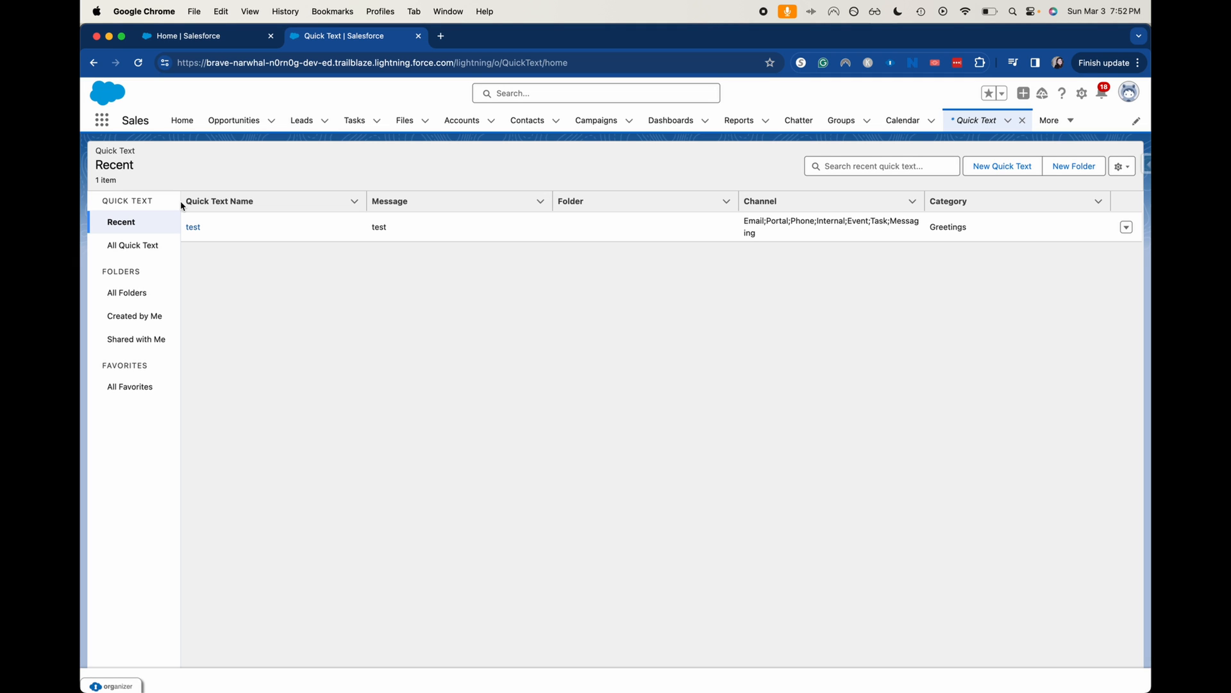
{"action": "mouse_move", "coordinate": [1074, 166]}
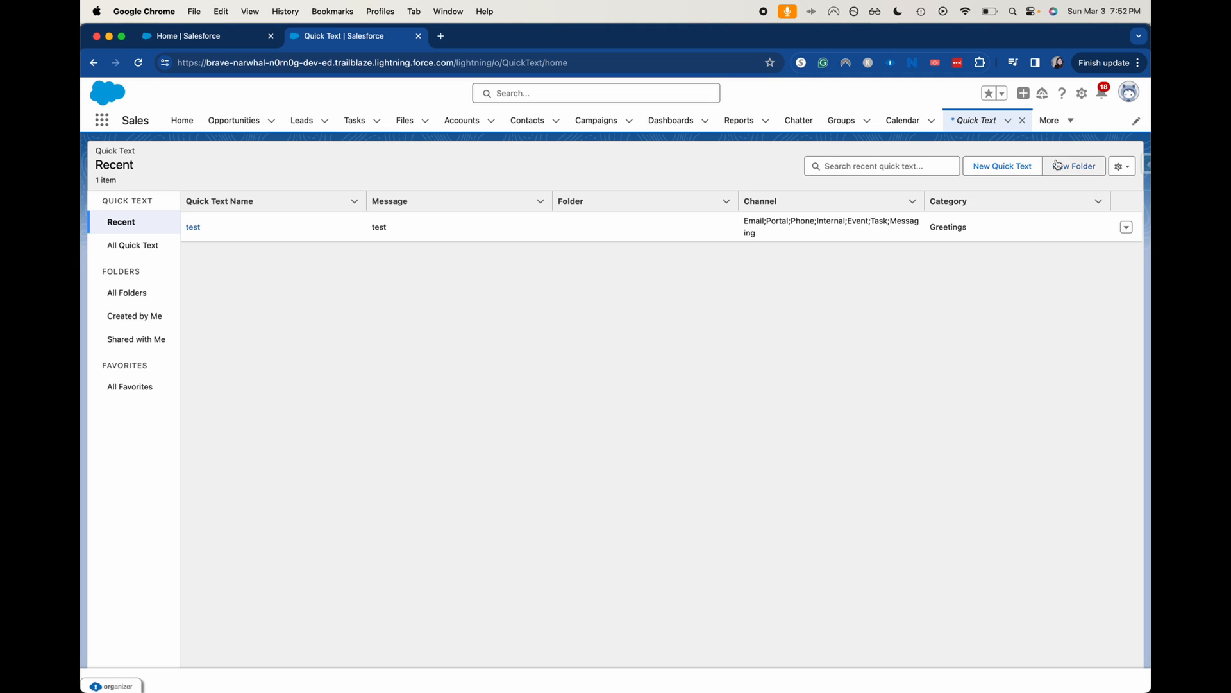
Create a Quick Text folder with the label 'Sales'.
{"action": "left_click", "coordinate": [1074, 165]}
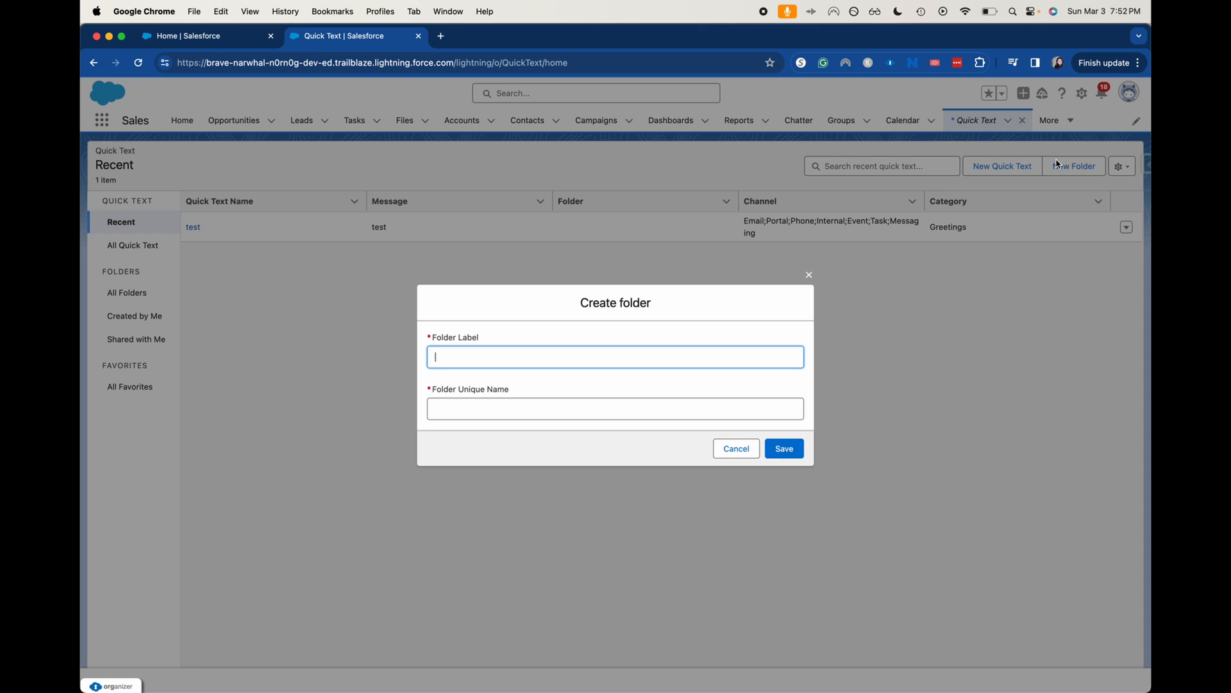
{"action": "type", "text": "s"}
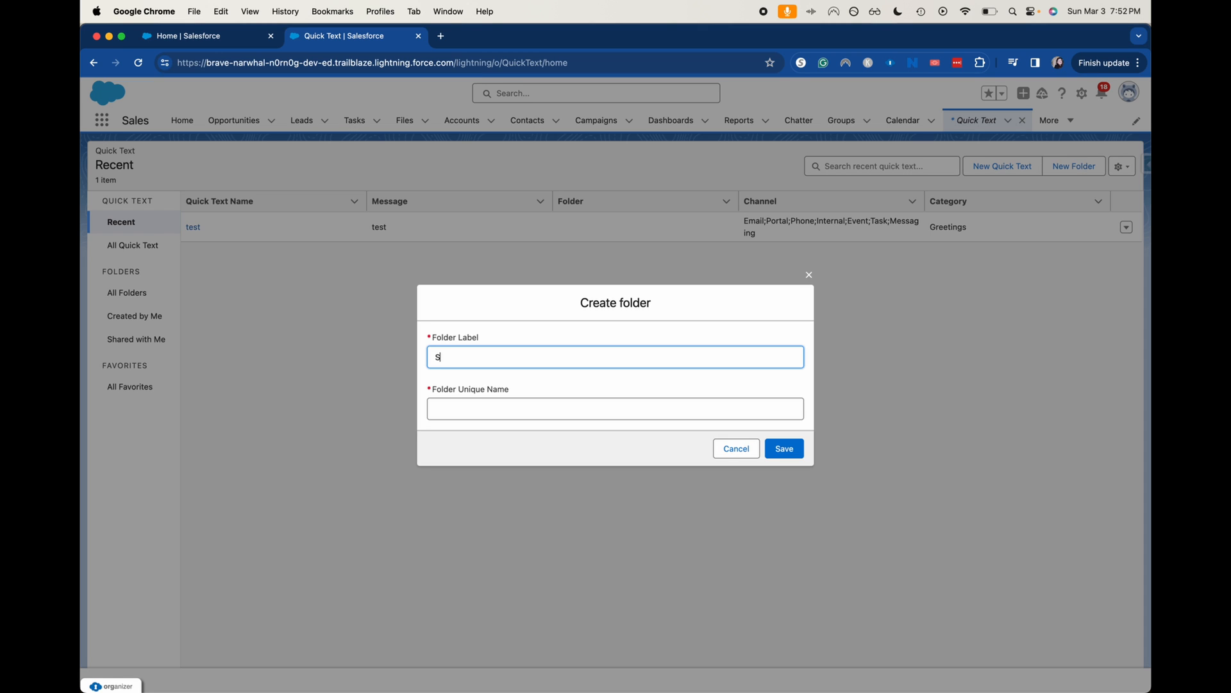
{"action": "type", "text": "ales"}
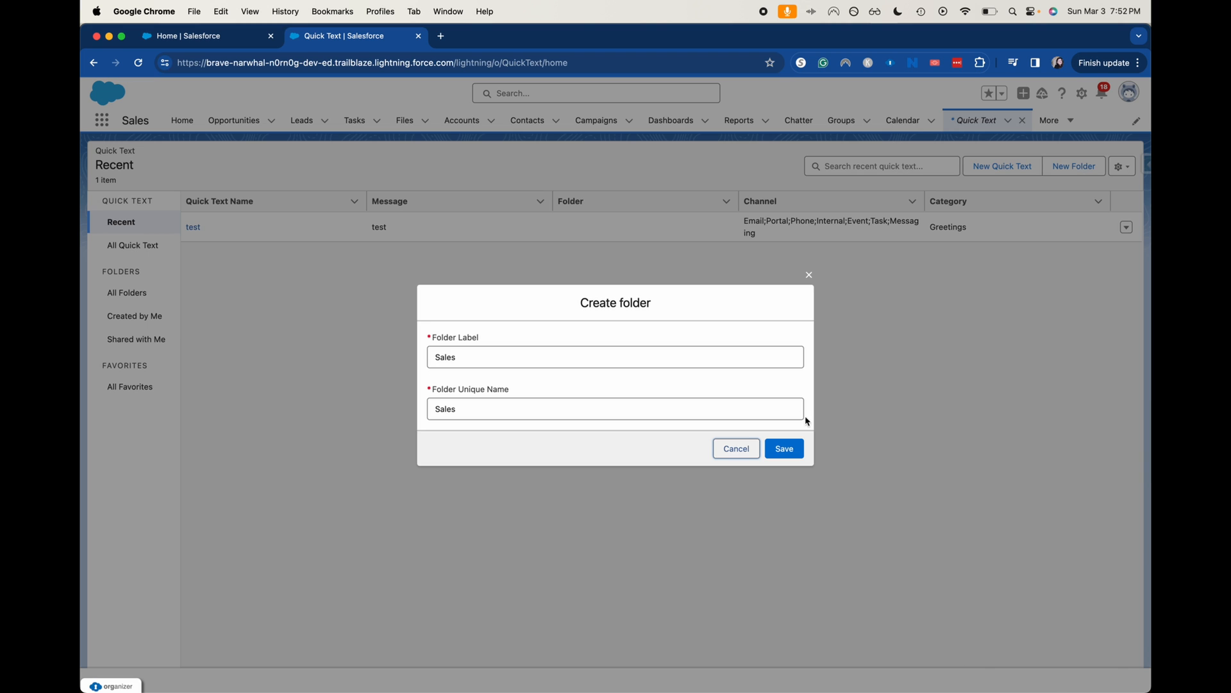
{"action": "left_click", "coordinate": [783, 448]}
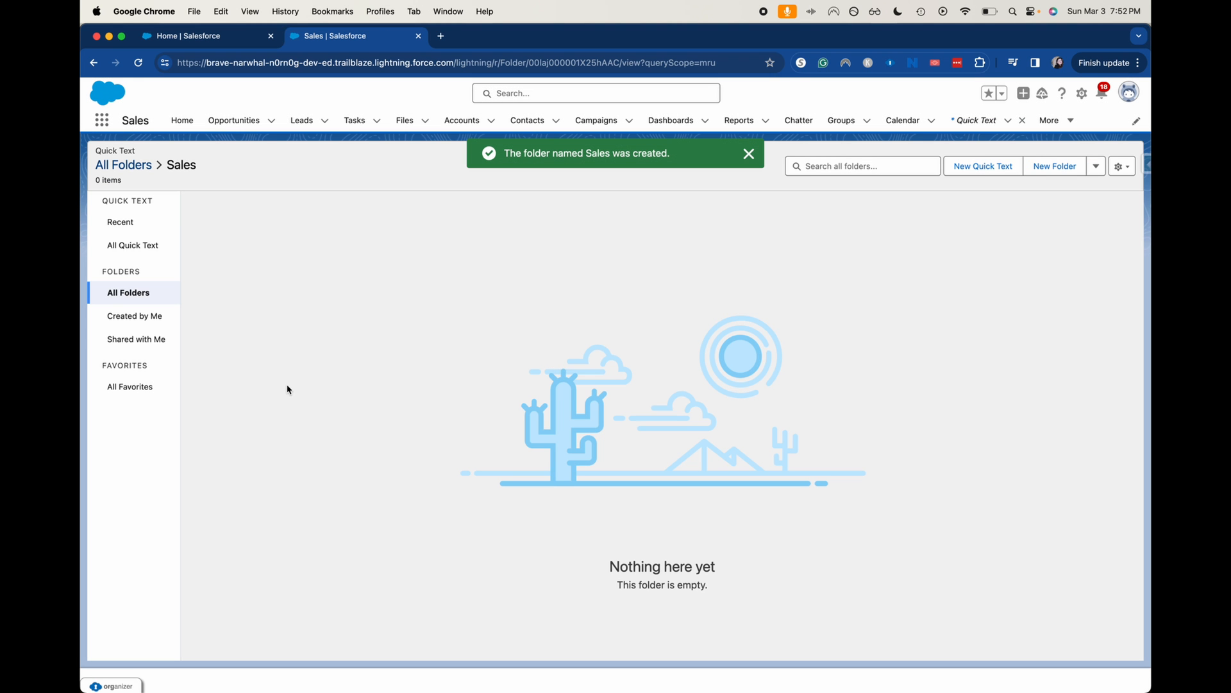
{"action": "mouse_move", "coordinate": [469, 217]}
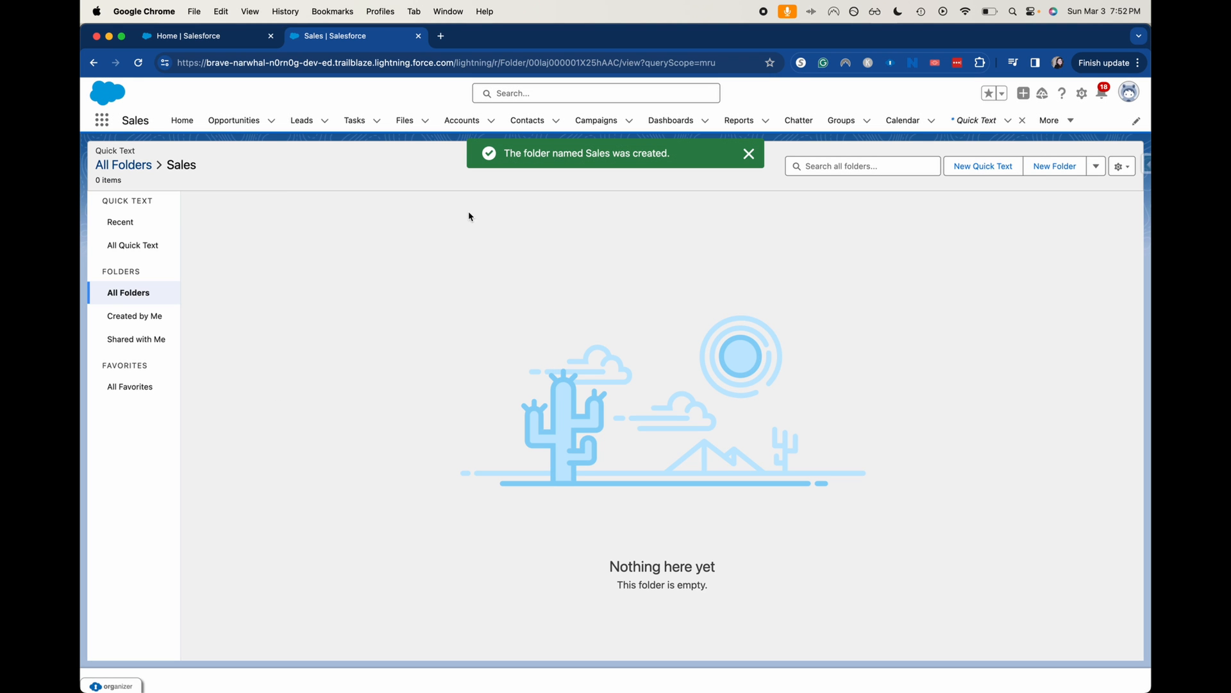
Dismiss the notice, cancel a stray new-folder dialog, and show All Folders.
{"action": "left_click", "coordinate": [749, 153]}
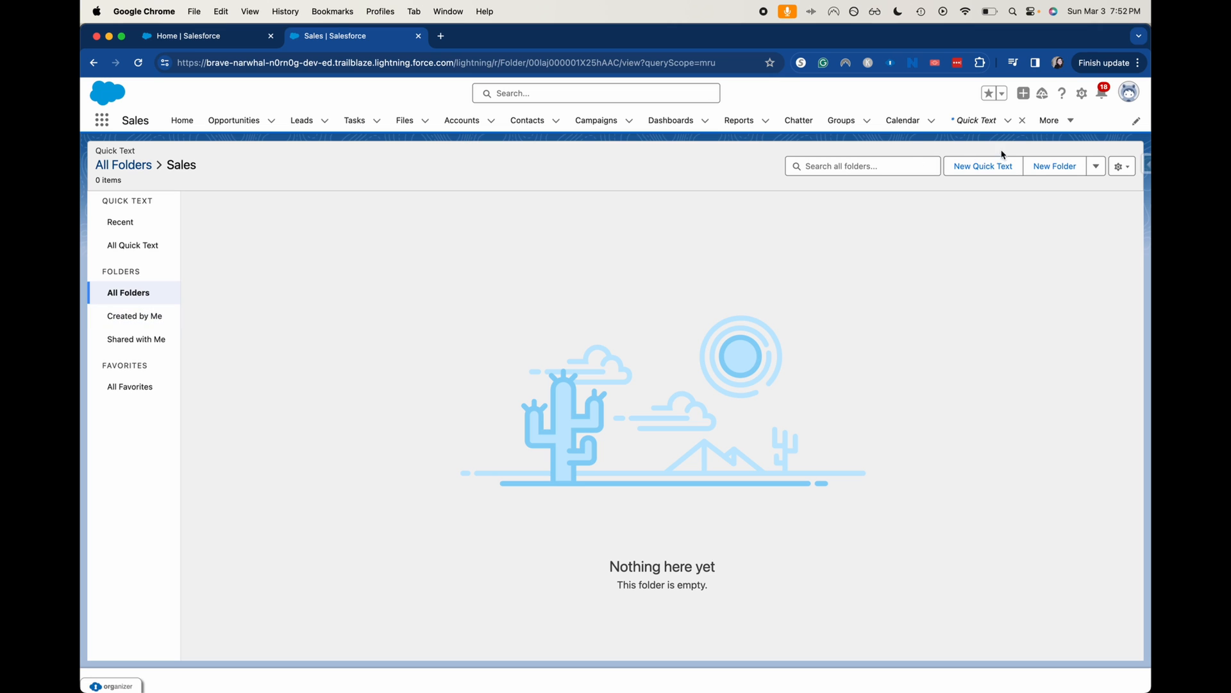
{"action": "left_click", "coordinate": [1055, 165]}
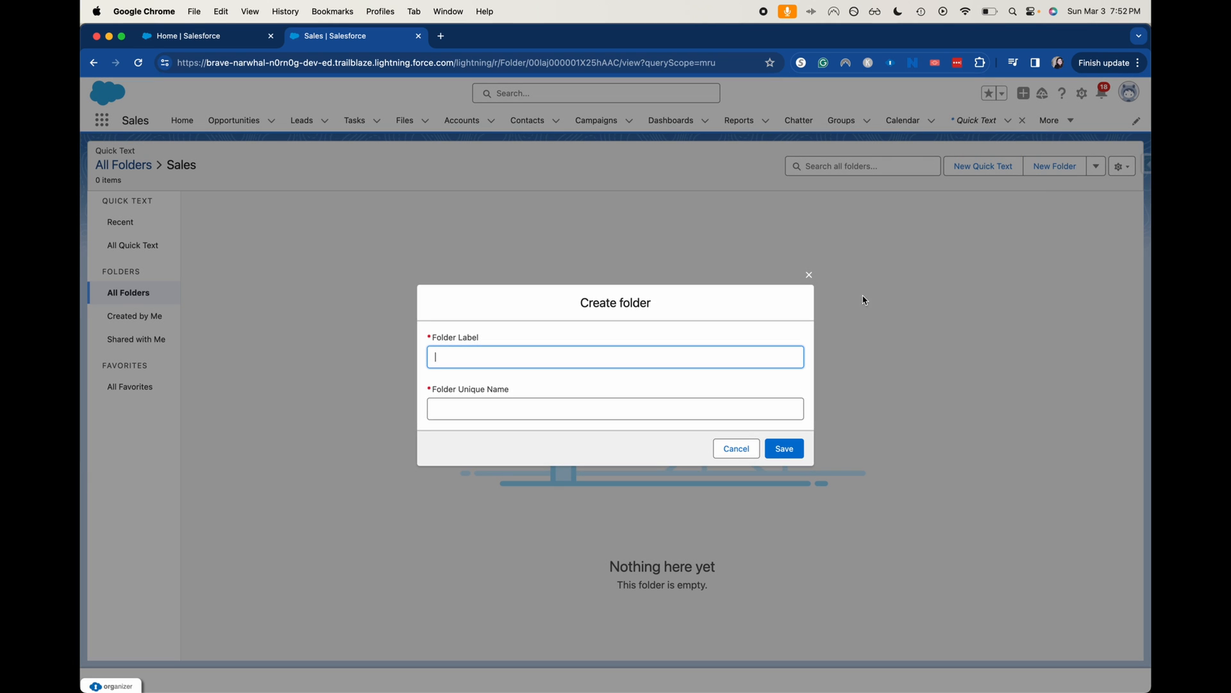
{"action": "left_click", "coordinate": [735, 447]}
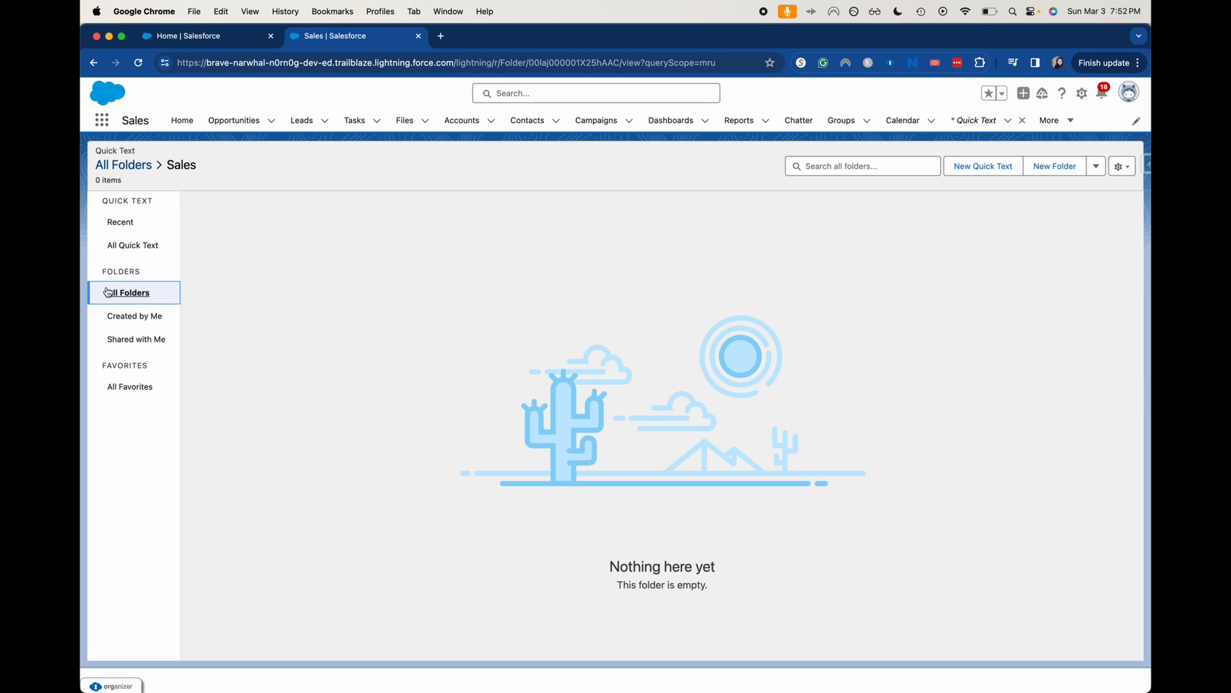
{"action": "left_click", "coordinate": [128, 292]}
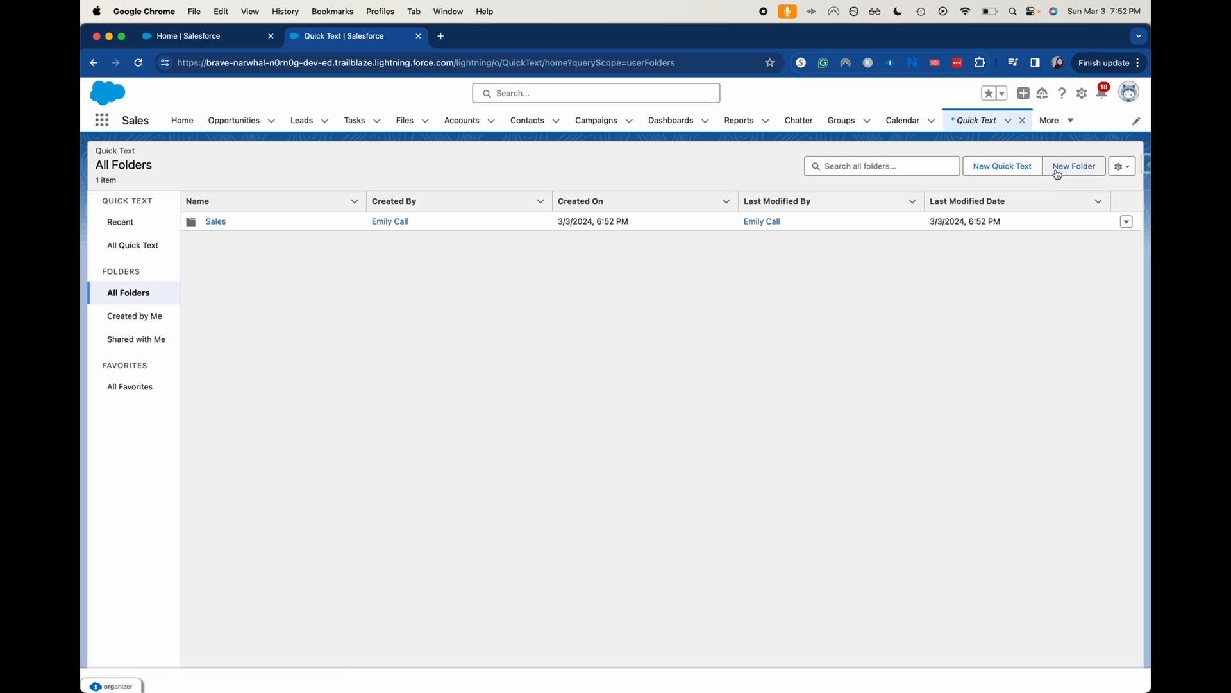
Create the 'Service' folder and open it.
{"action": "left_click", "coordinate": [1074, 165]}
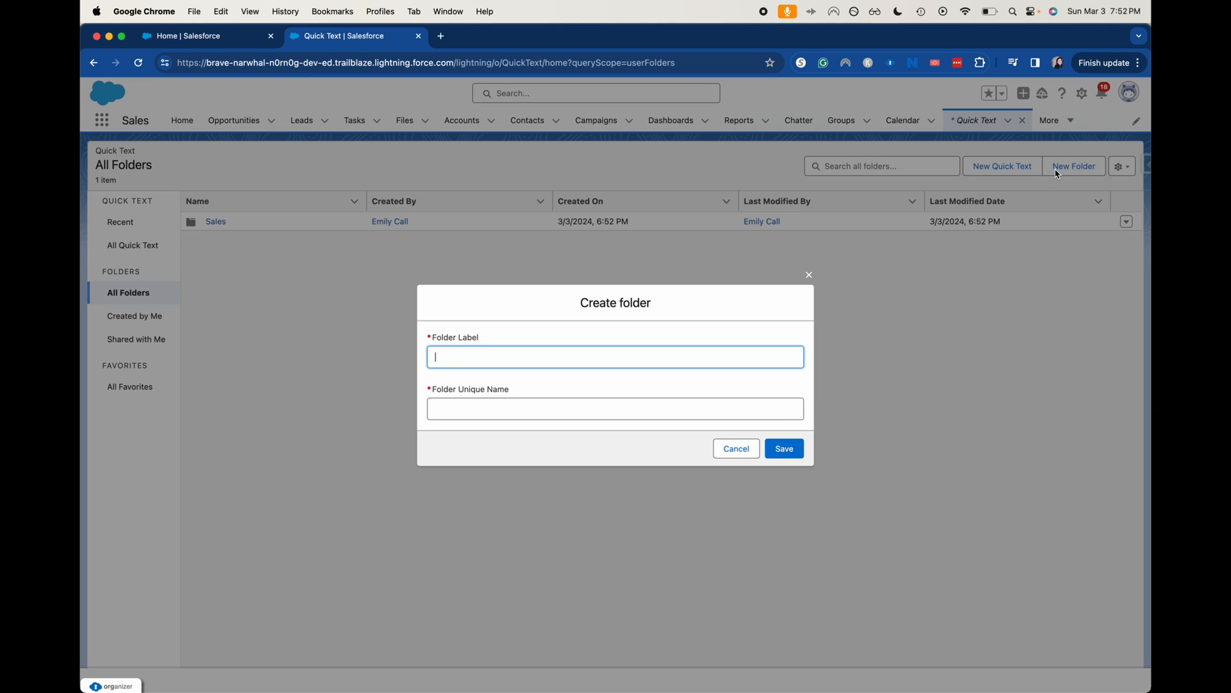
{"action": "type", "text": "Servi"}
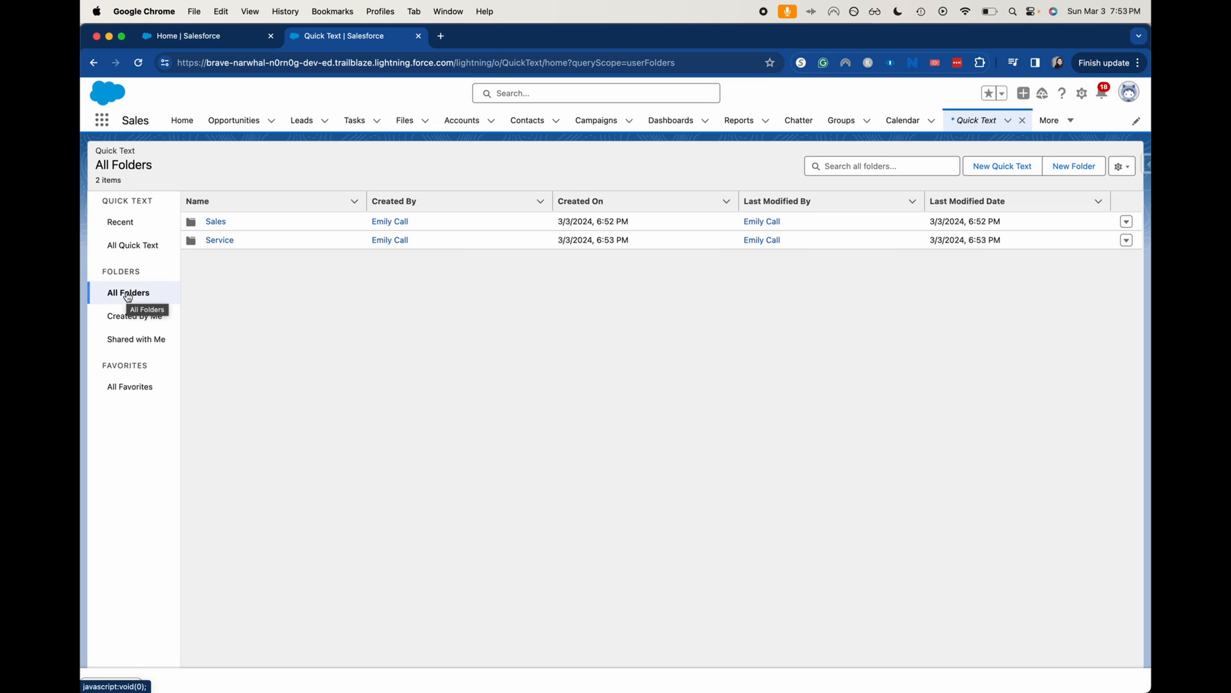
{"action": "mouse_move", "coordinate": [249, 225]}
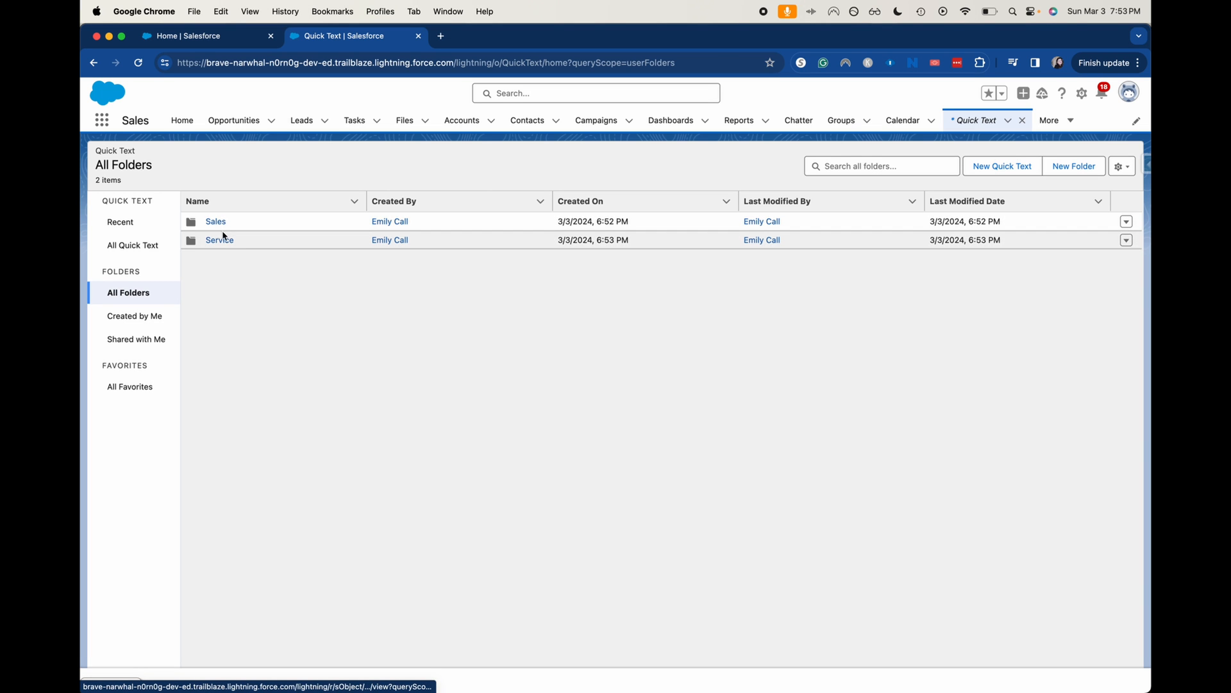
{"action": "left_click", "coordinate": [220, 239]}
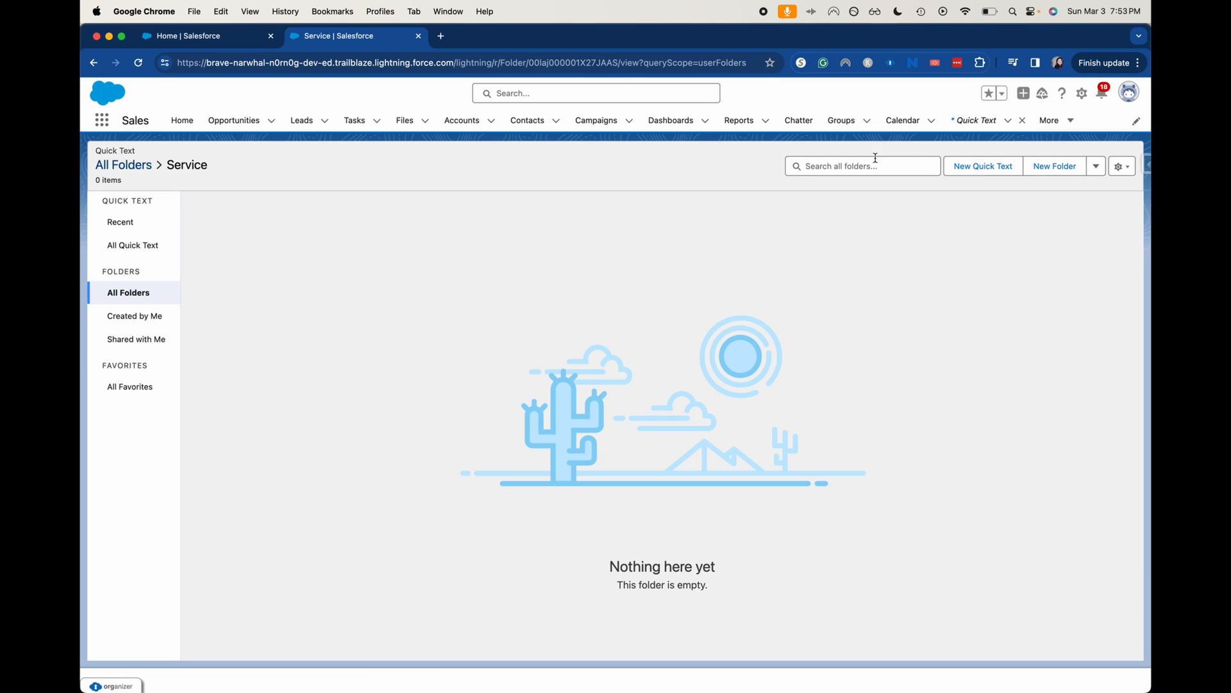
Start a new quick text in Service and name it 'Routing Email Issue Quick Text'.
{"action": "left_click", "coordinate": [982, 166]}
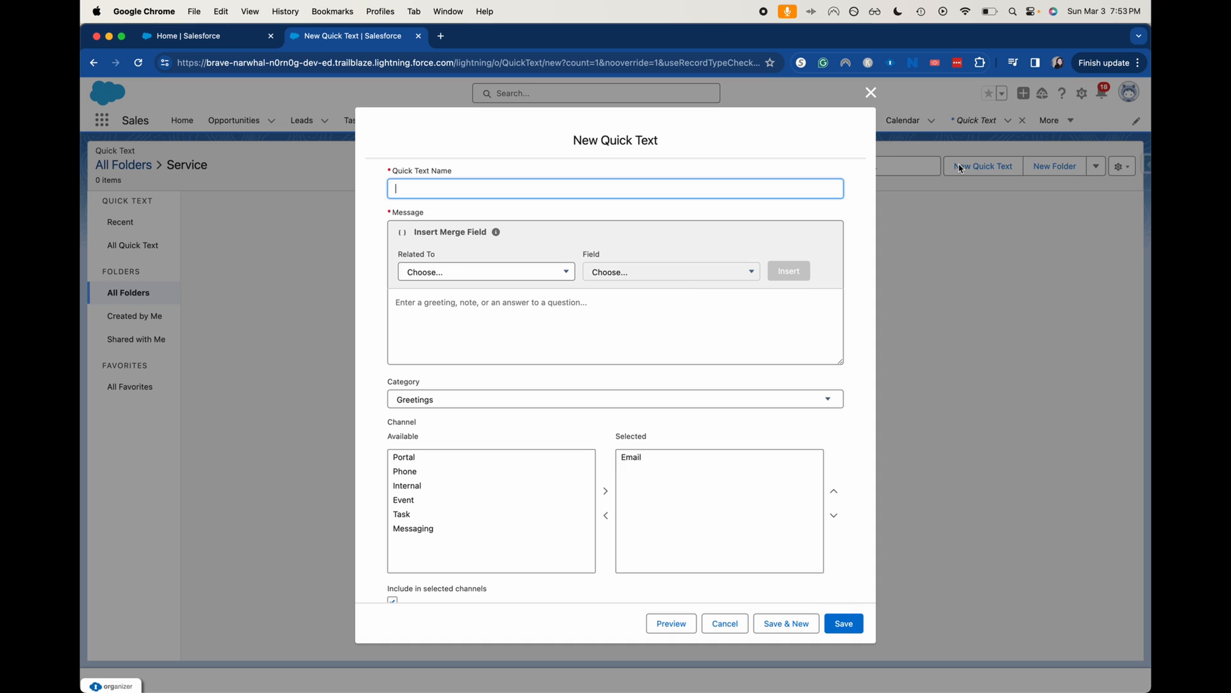
{"action": "type", "text": "Routing Quick Text"}
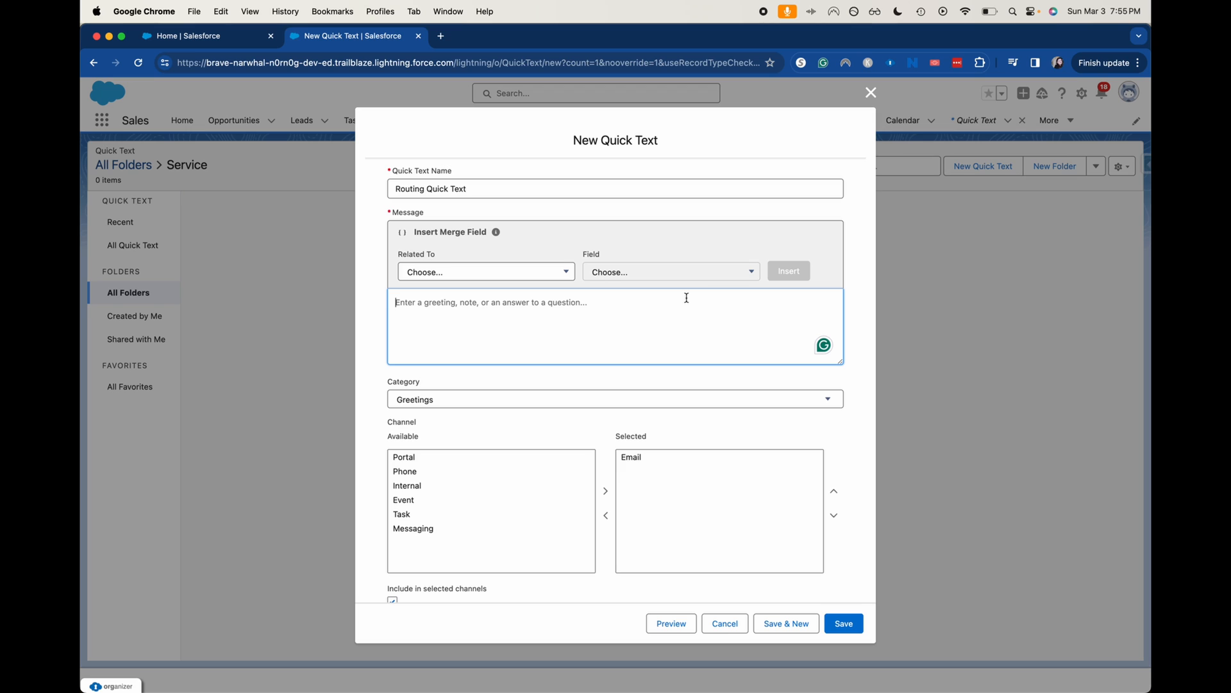
{"action": "mouse_move", "coordinate": [416, 188]}
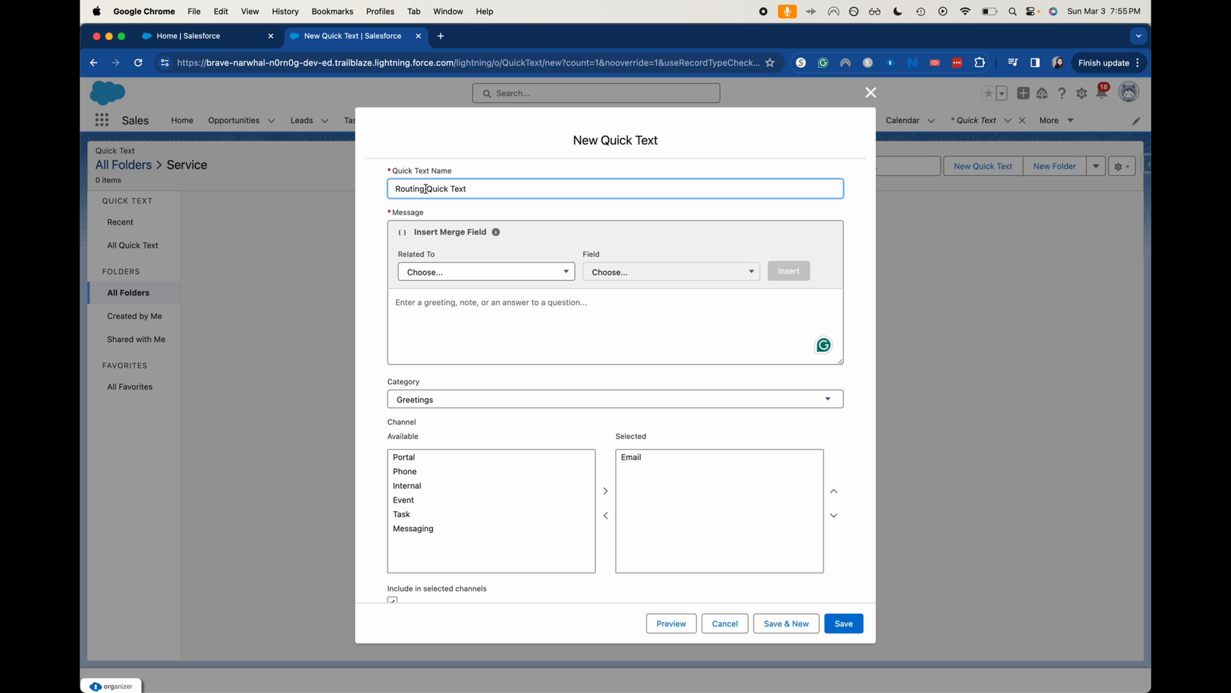
{"action": "type", "text": "Em"}
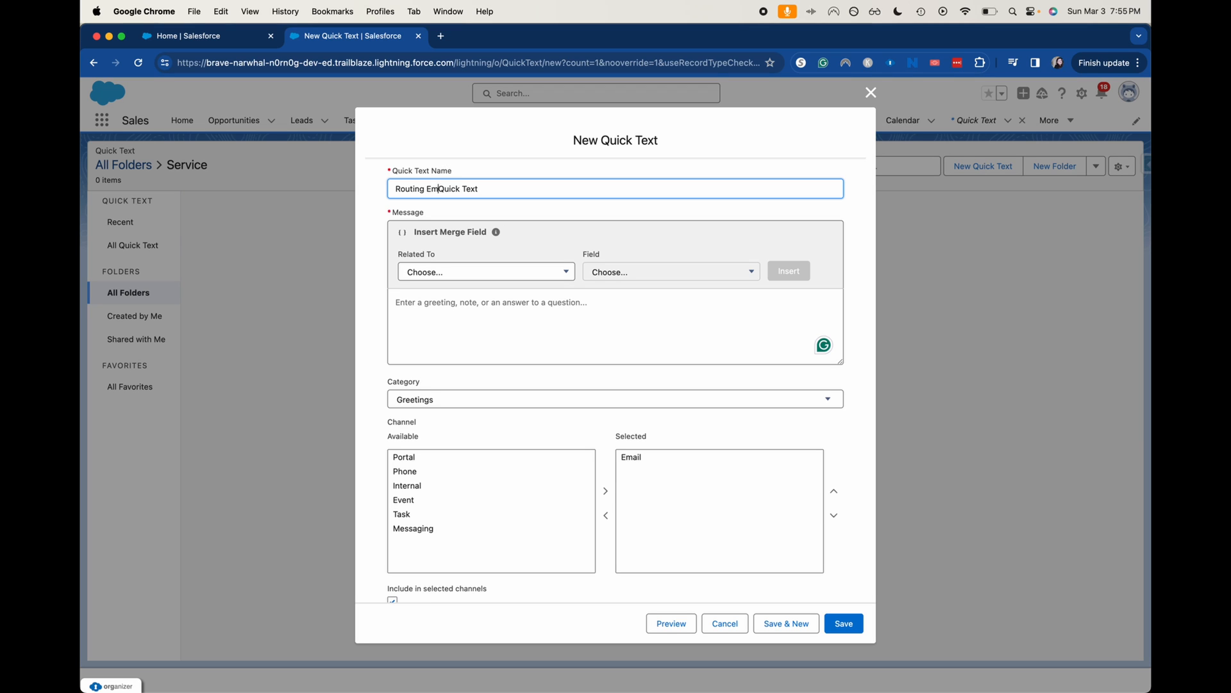
{"action": "type", "text": "Email Issue"}
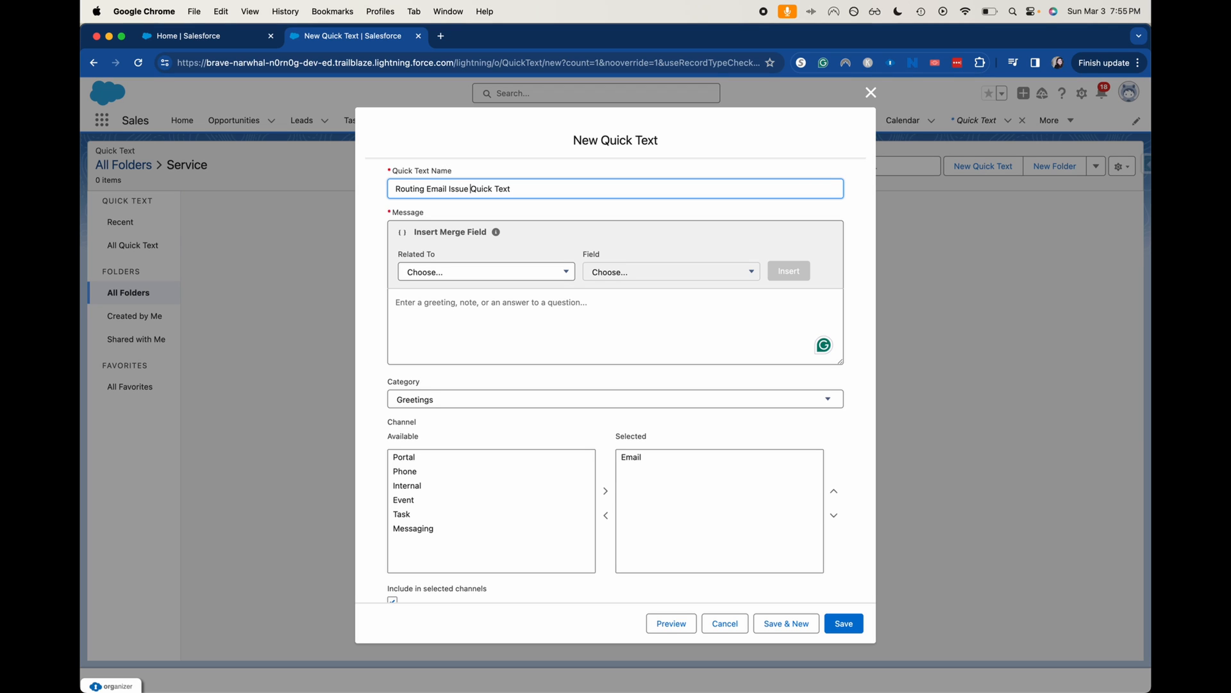
{"action": "mouse_move", "coordinate": [426, 283]}
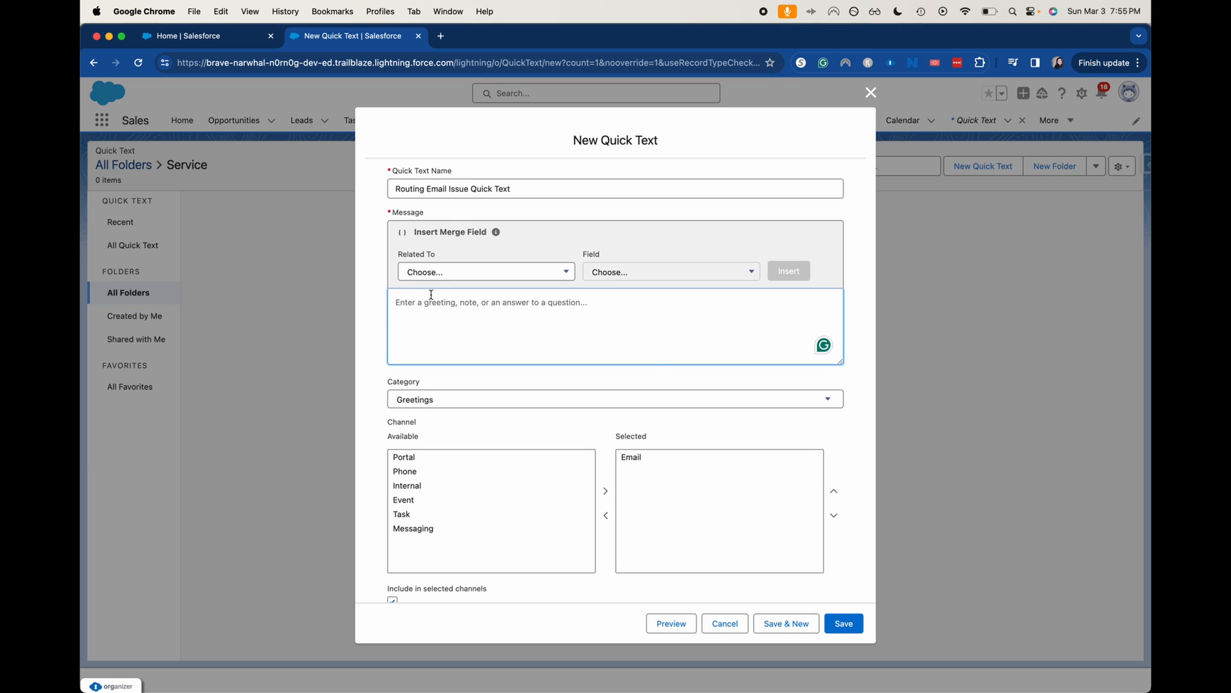
Insert the Contact First Name merge field into the message.
{"action": "left_click", "coordinate": [669, 270]}
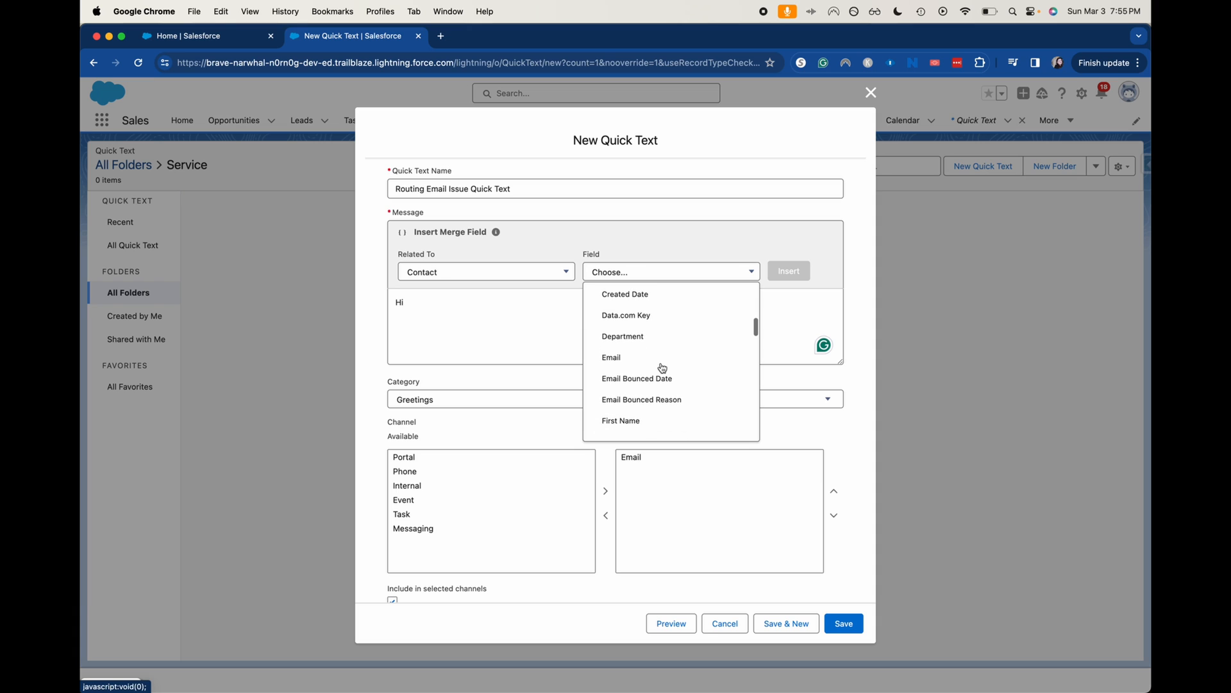
{"action": "scroll", "scroll_direction": "down", "scroll_amount": 3}
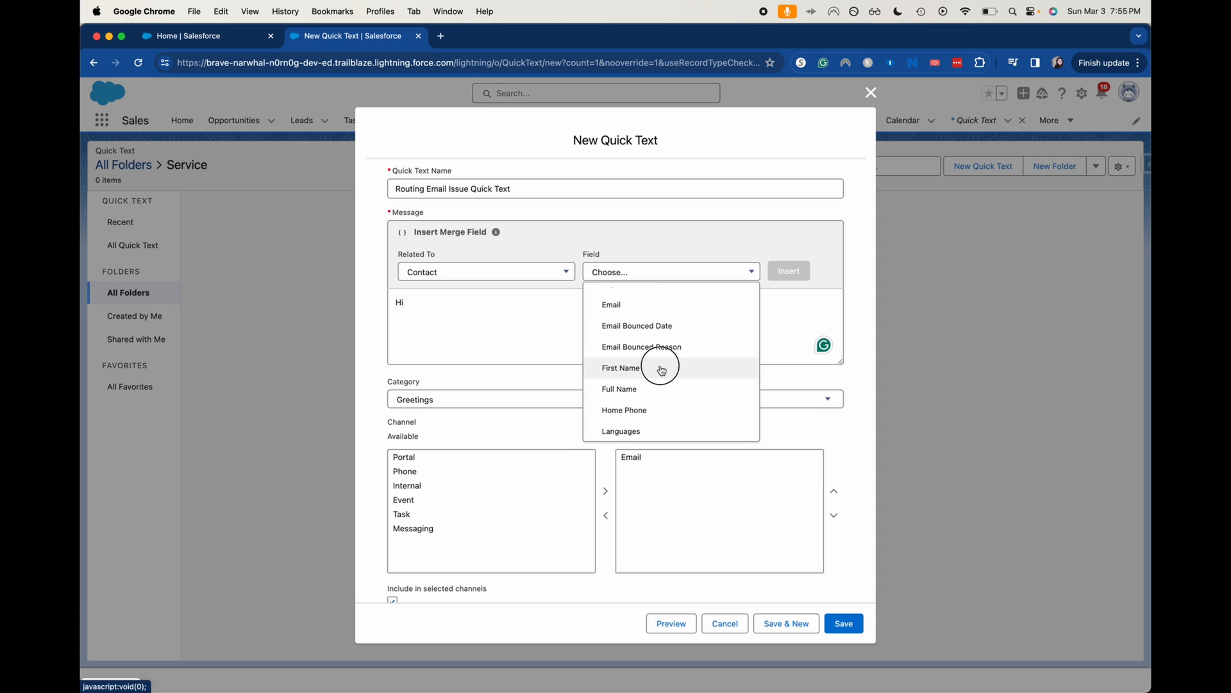
{"action": "left_click", "coordinate": [620, 367]}
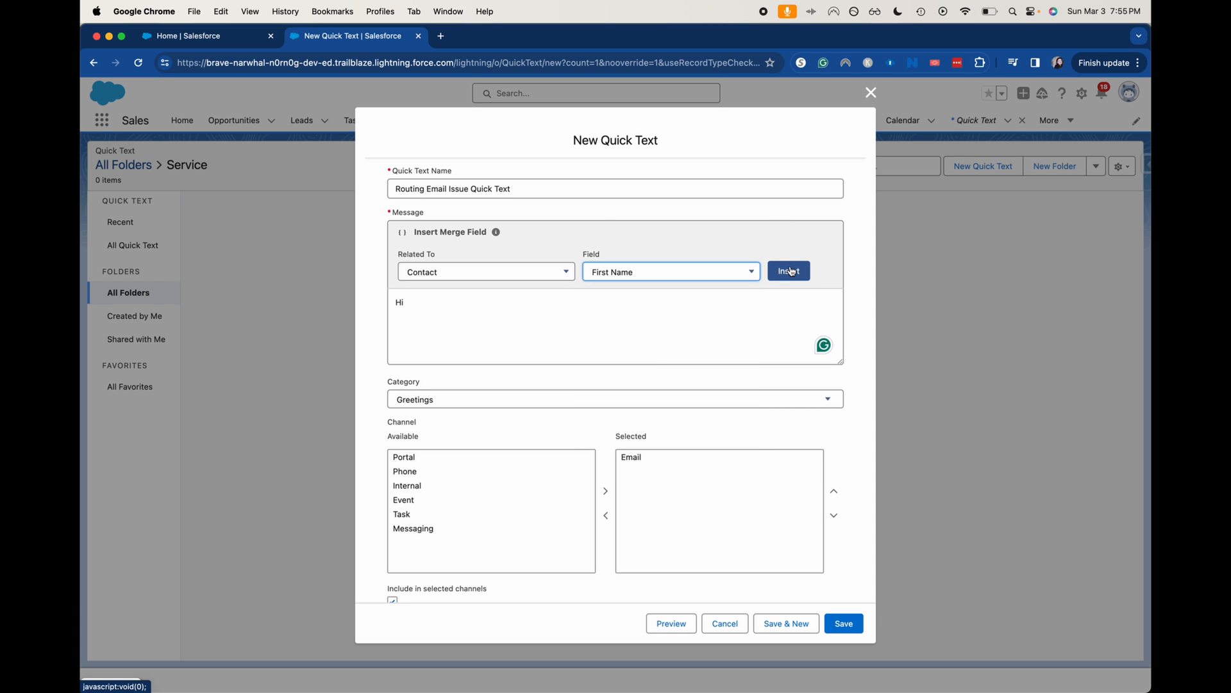
{"action": "left_click", "coordinate": [789, 270]}
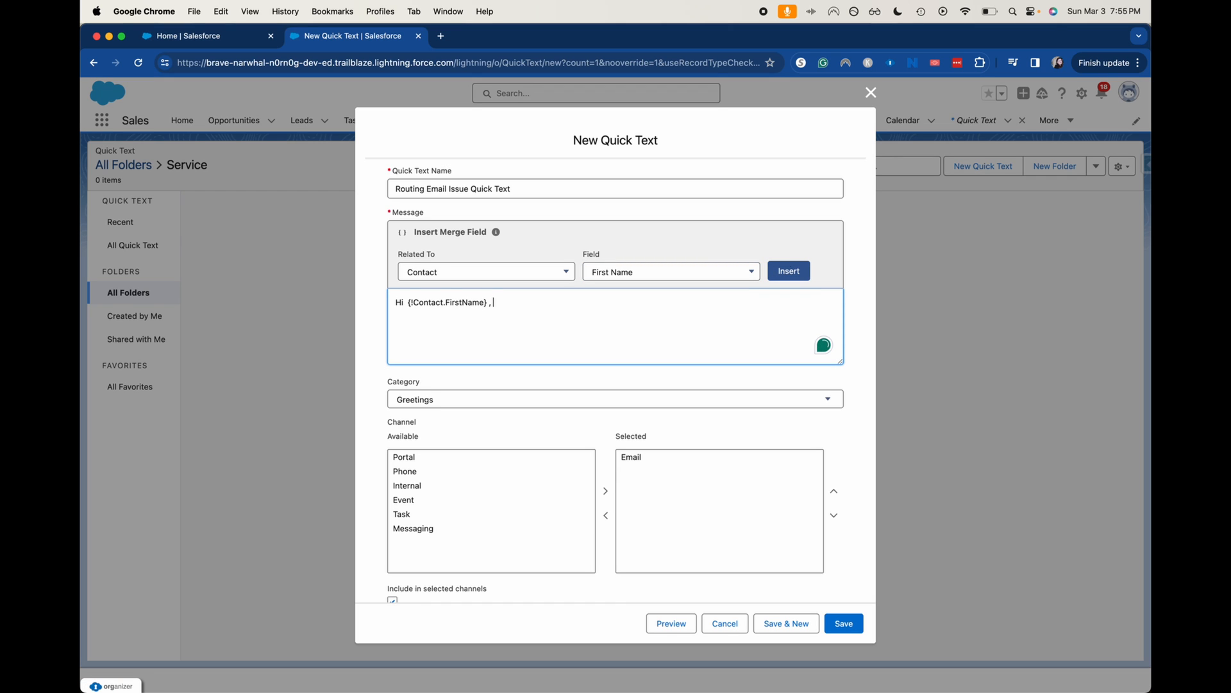
Write the message saying the email issue was routed, signed 'Best, IT Team'.
{"action": "type", "text": "Thanks for"}
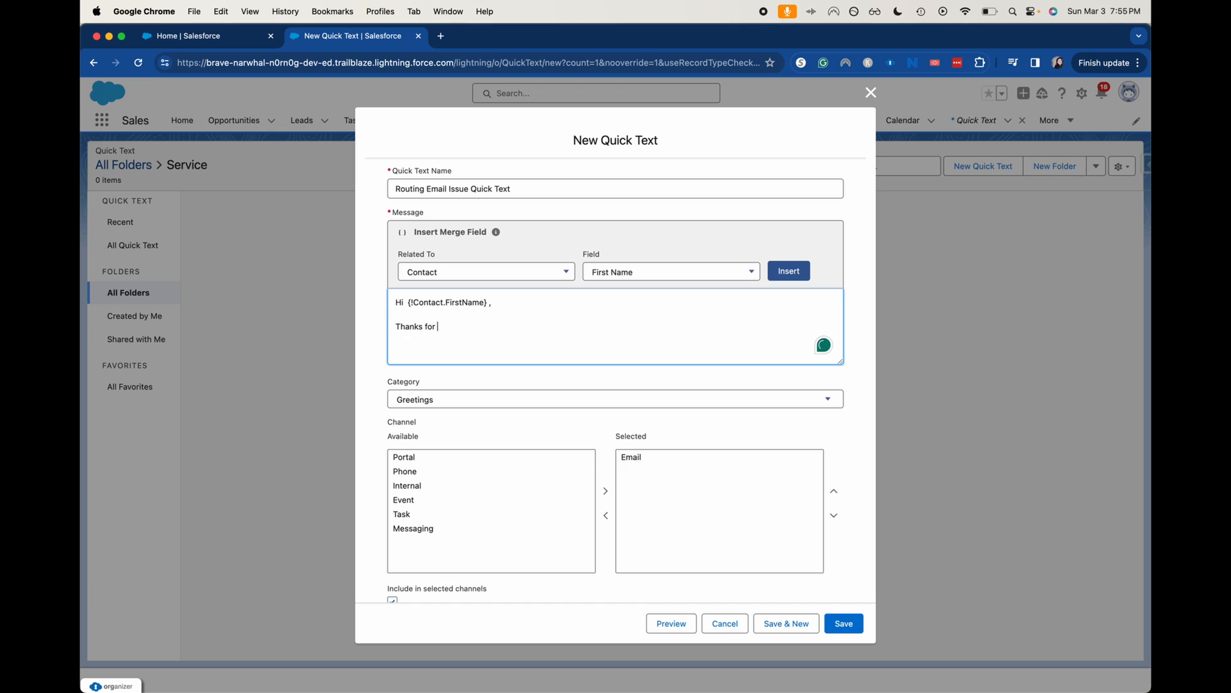
{"action": "type", "text": "reaching out o"}
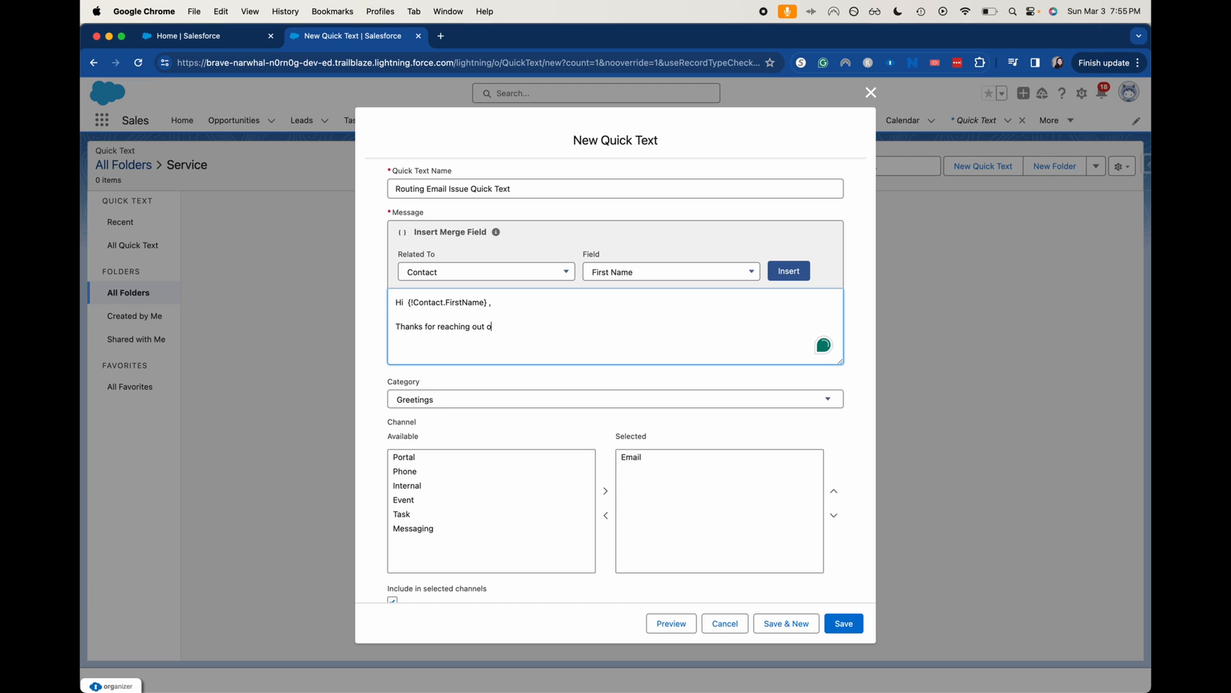
{"action": "type", "text": "about your em"}
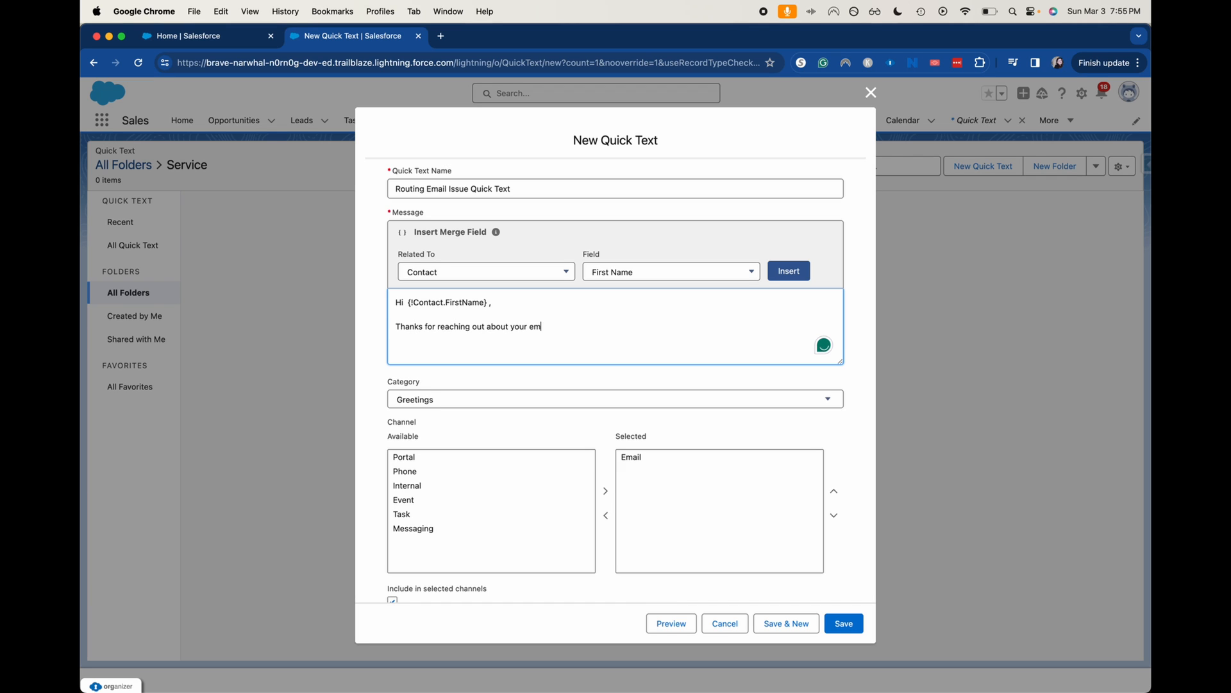
{"action": "type", "text": "ail issue. We ha"}
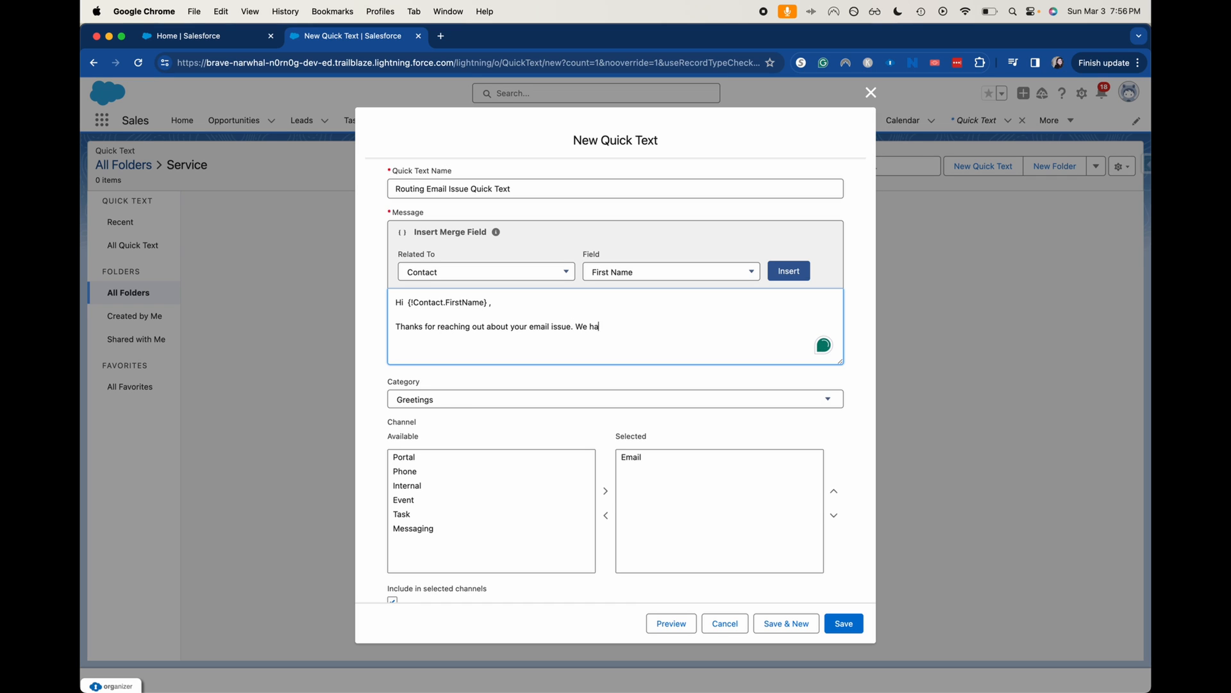
{"action": "type", "text": "ve route"}
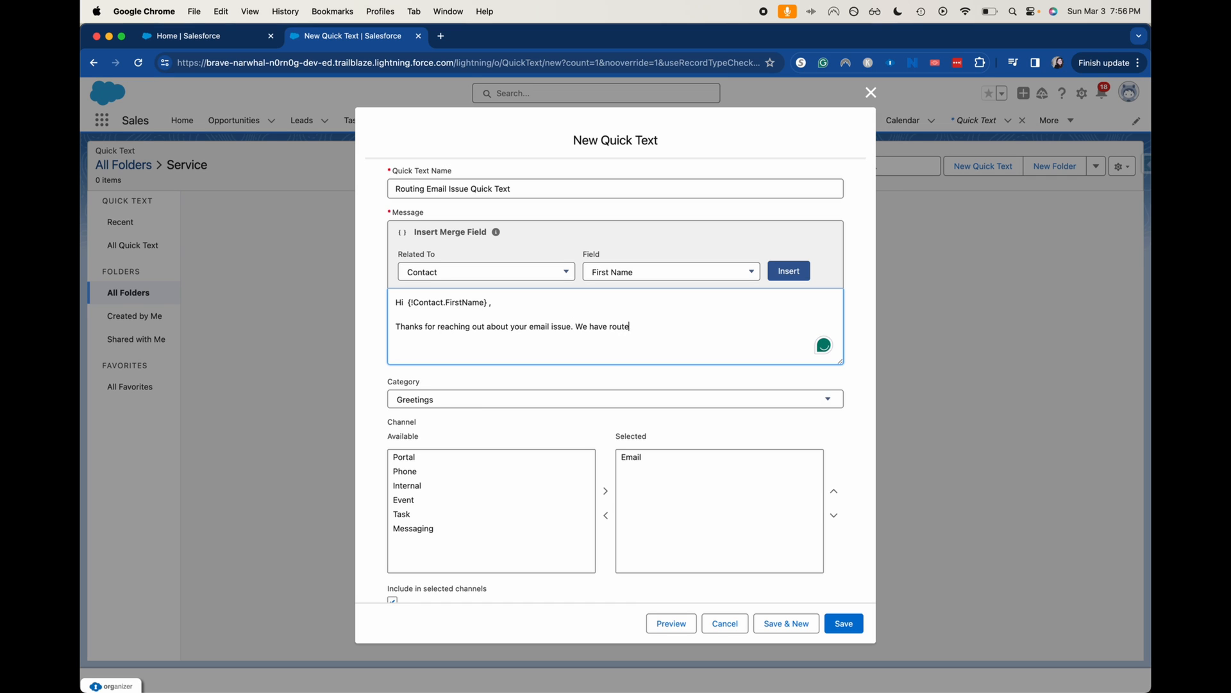
{"action": "key", "text": "Backspace"}
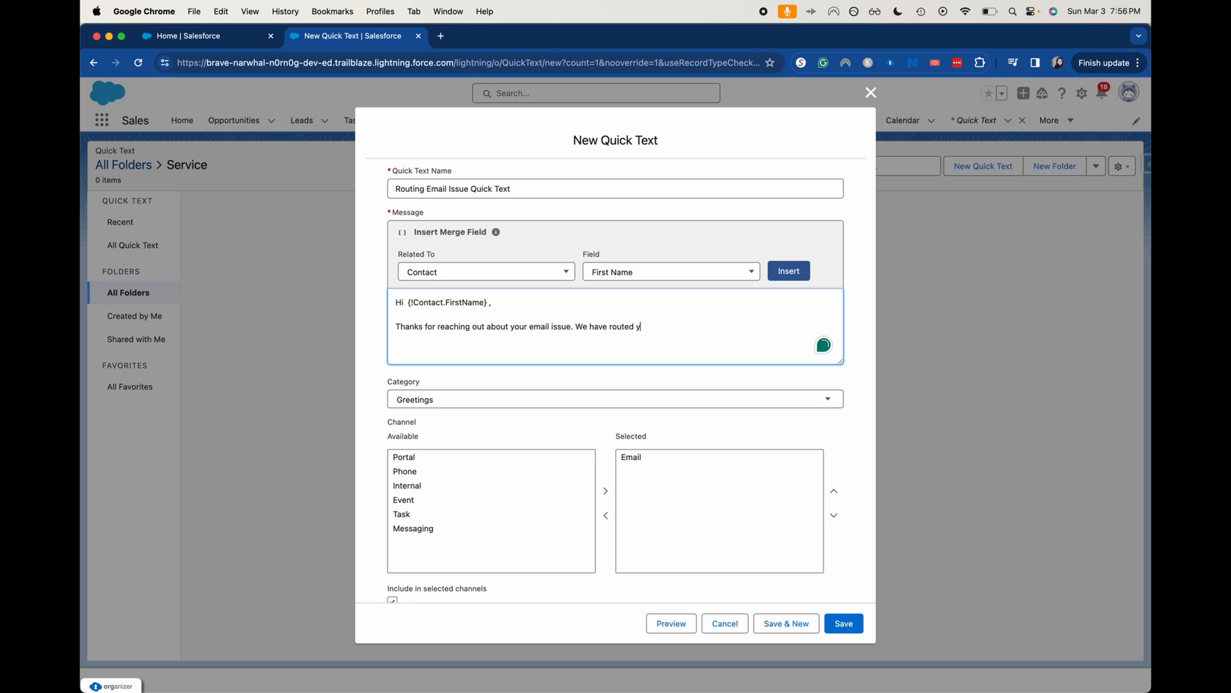
{"action": "type", "text": "our issue to the"}
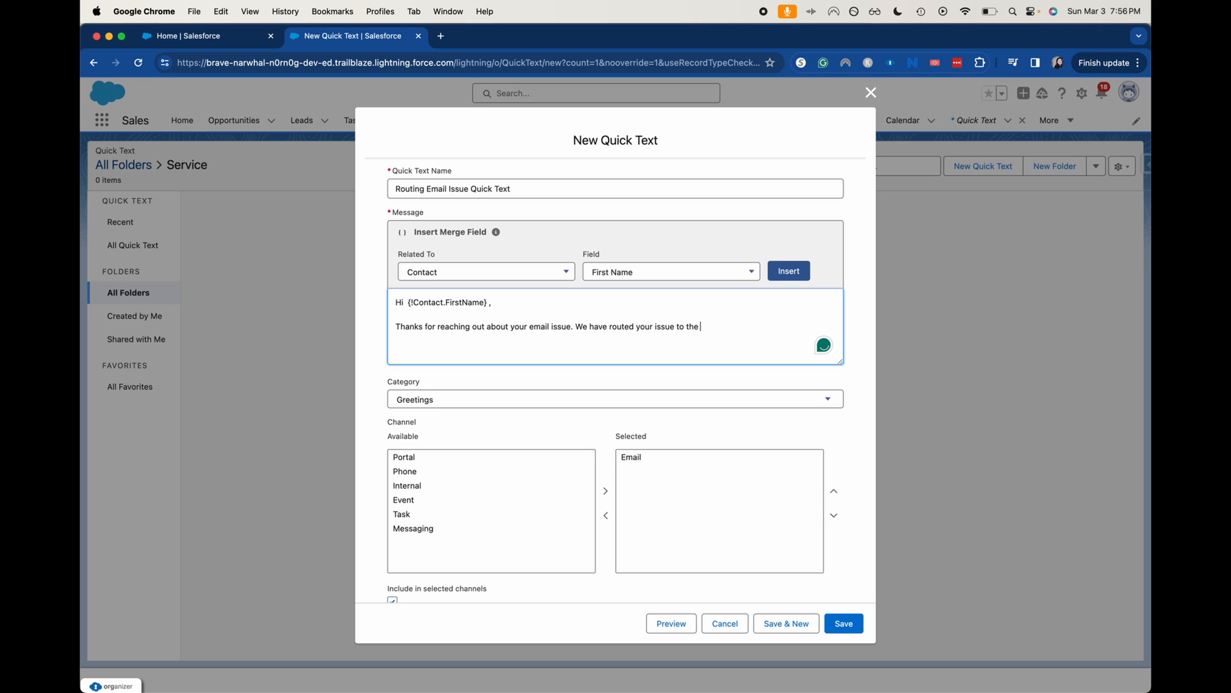
{"action": "type", "text": "best b"}
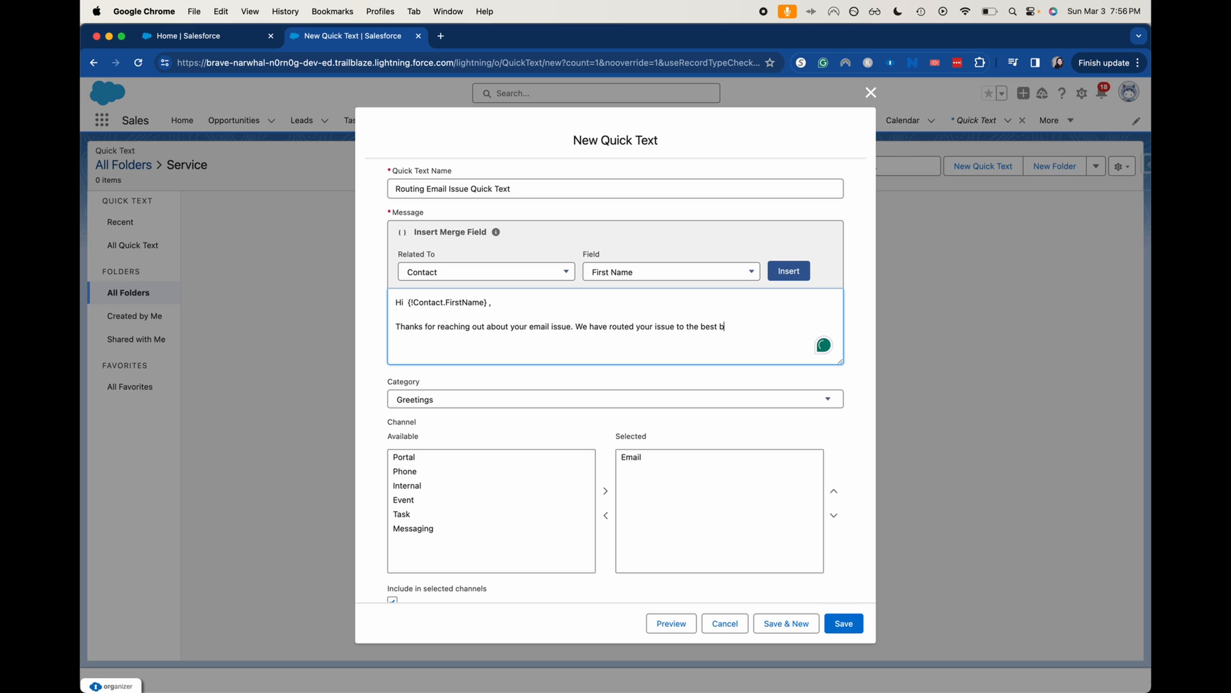
{"action": "type", "text": "possible rep and they"}
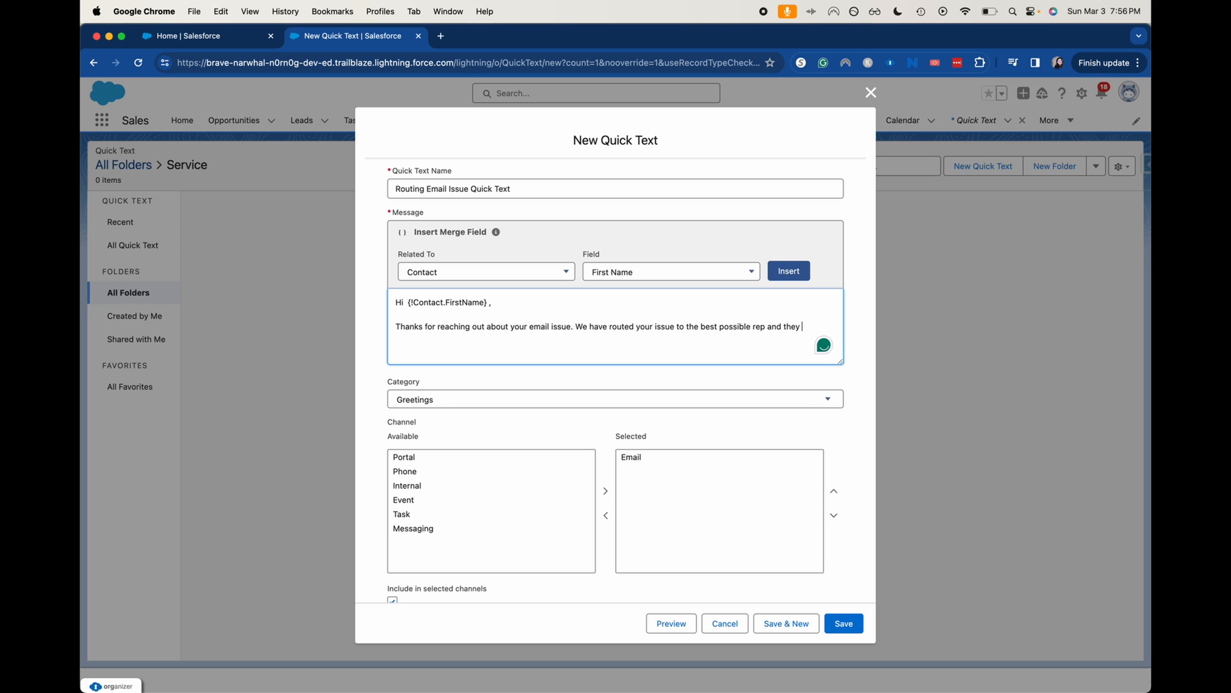
{"action": "type", "text": "will respond"}
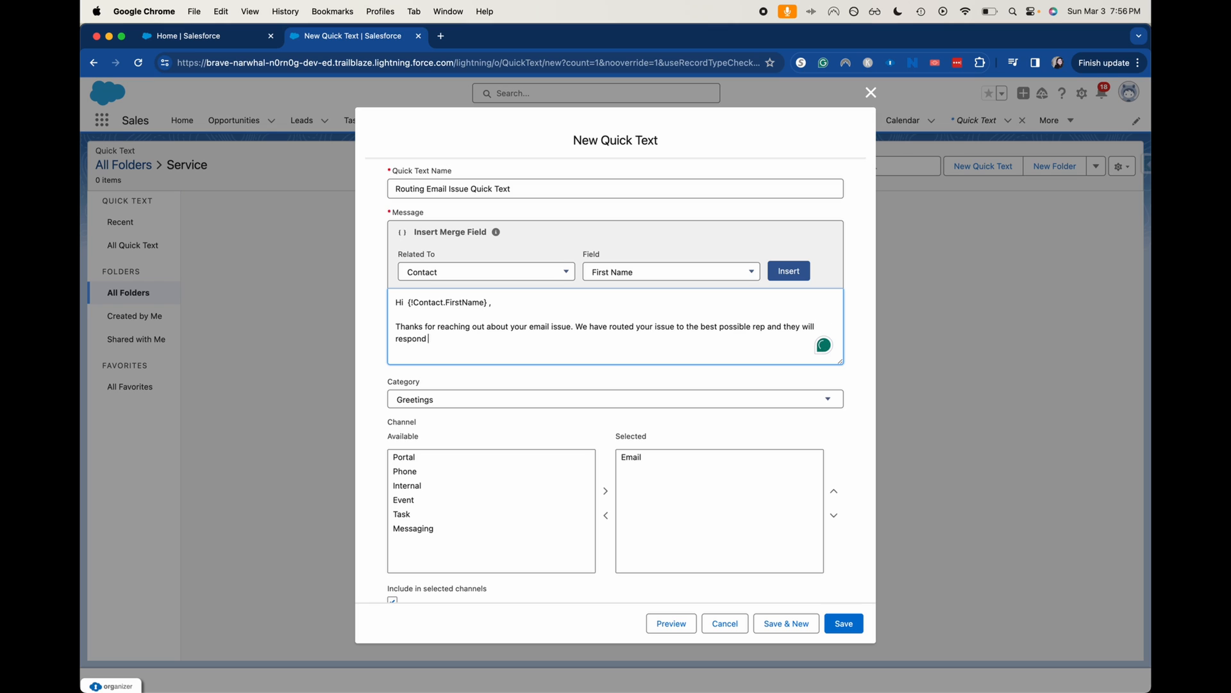
{"action": "type", "text": "shortly"}
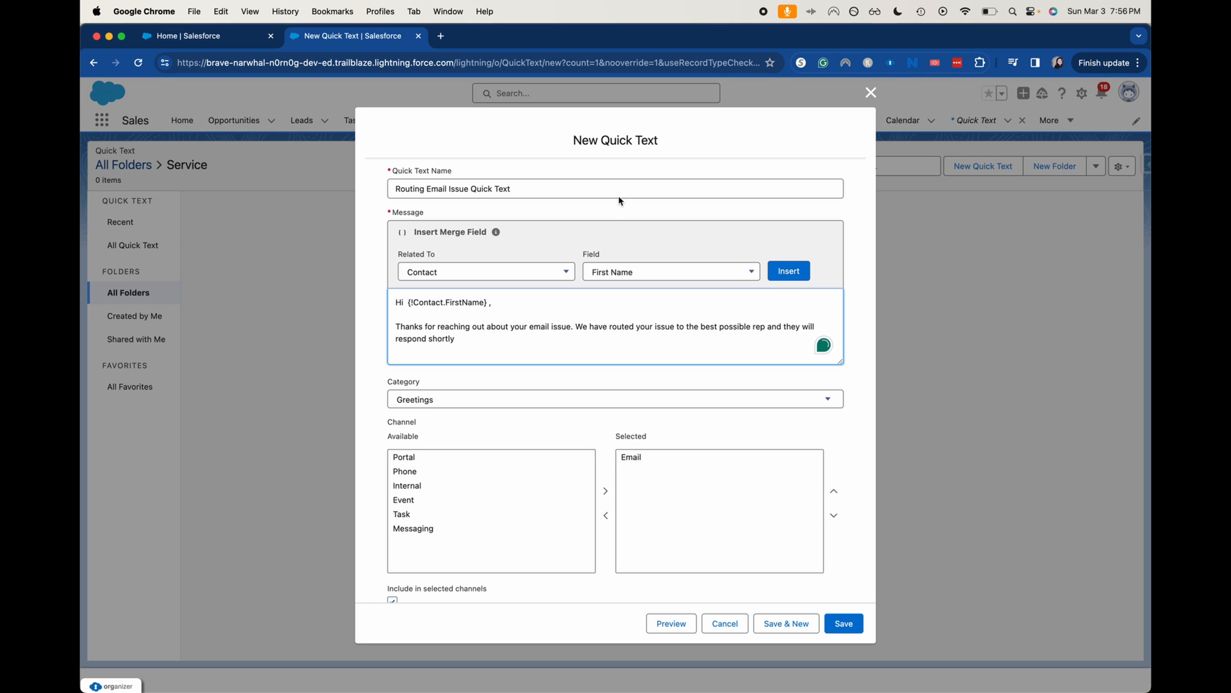
{"action": "type", "text": "B"}
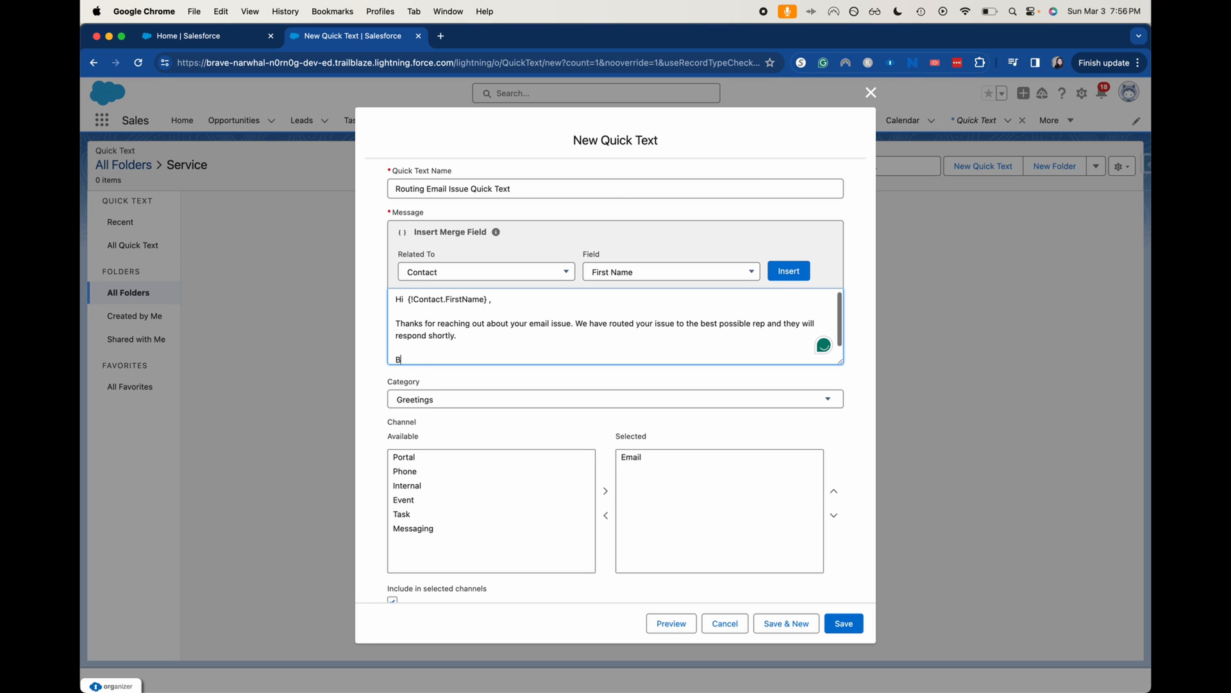
{"action": "type", "text": "est,"}
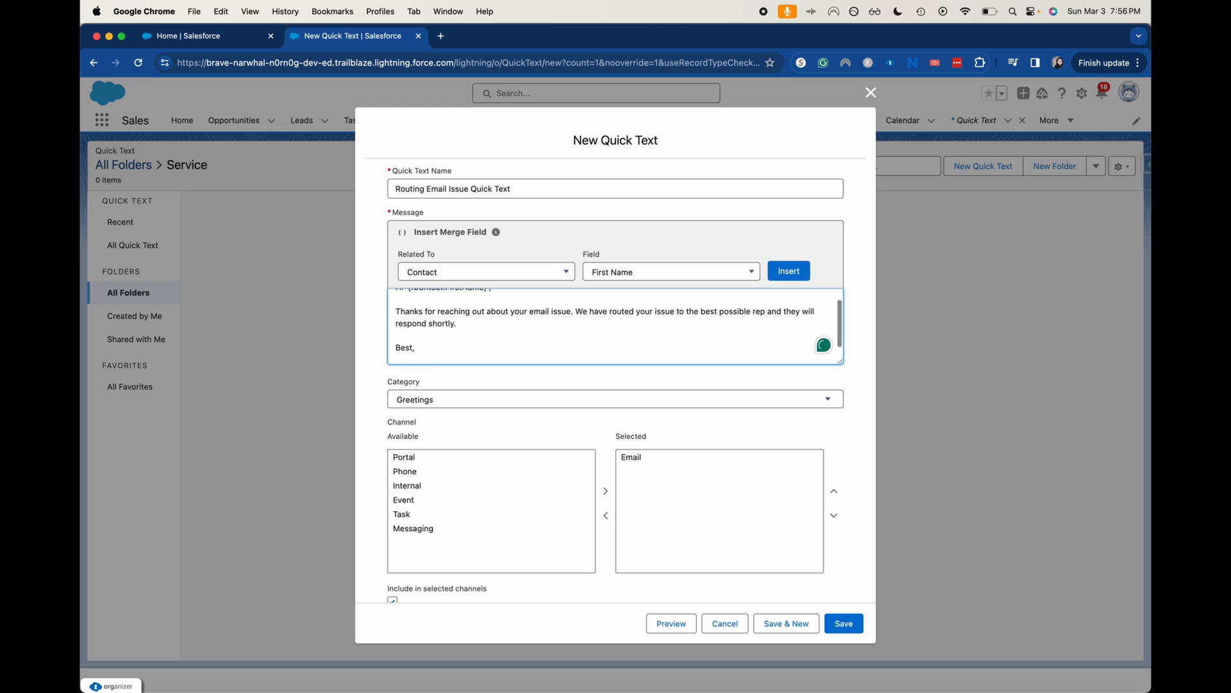
{"action": "type", "text": "IT Team"}
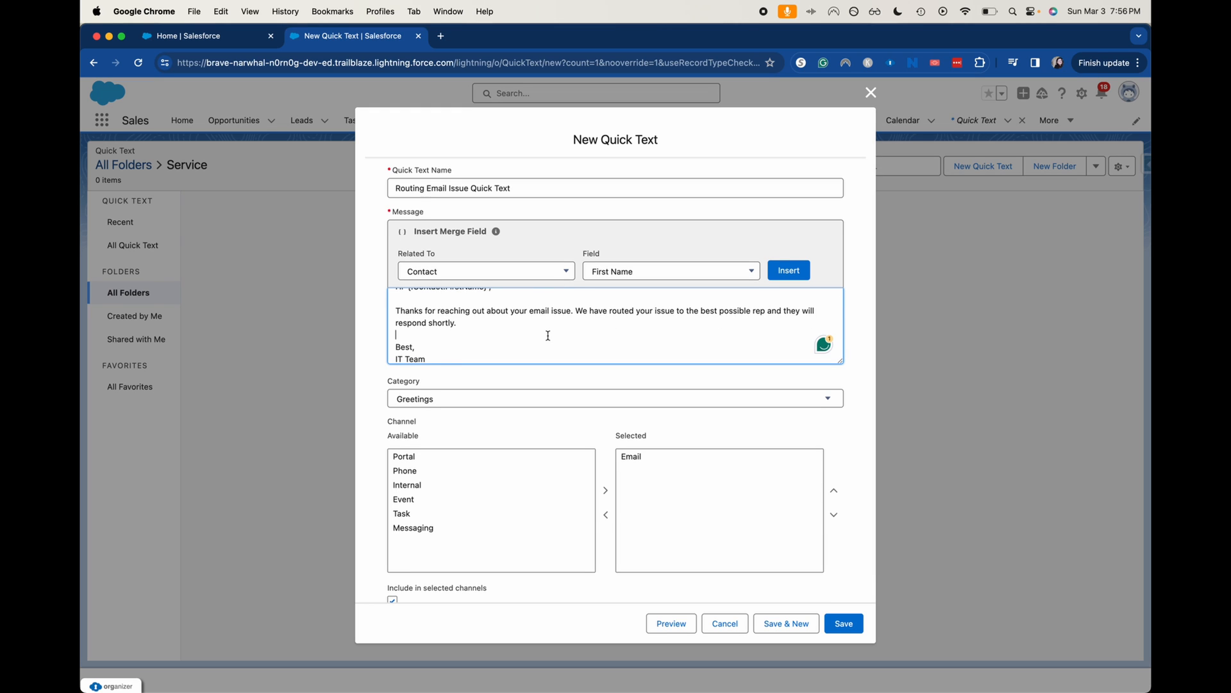
{"action": "scroll", "scroll_direction": "up", "scroll_amount": 3}
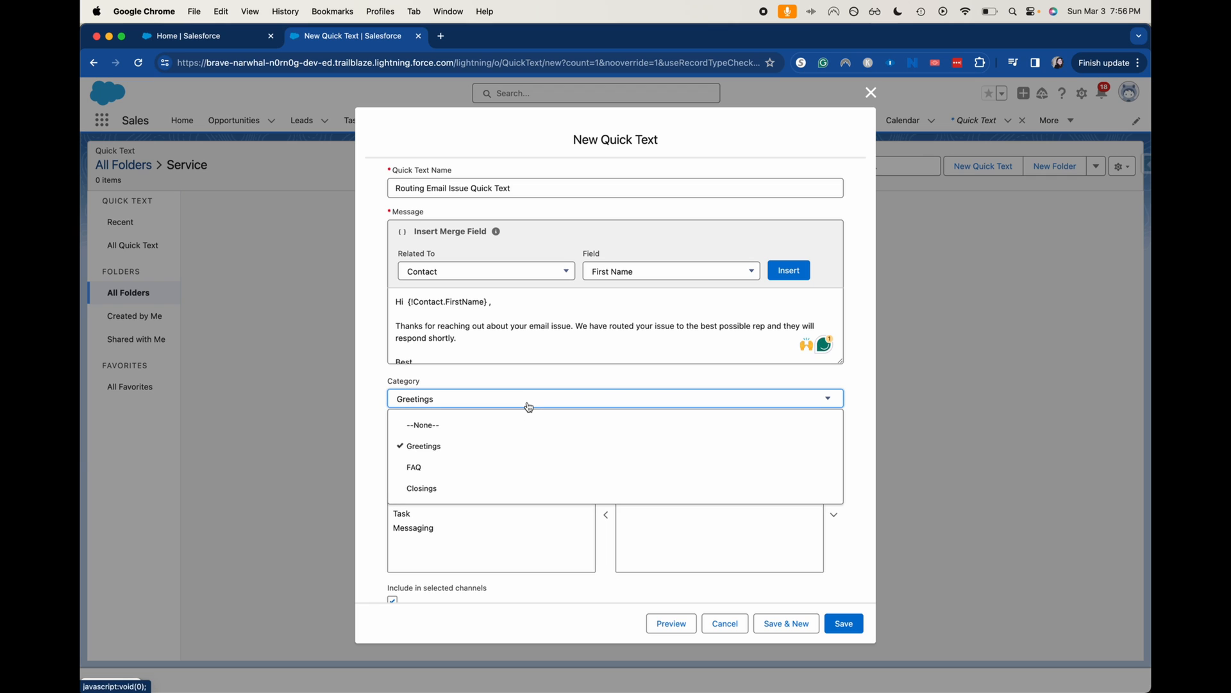
{"action": "mouse_move", "coordinate": [519, 412]}
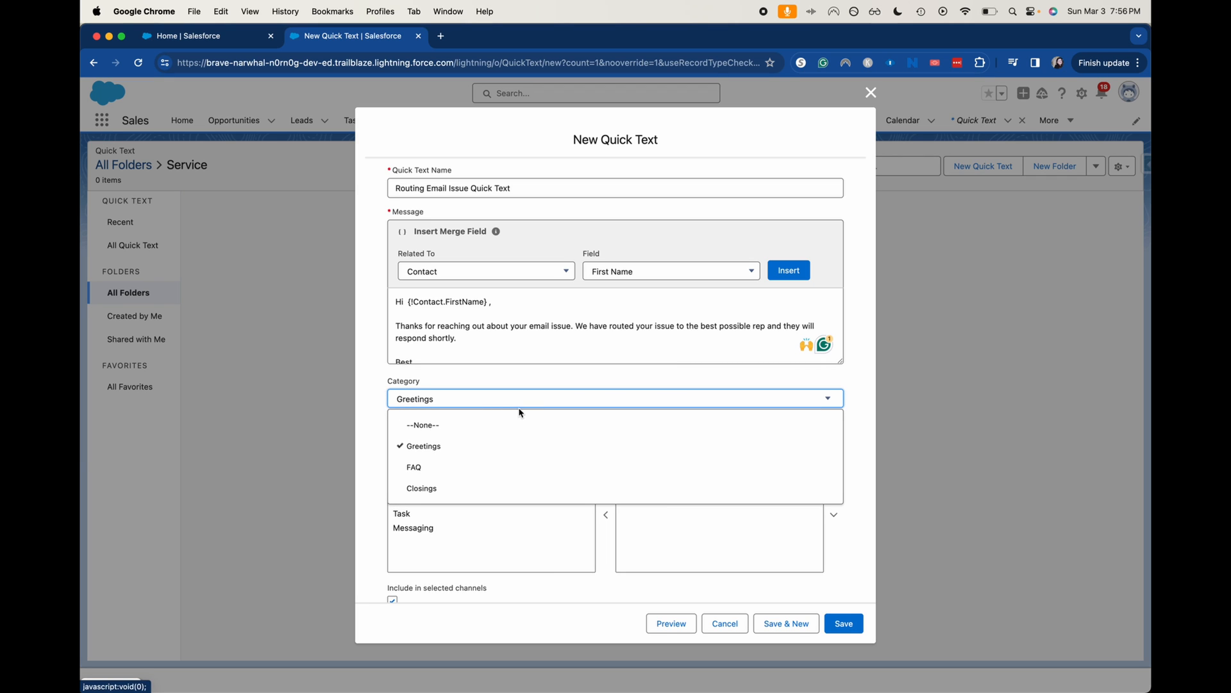
Keep category Greetings and move Portal through Messaging into the Selected channels.
{"action": "left_click", "coordinate": [422, 445]}
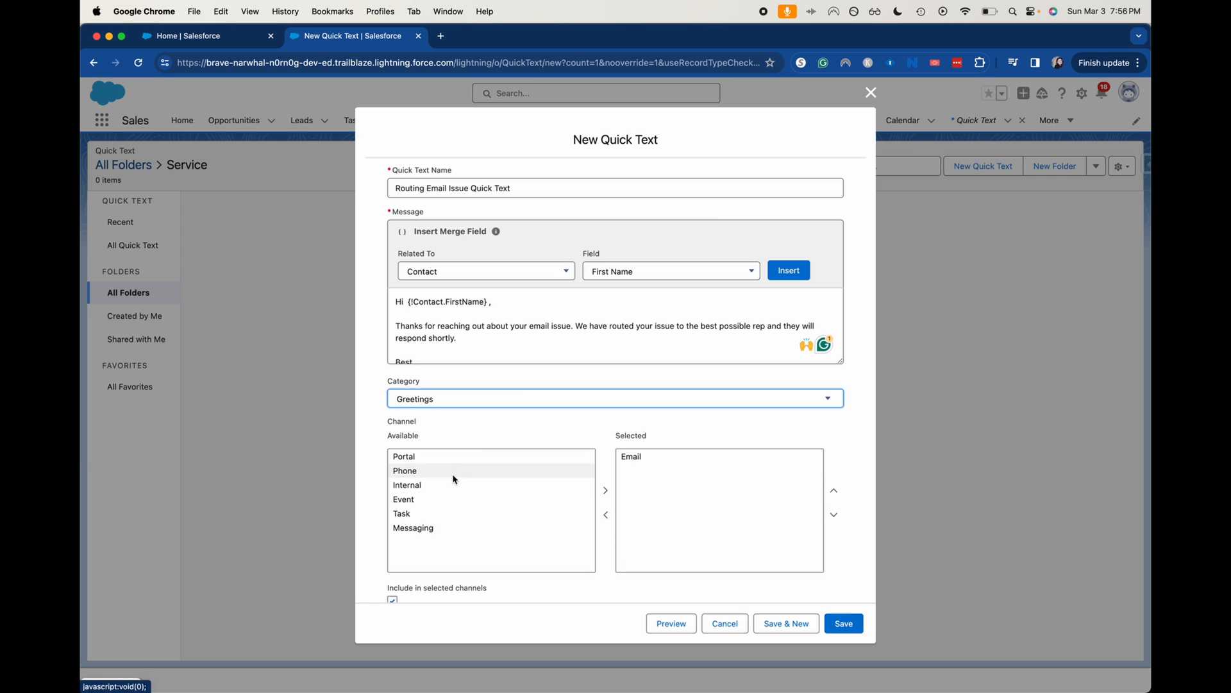
{"action": "left_click", "coordinate": [630, 456]}
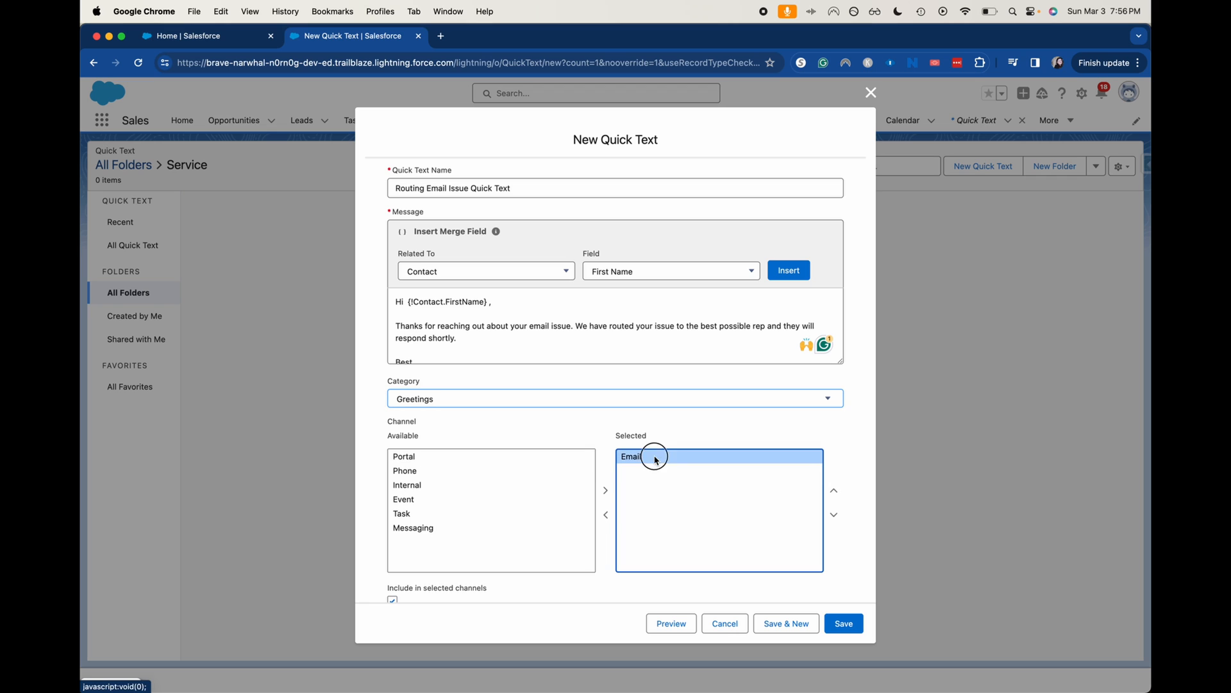
{"action": "left_click", "coordinate": [403, 456]}
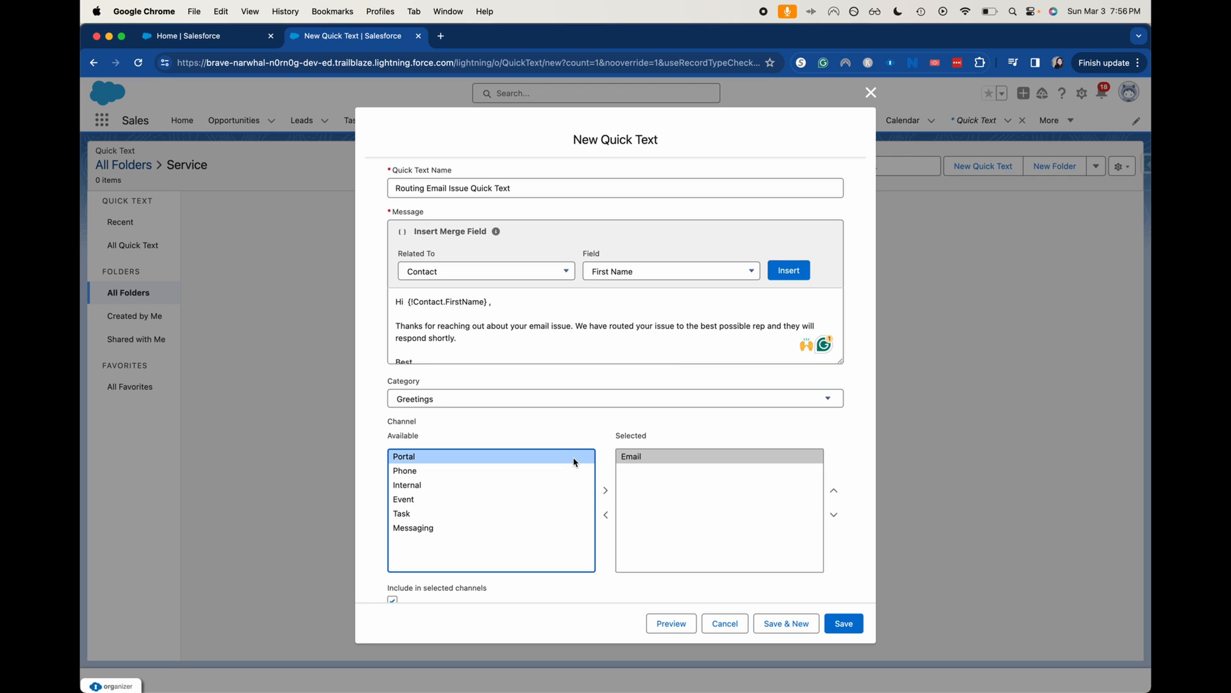
{"action": "left_click", "coordinate": [413, 528]}
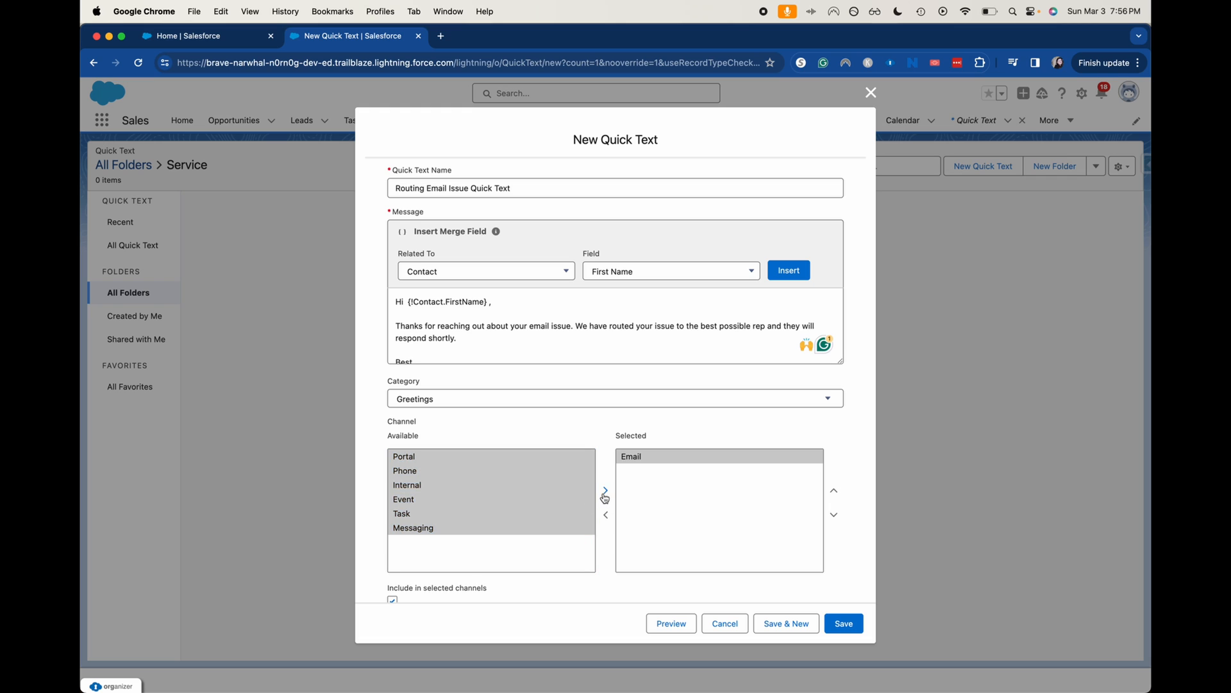
{"action": "left_click", "coordinate": [604, 490]}
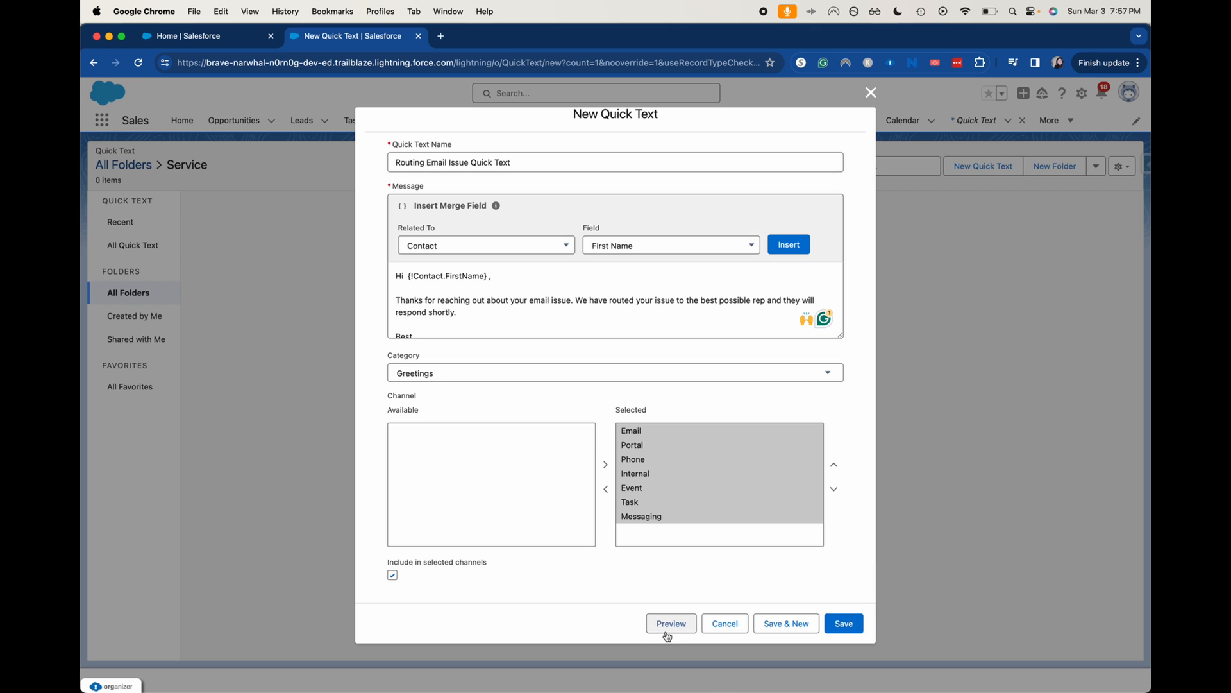
Render the quick text preview for a chosen contact recipient, then close it.
{"action": "left_click", "coordinate": [671, 623]}
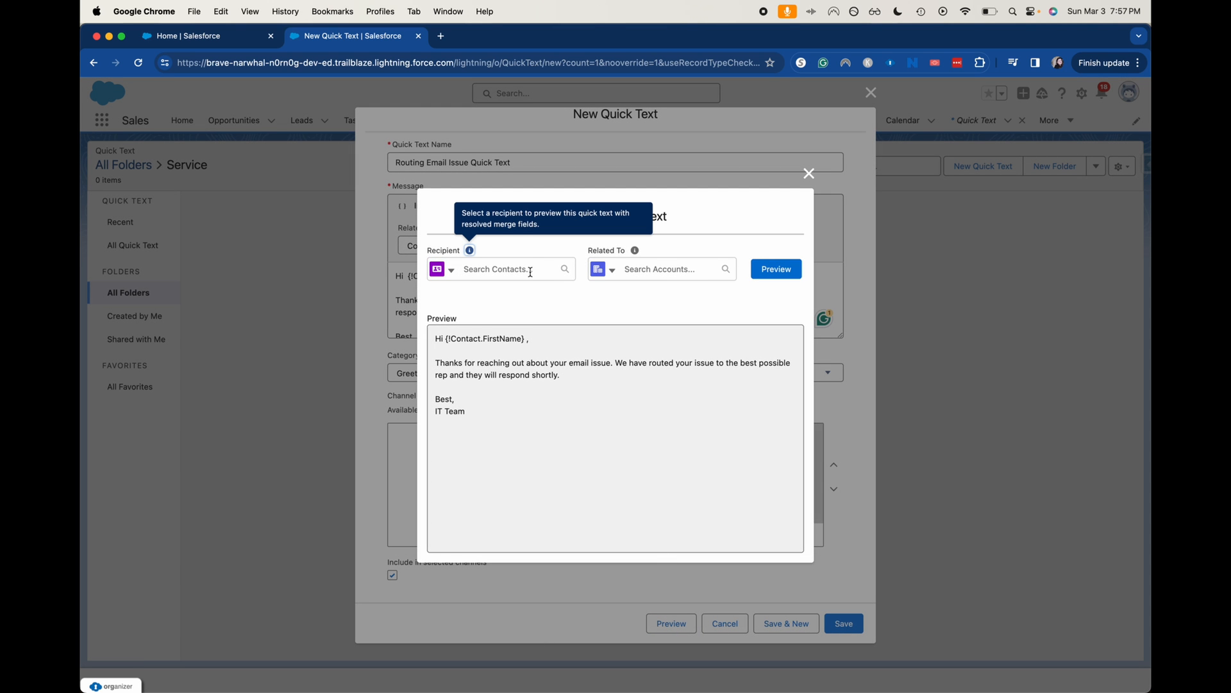
{"action": "left_click", "coordinate": [500, 268]}
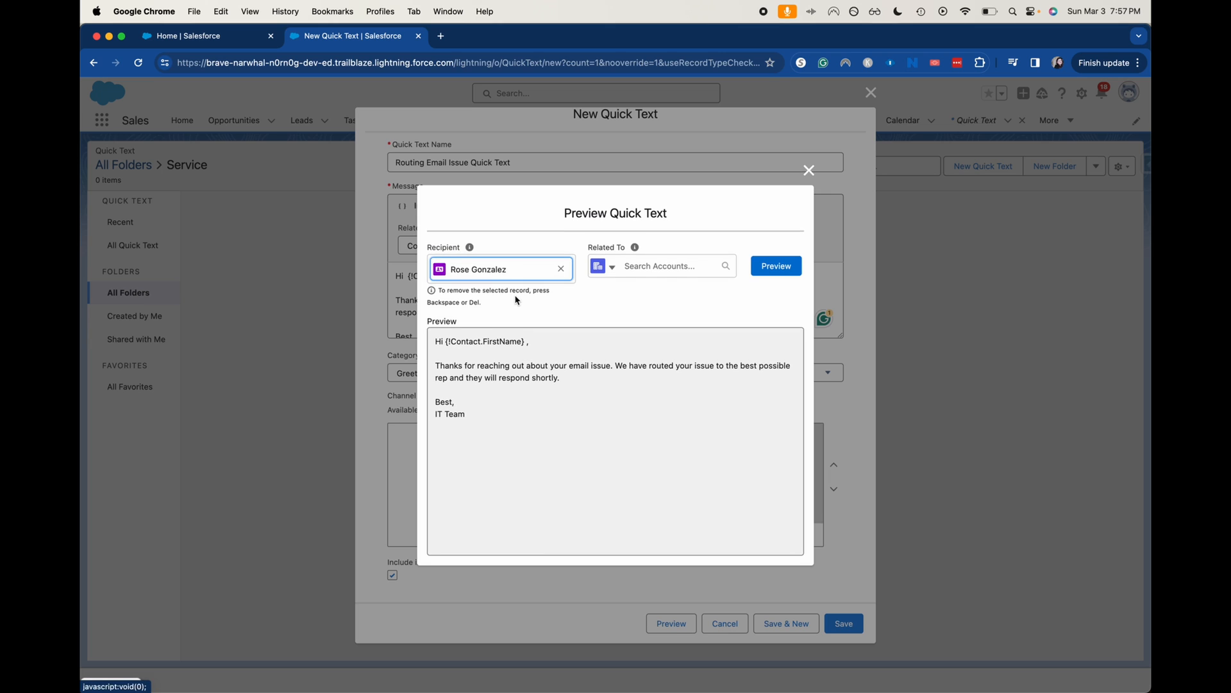
{"action": "left_click", "coordinate": [662, 265]}
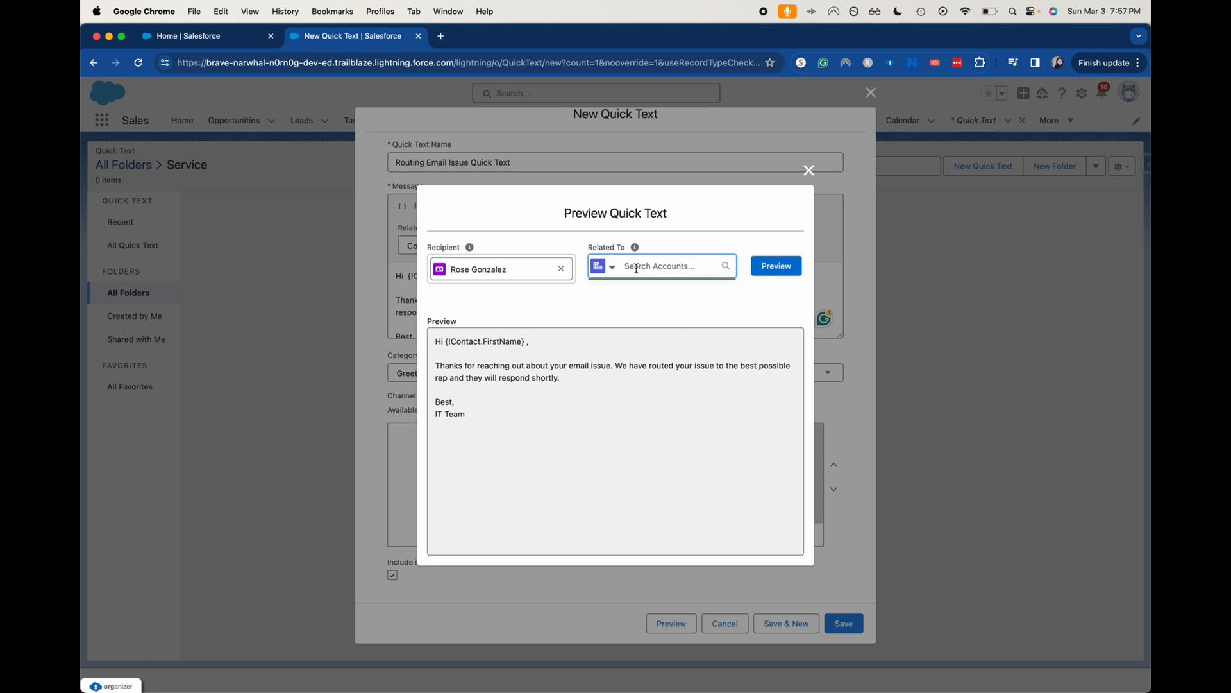
{"action": "left_click", "coordinate": [612, 266]}
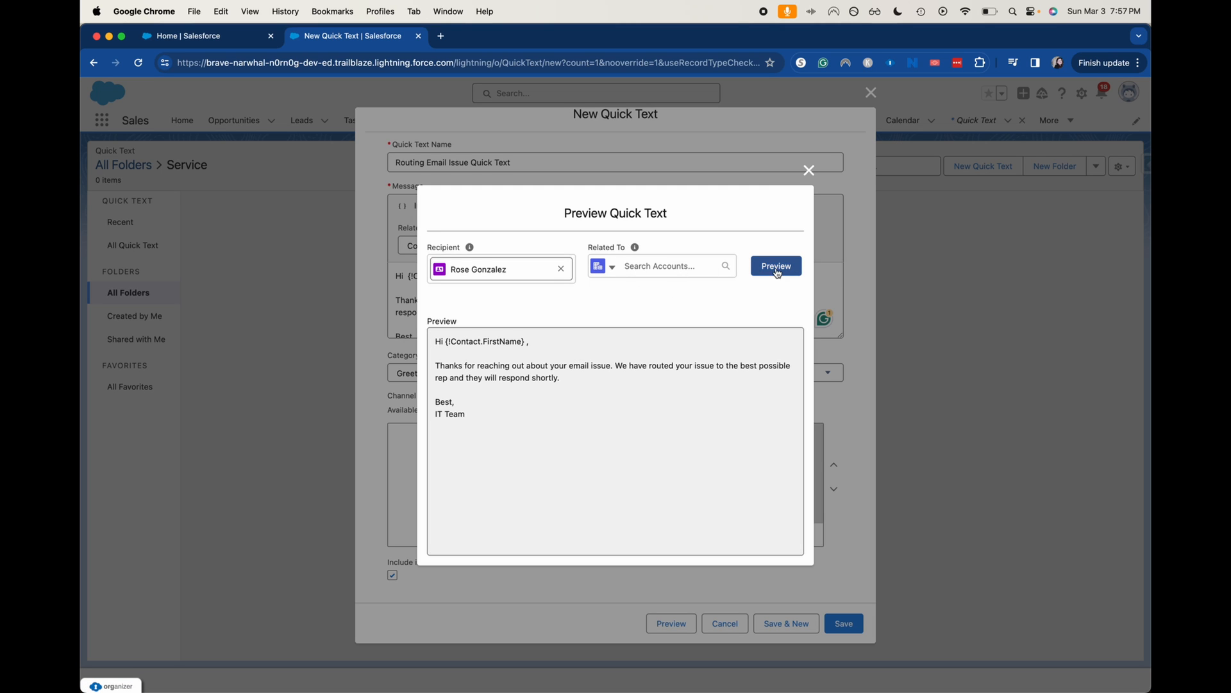
{"action": "left_click", "coordinate": [776, 265]}
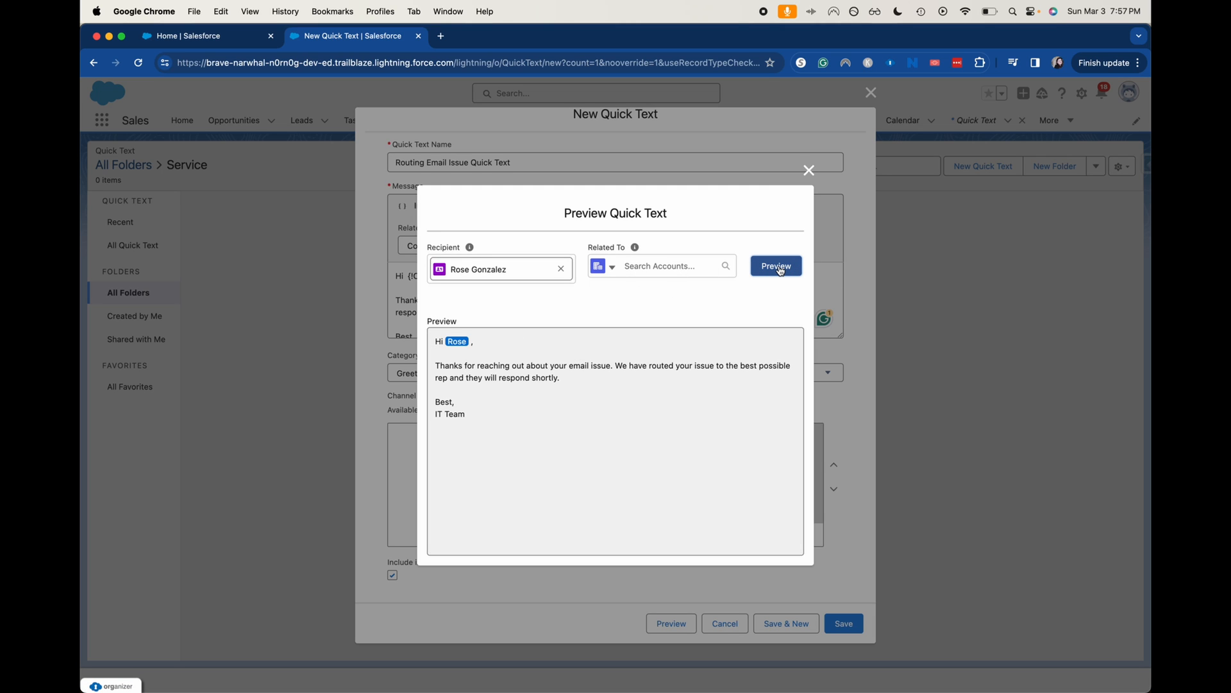
{"action": "mouse_move", "coordinate": [814, 172]}
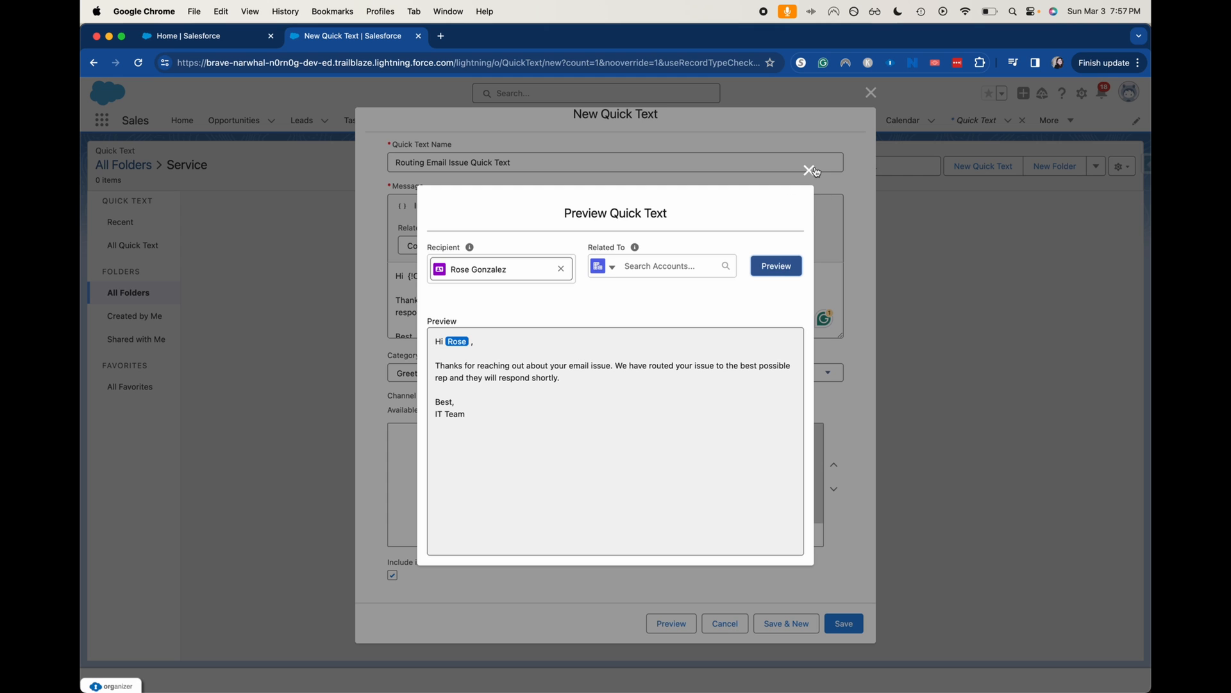
{"action": "left_click", "coordinate": [811, 170]}
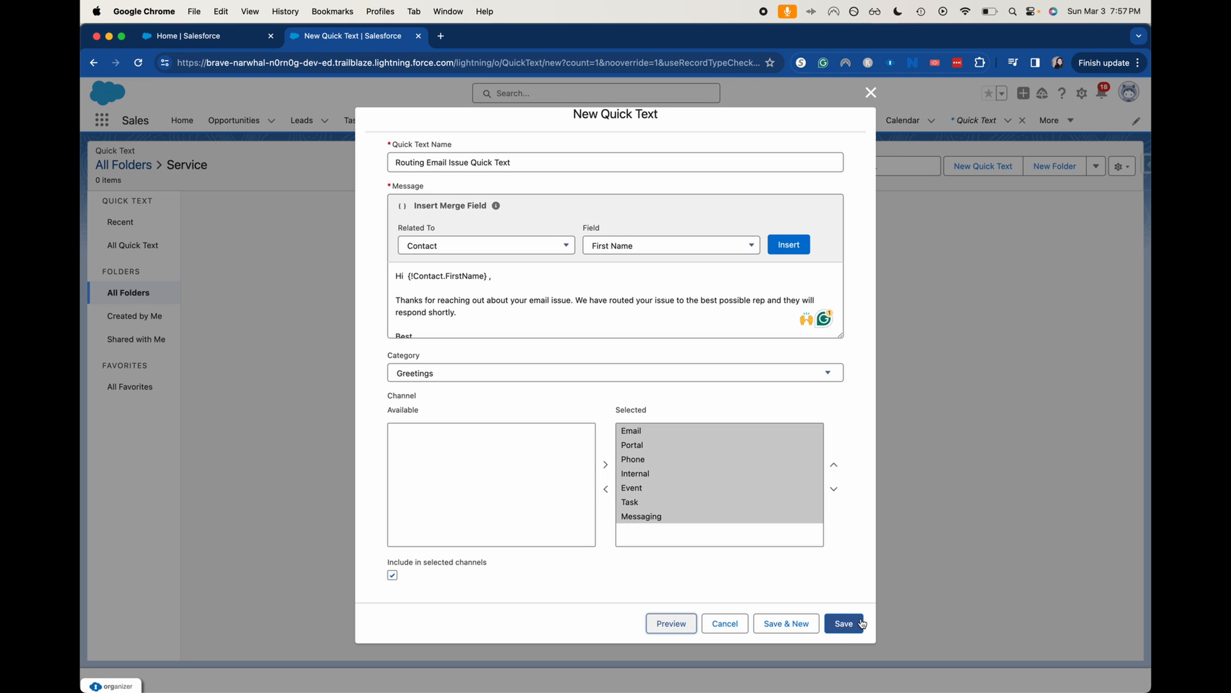
Save the quick text, dismiss the notices, and switch to the Contacts tab.
{"action": "left_click", "coordinate": [843, 623]}
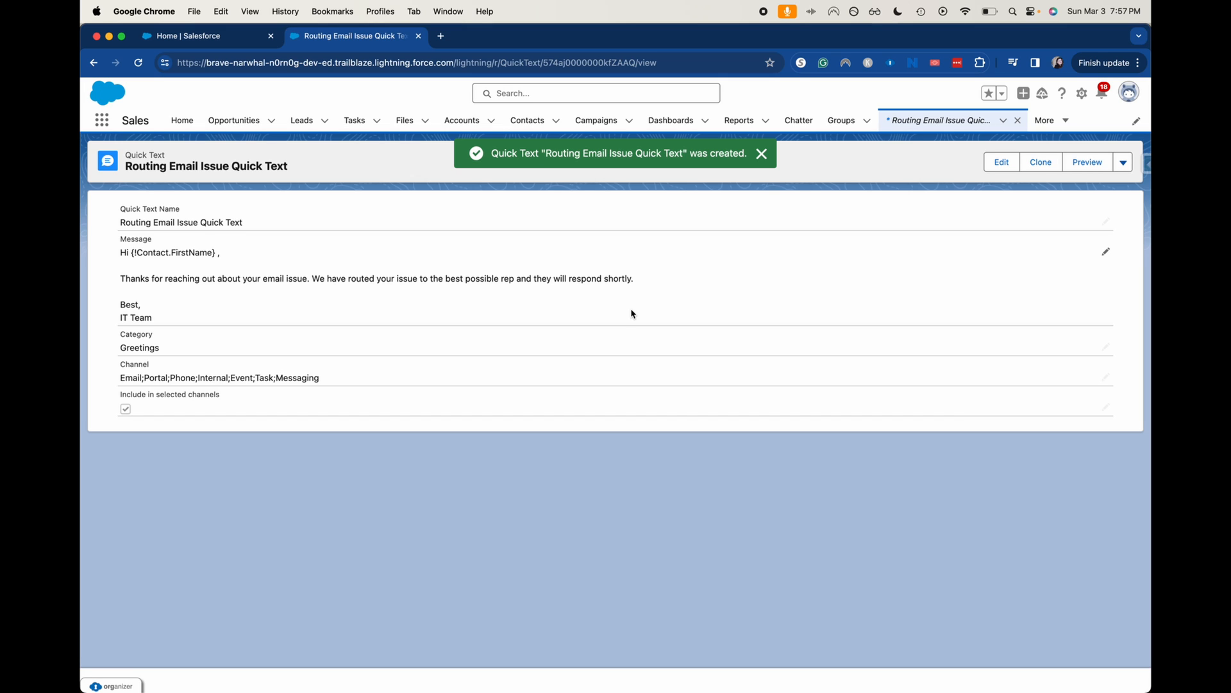
{"action": "left_click", "coordinate": [760, 153]}
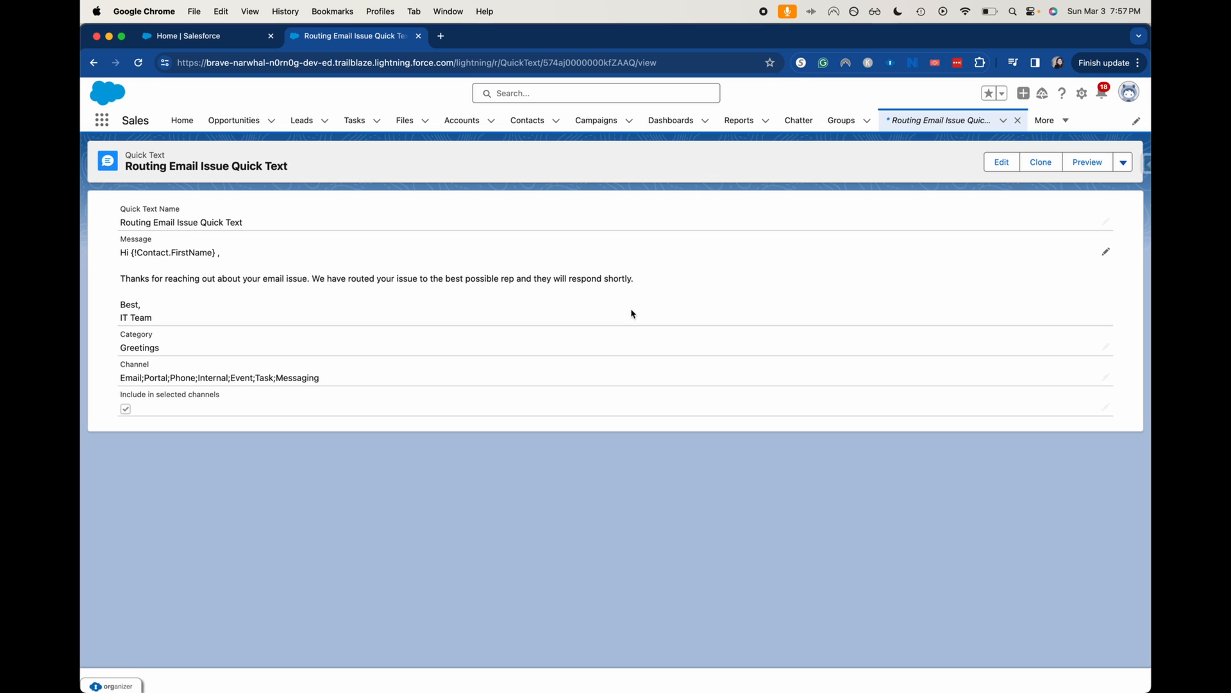
{"action": "mouse_move", "coordinate": [935, 240]}
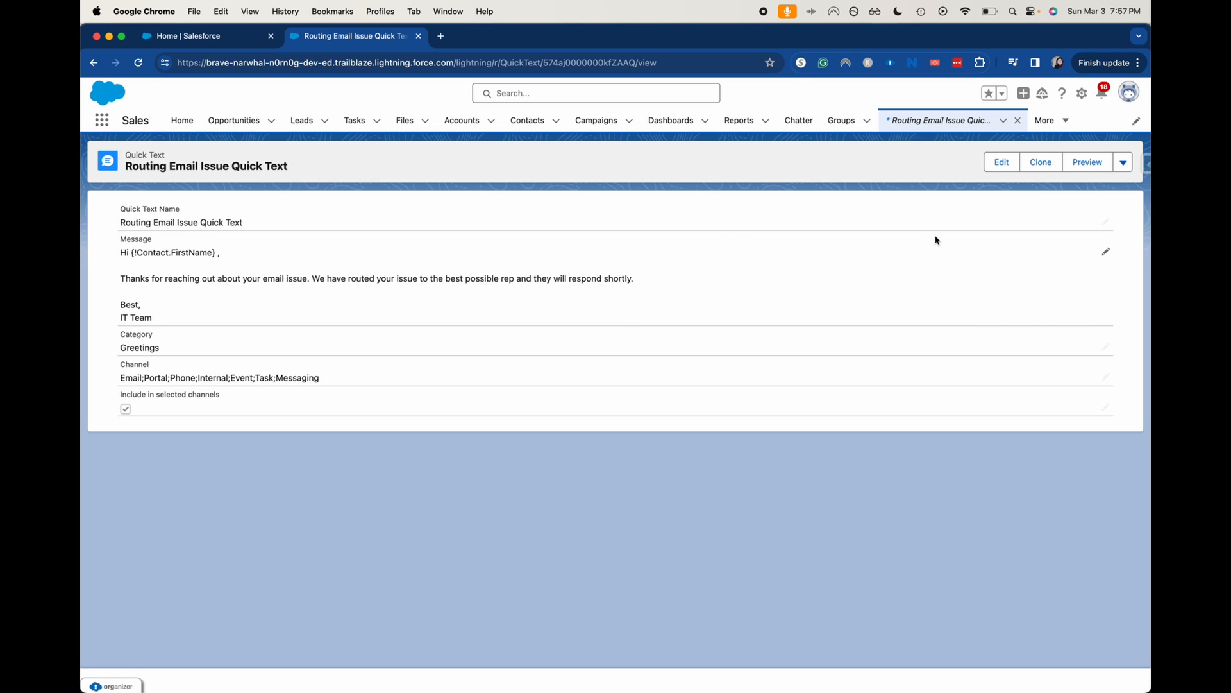
{"action": "left_click", "coordinate": [1123, 162]}
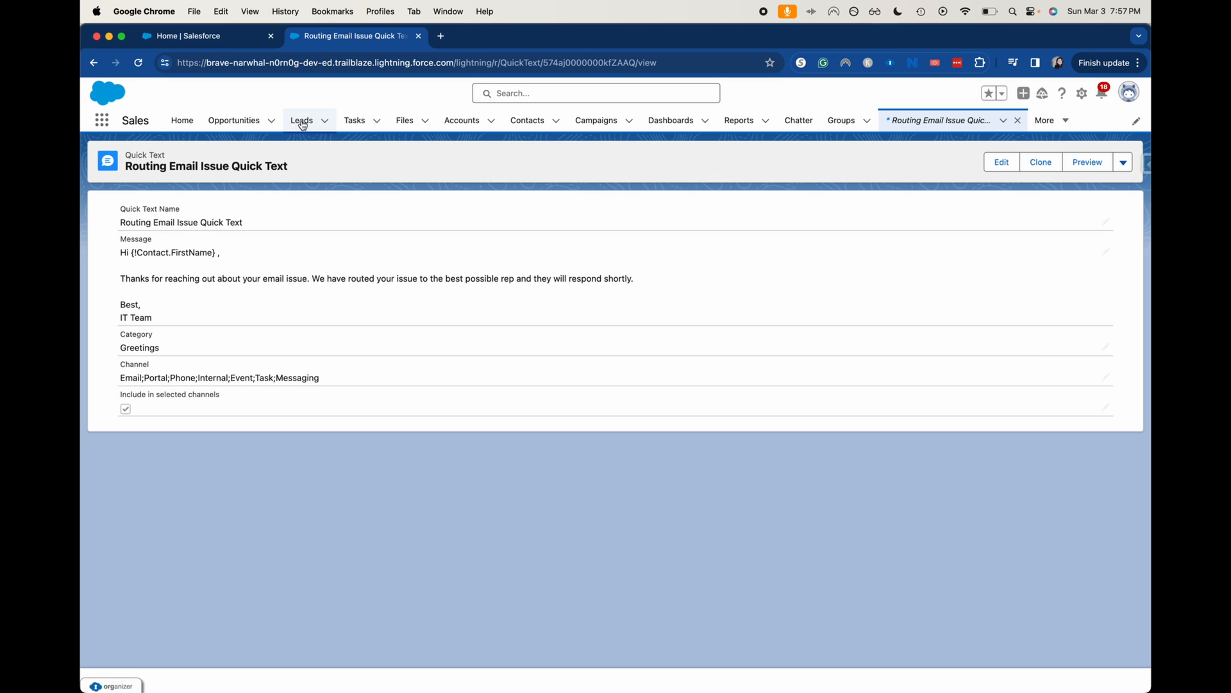
{"action": "mouse_move", "coordinate": [329, 129]}
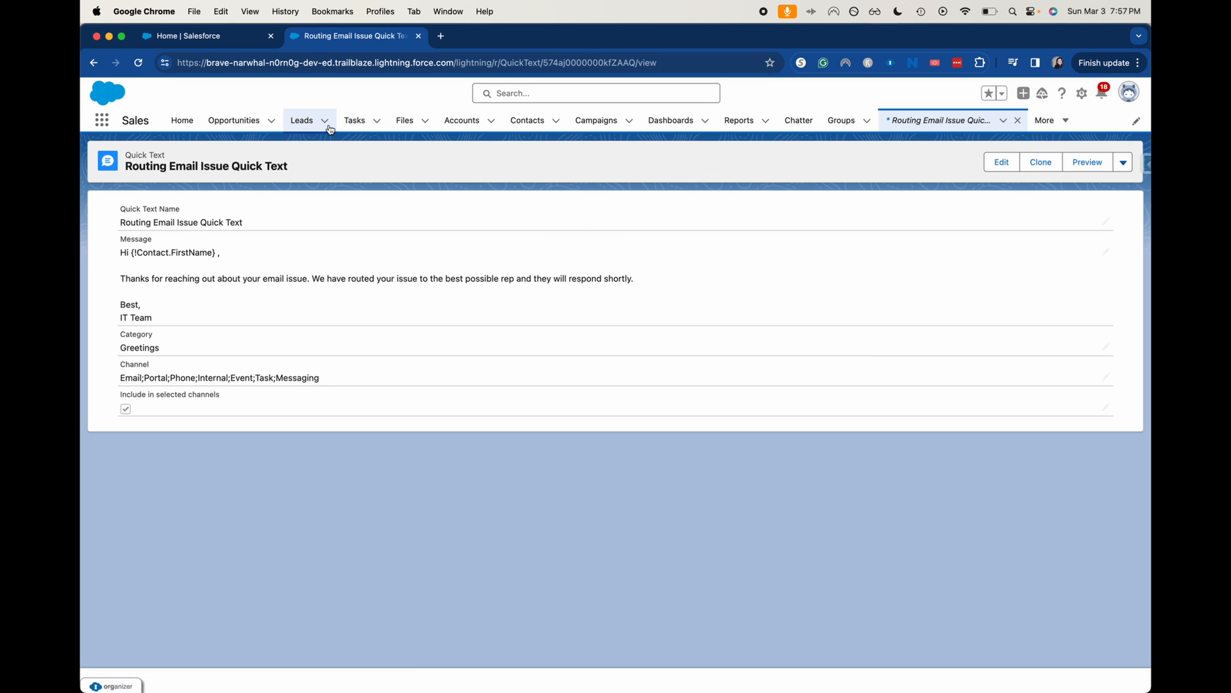
{"action": "left_click", "coordinate": [527, 120]}
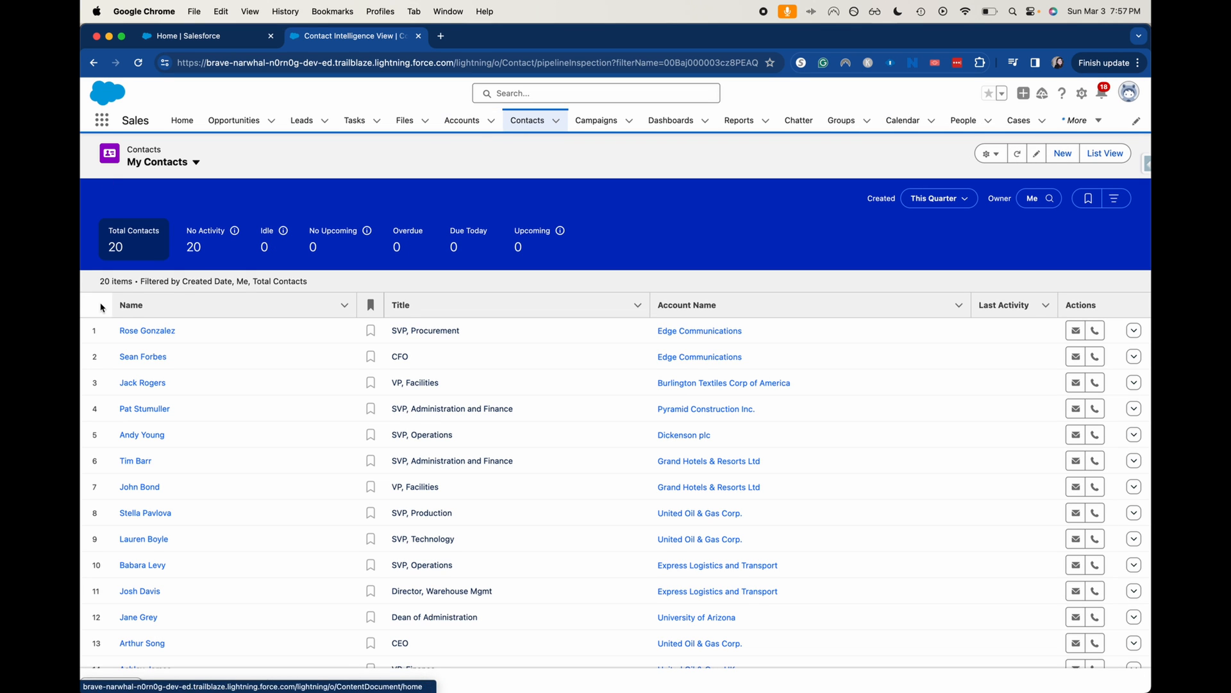
Open Rose Gonzalez's contact record and start an expanded email with subject 'Email issue'.
{"action": "left_click", "coordinate": [147, 330]}
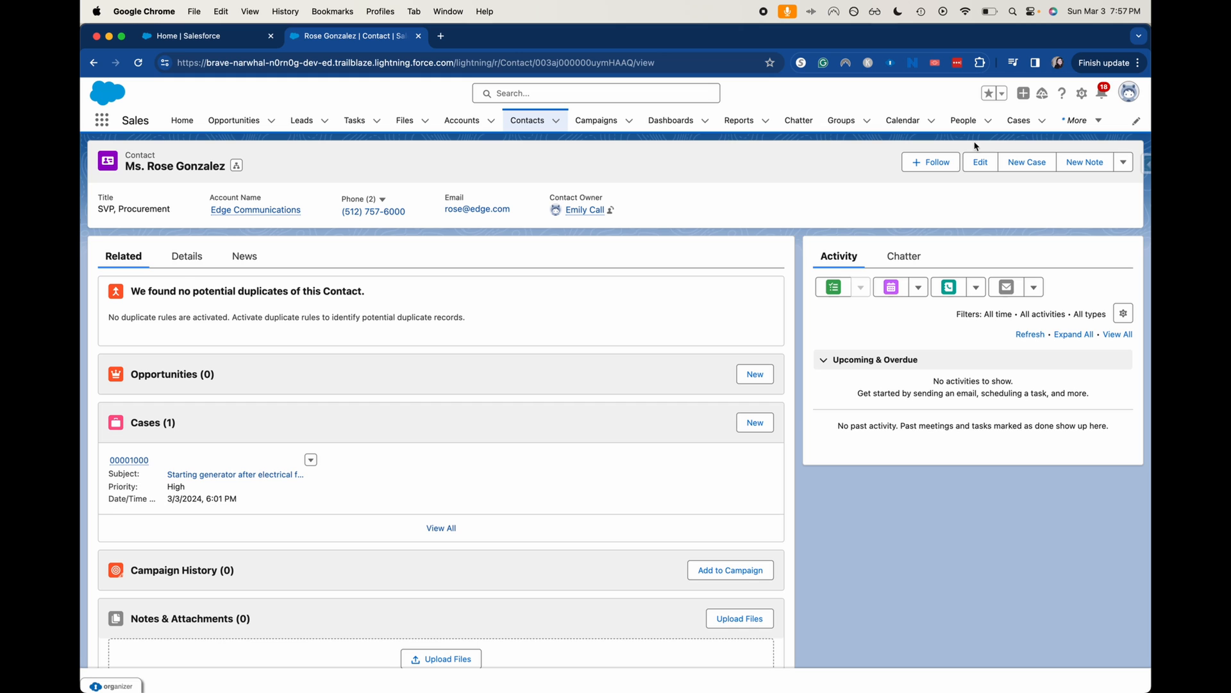
{"action": "left_click", "coordinate": [1005, 287]}
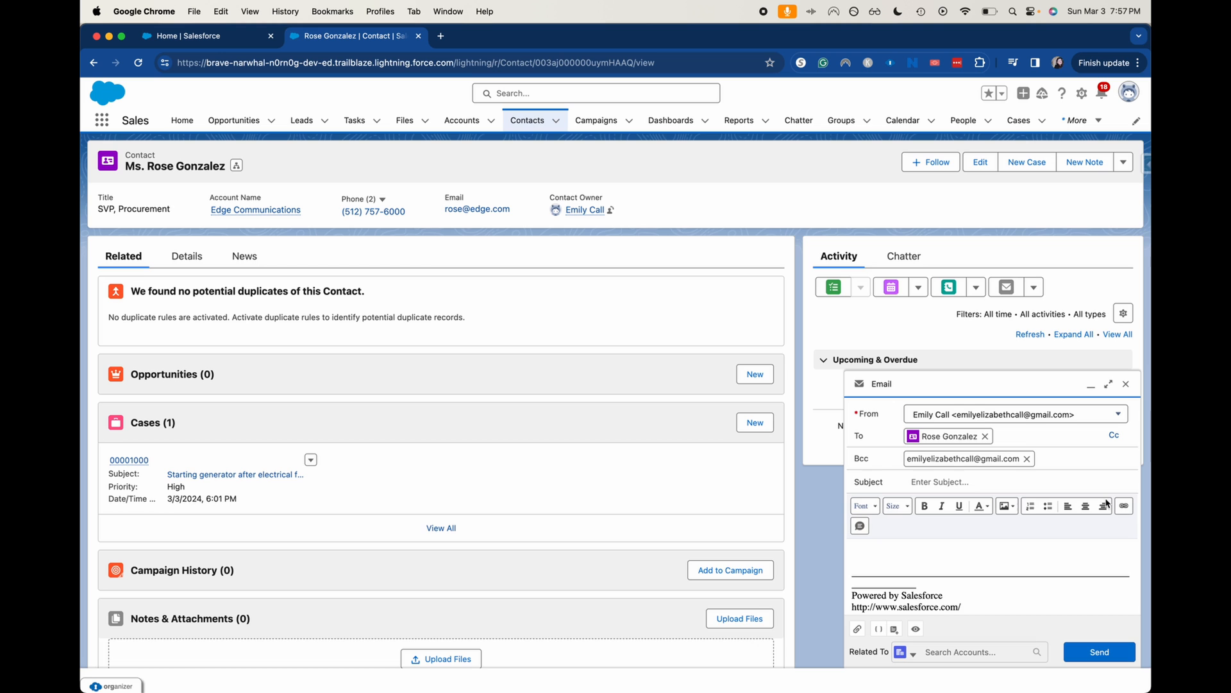
{"action": "left_click", "coordinate": [1108, 384]}
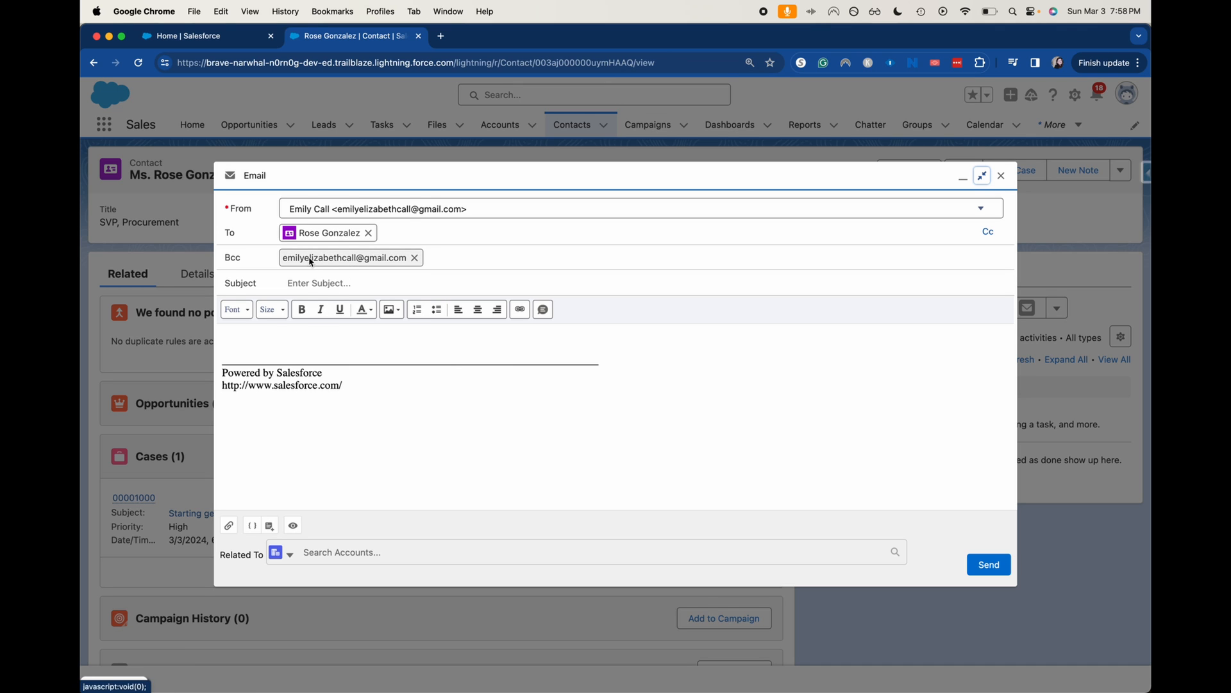
{"action": "type", "text": "E"}
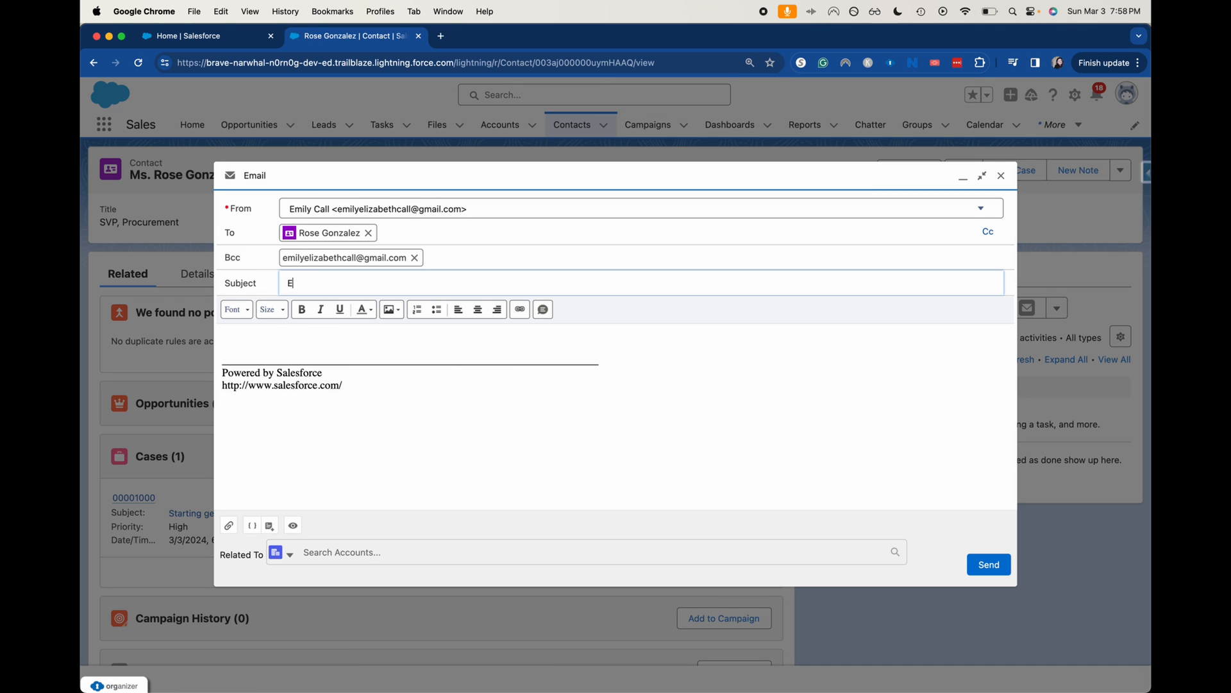
{"action": "type", "text": "mail u"}
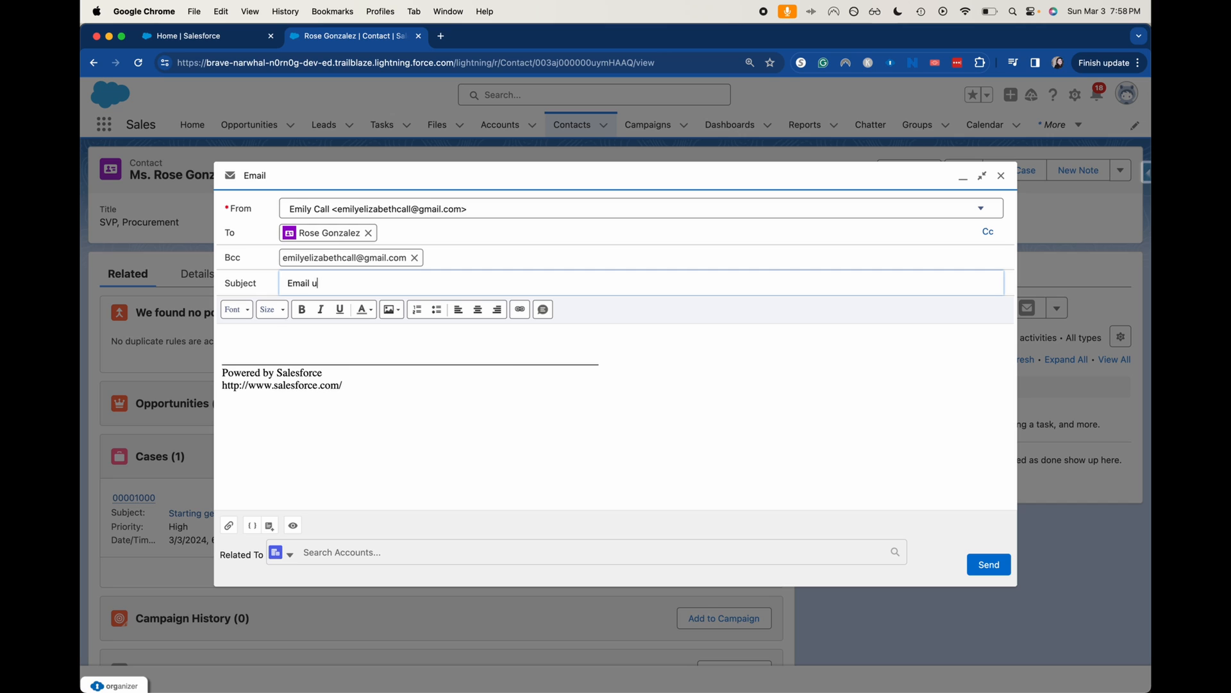
{"action": "type", "text": "ssue"}
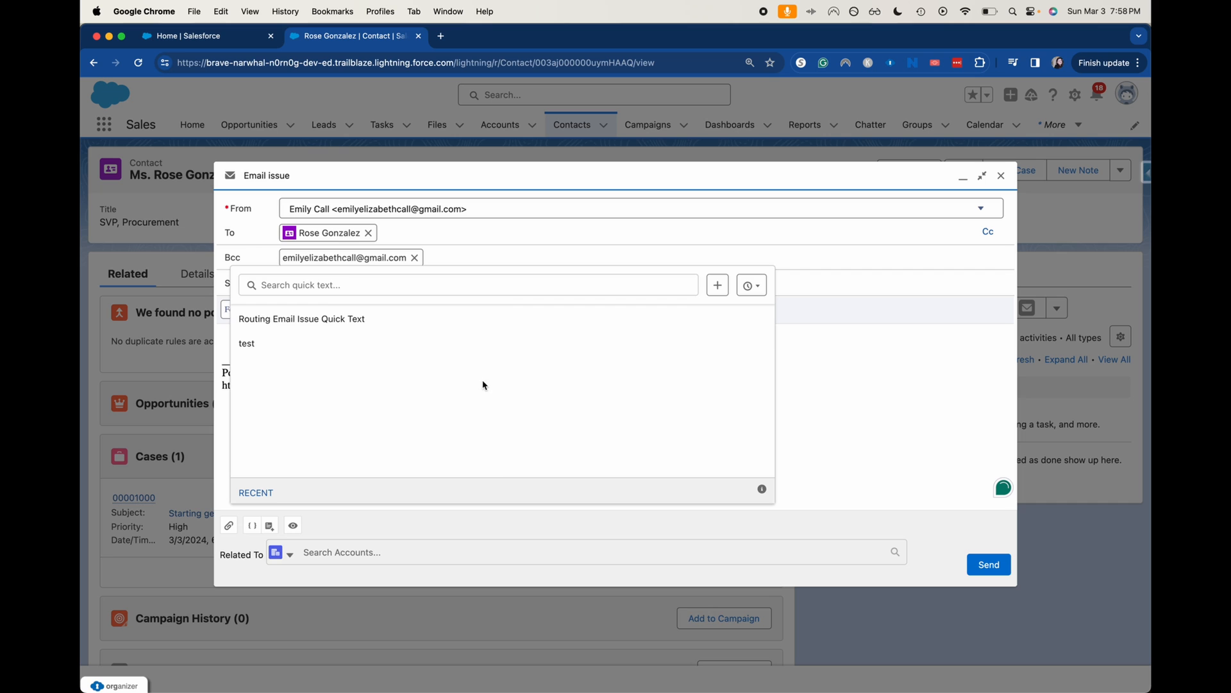
{"action": "mouse_move", "coordinate": [300, 318]}
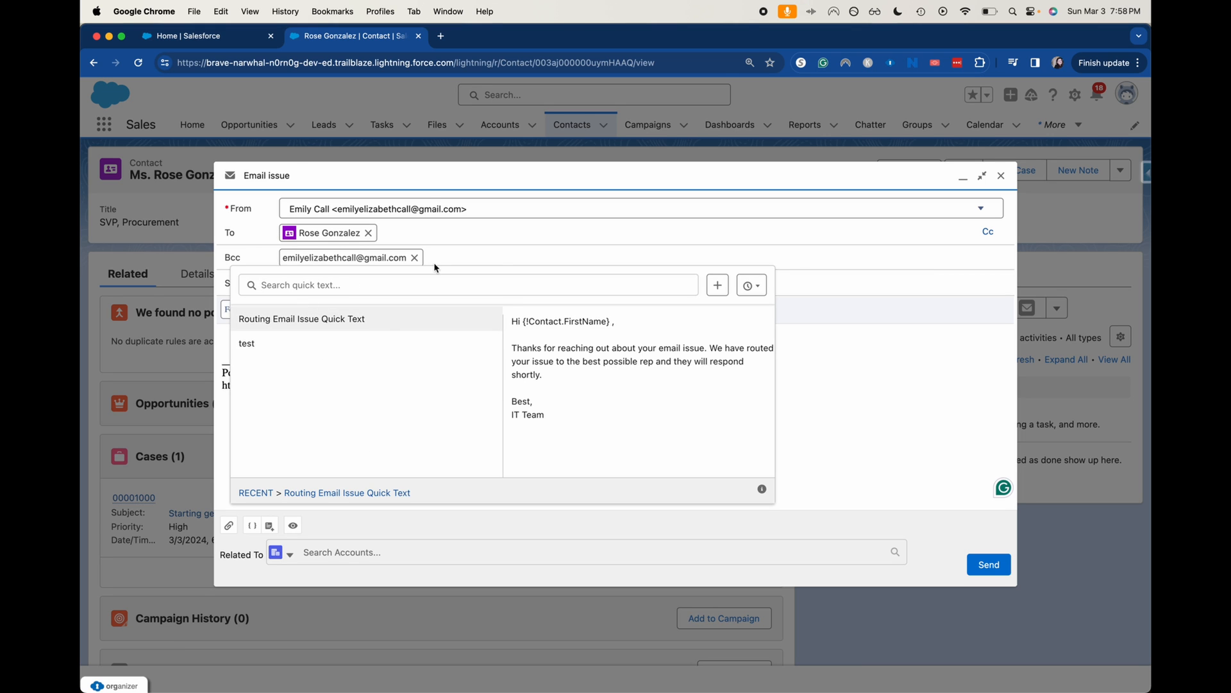
Insert Routing Email Issue Quick Text and delete the stray space before the comma after Rose.
{"action": "left_click", "coordinate": [247, 343]}
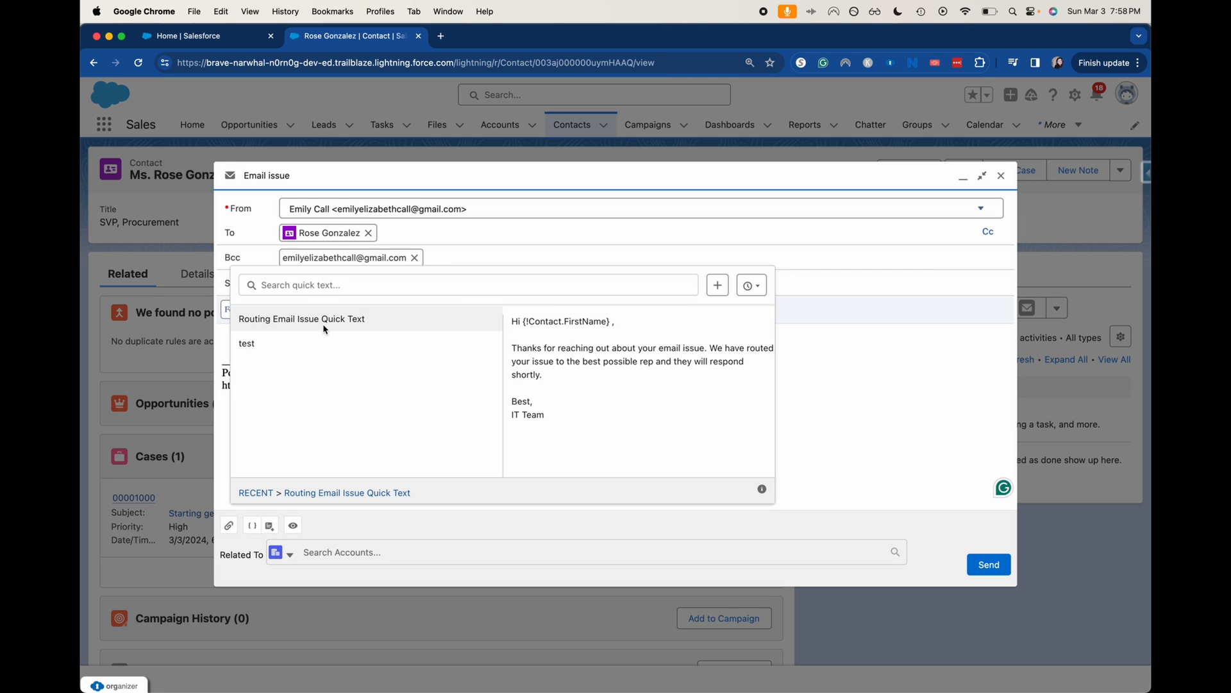
{"action": "left_click", "coordinate": [301, 318]}
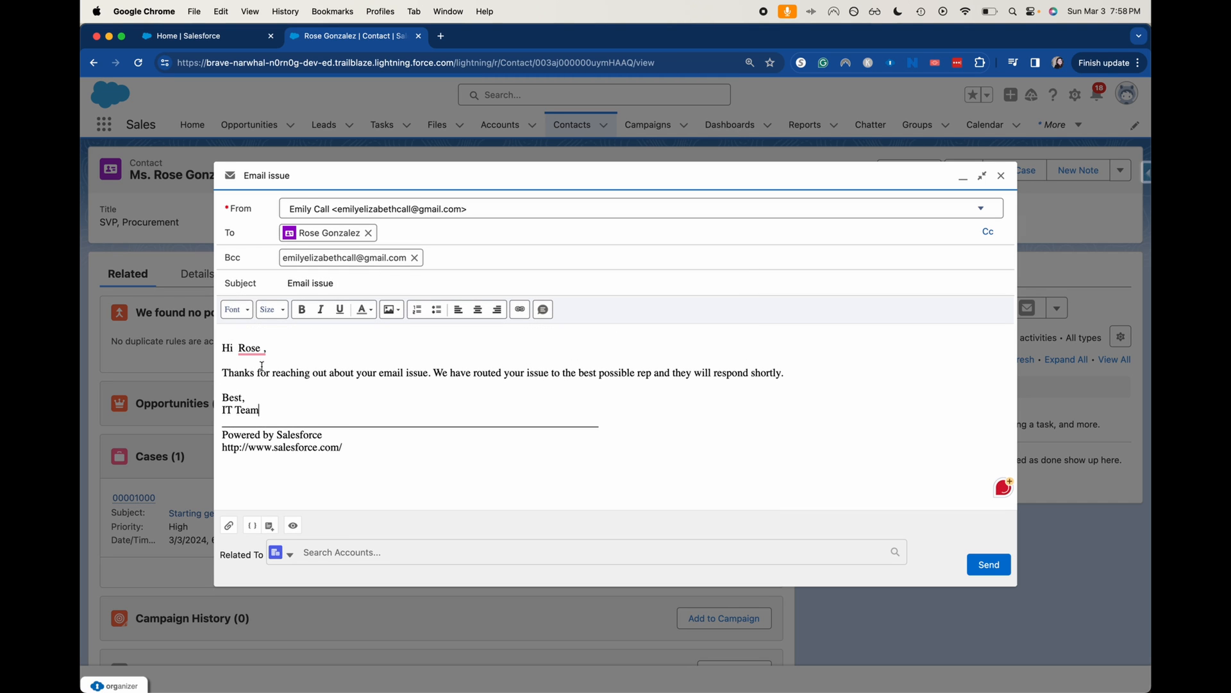
{"action": "mouse_move", "coordinate": [754, 463]}
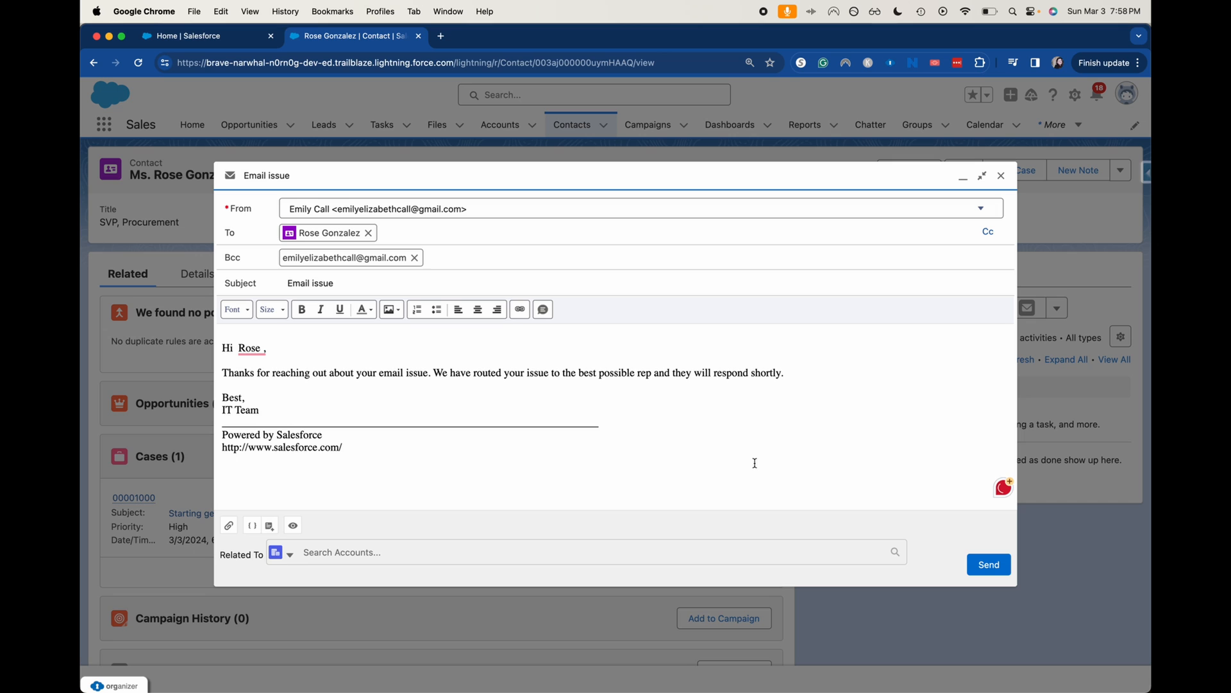
{"action": "left_click", "coordinate": [249, 348]}
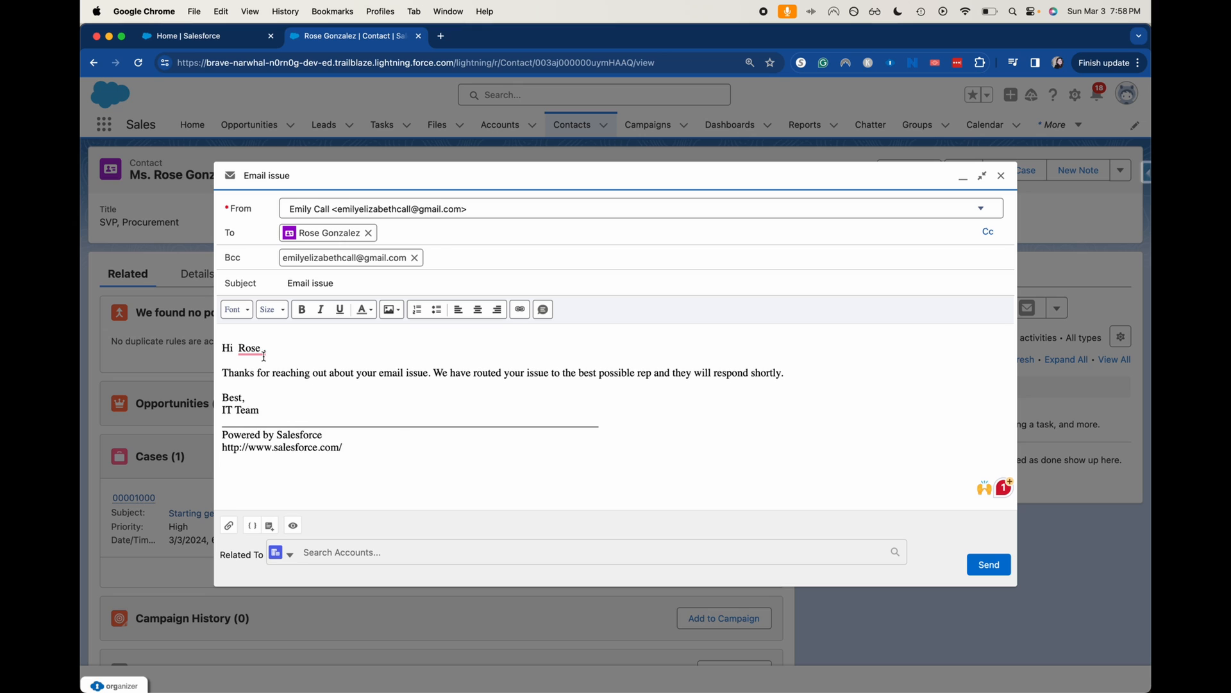
{"action": "left_click", "coordinate": [320, 309]}
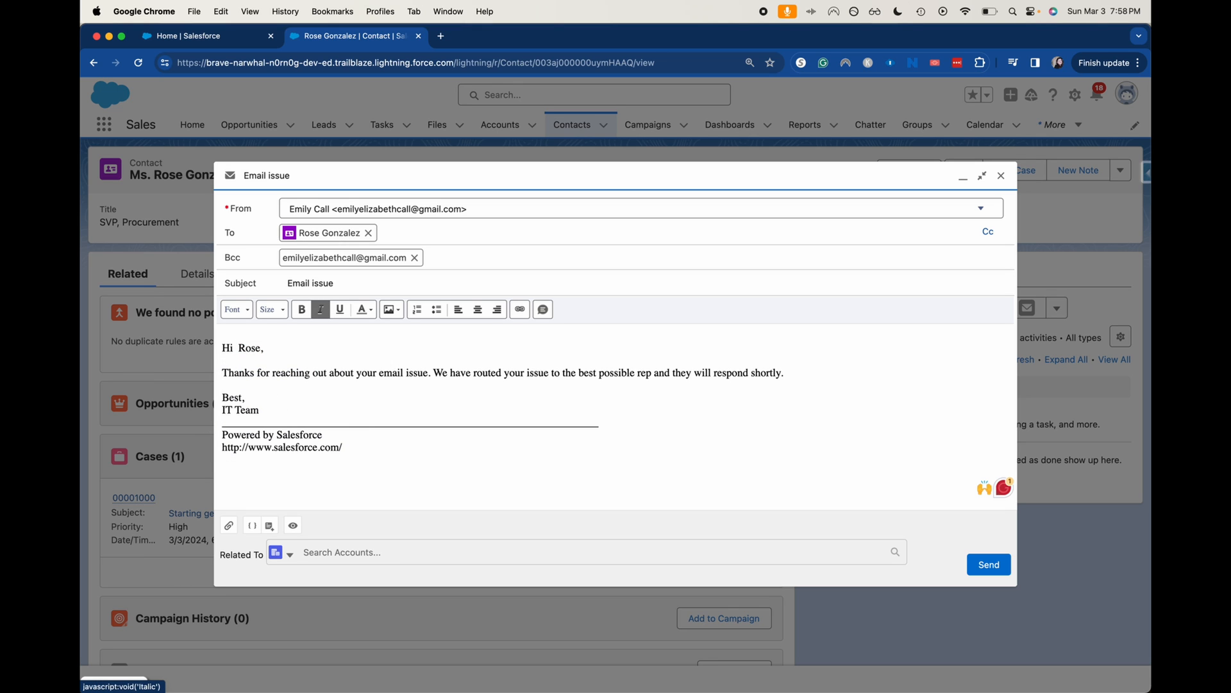
{"action": "left_click", "coordinate": [319, 308]}
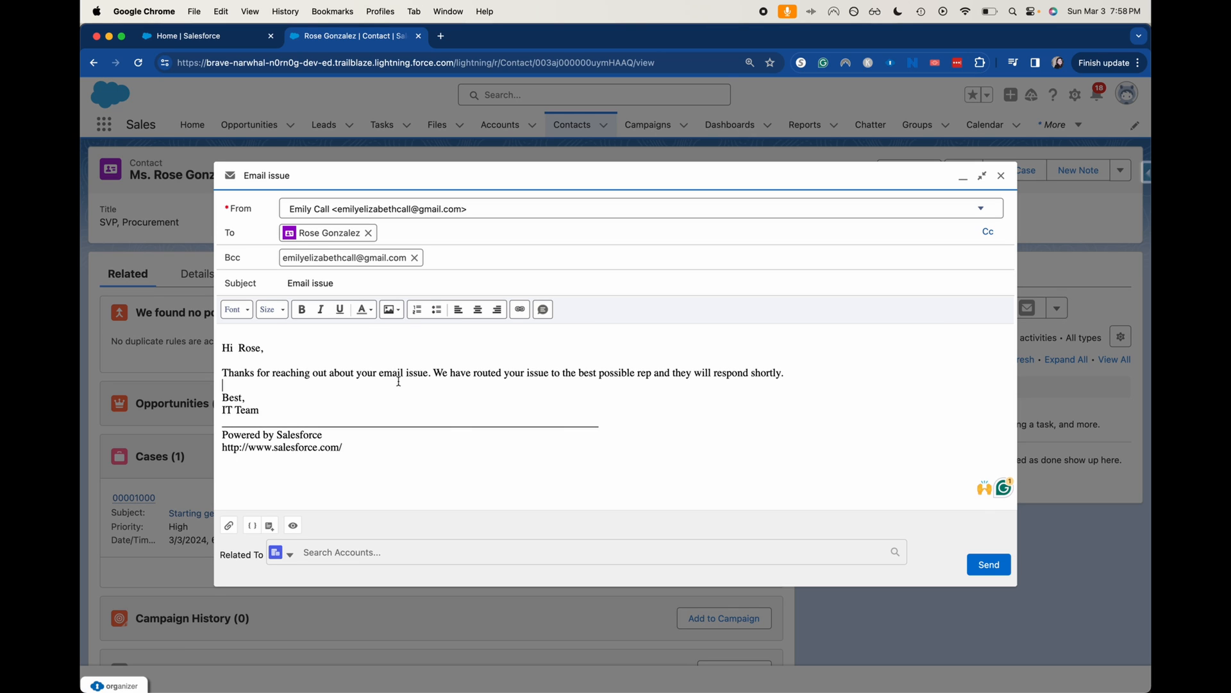
{"action": "mouse_move", "coordinate": [1060, 583]}
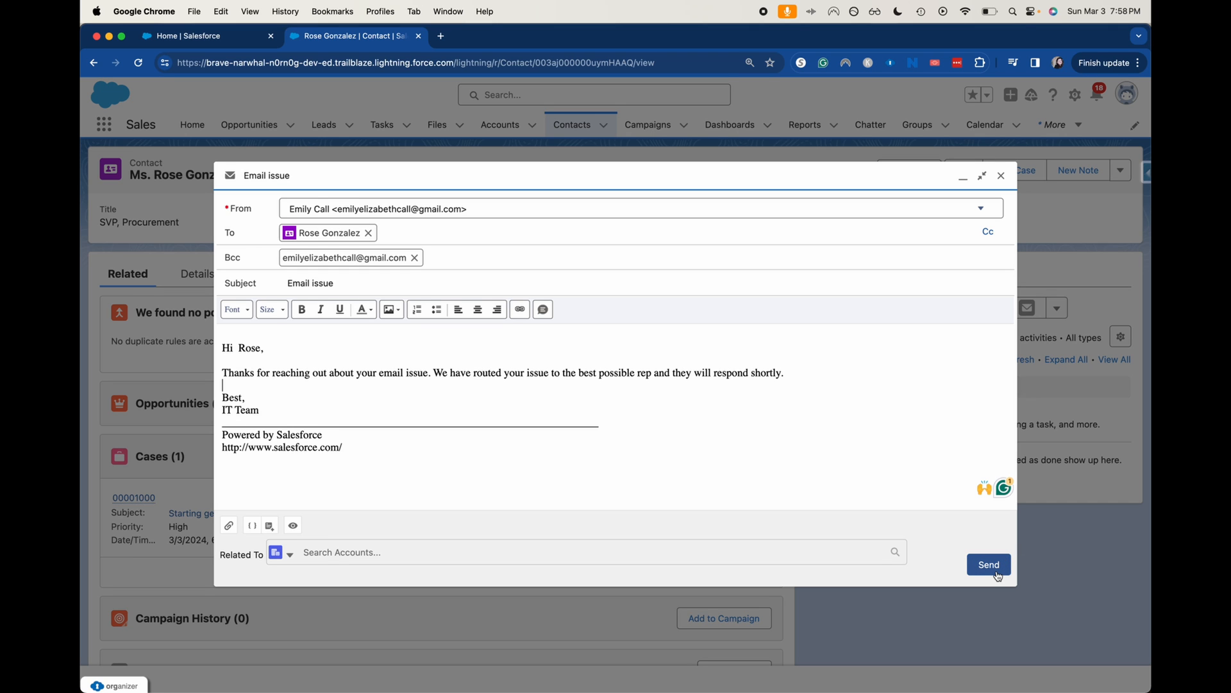
Try sending the email, get the INSUFFICIENT_ACCESS unverified-address error, and close the draft.
{"action": "left_click", "coordinate": [989, 563]}
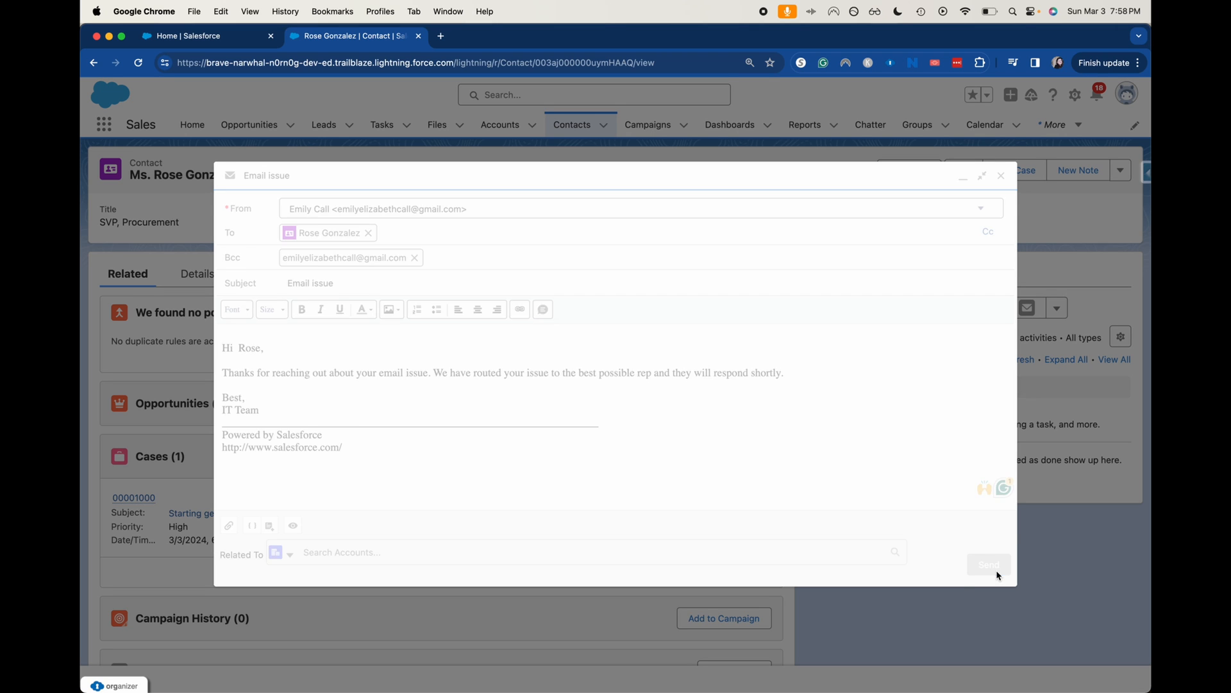
{"action": "left_click", "coordinate": [988, 564]}
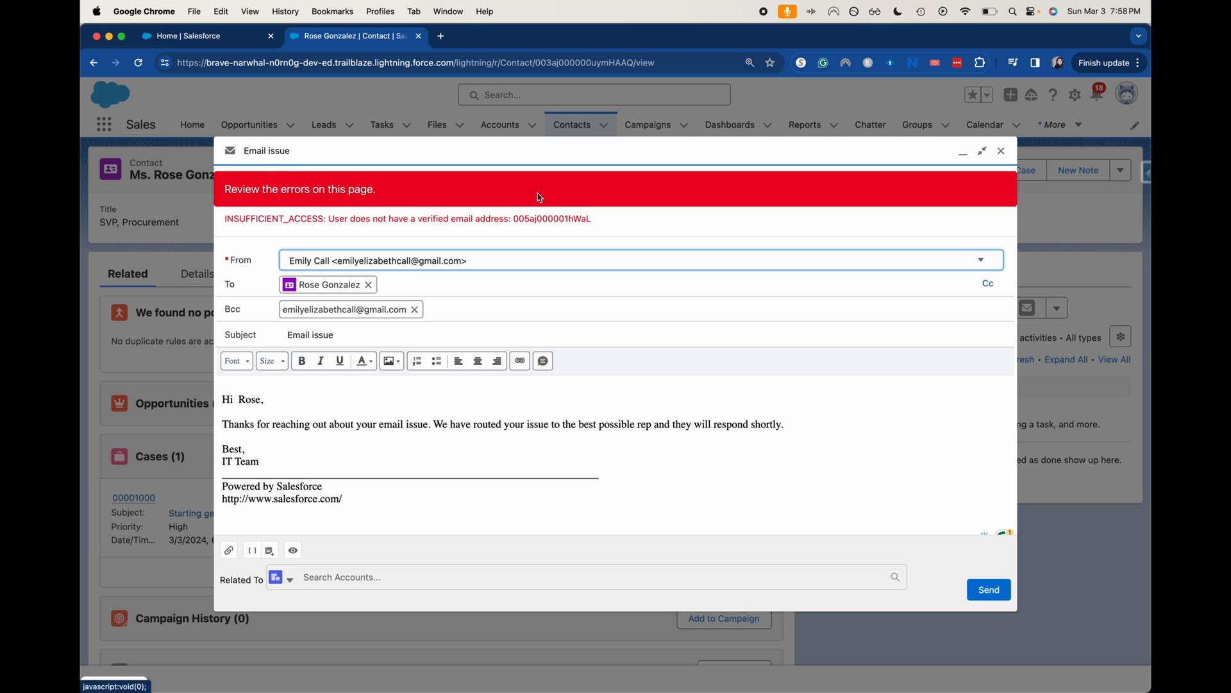
{"action": "mouse_move", "coordinate": [646, 234]}
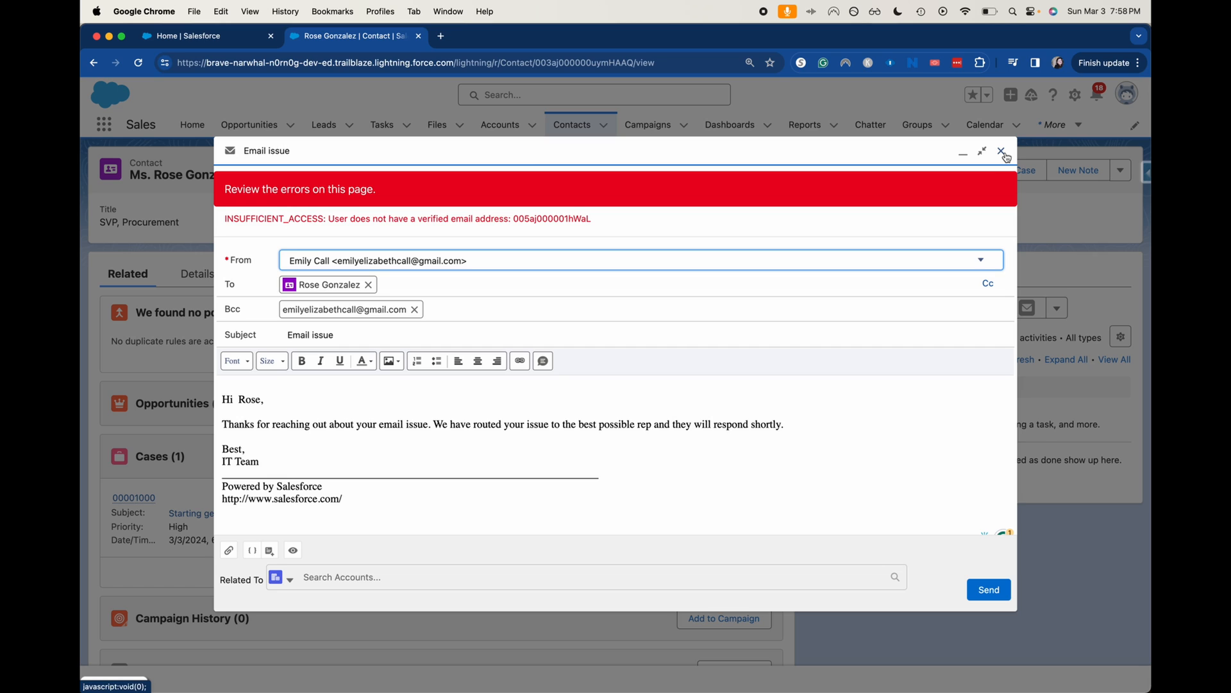
{"action": "left_click", "coordinate": [1005, 151]}
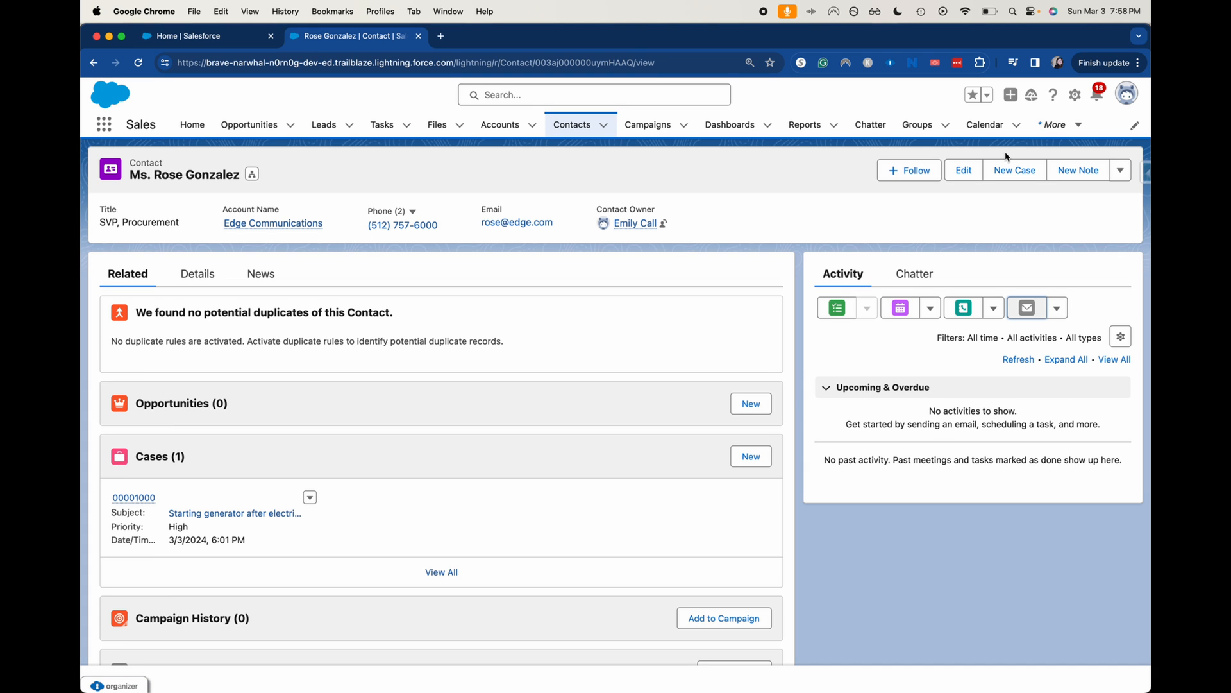